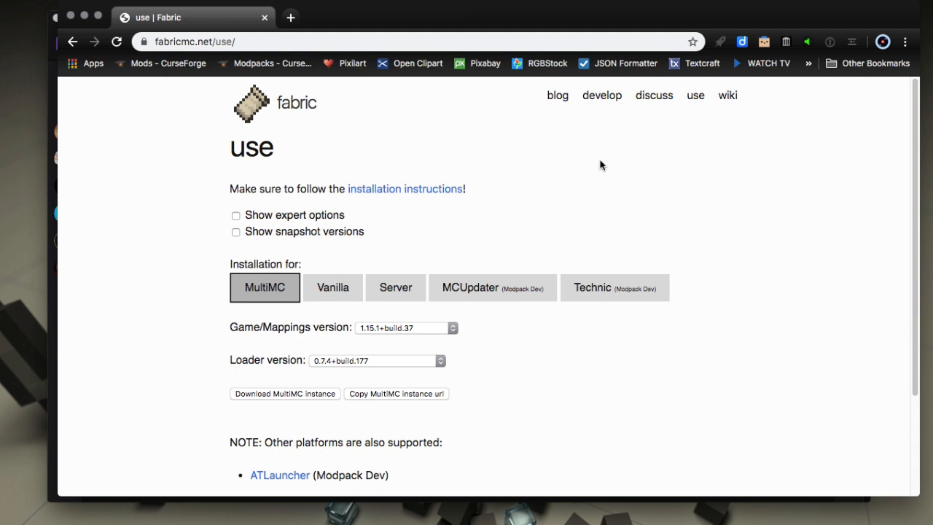
{"action": "mouse_move", "coordinate": [594, 161]}
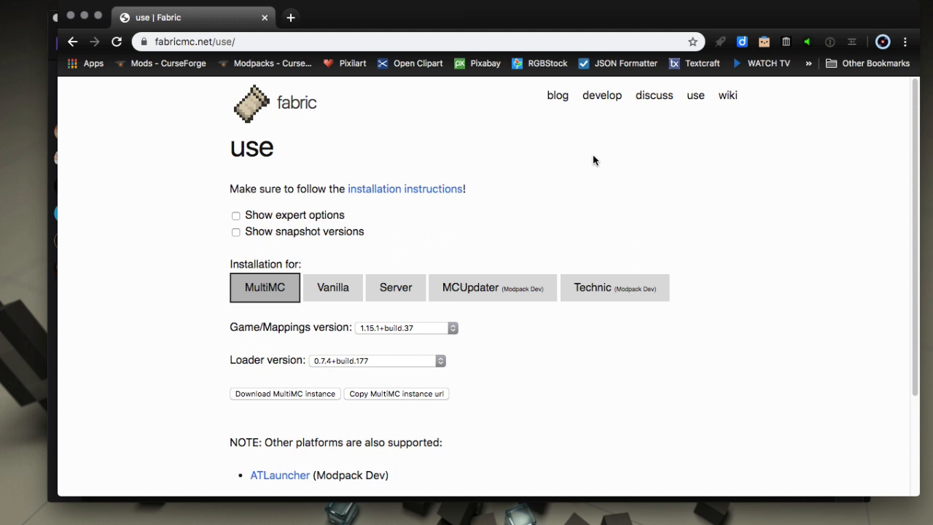
{"action": "mouse_move", "coordinate": [404, 228]}
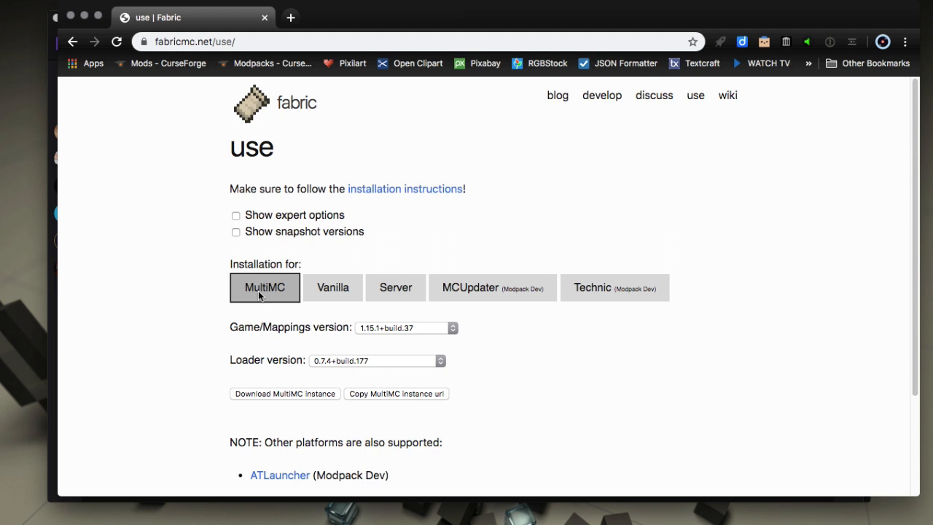
{"action": "mouse_move", "coordinate": [279, 474]}
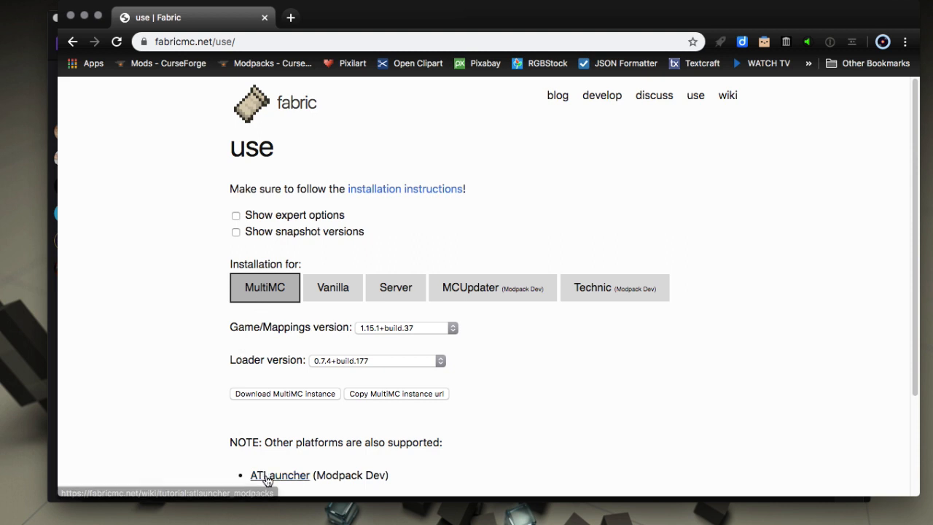
{"action": "mouse_move", "coordinate": [212, 365]}
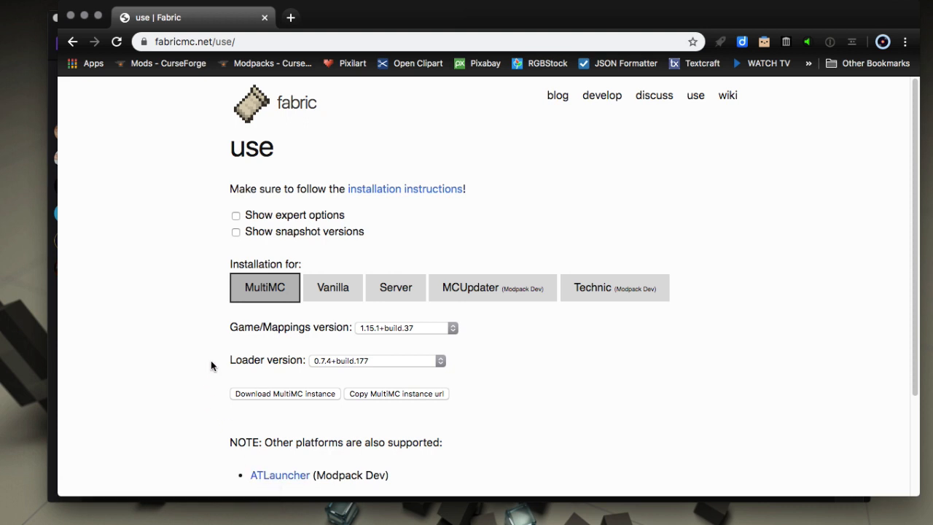
{"action": "mouse_move", "coordinate": [352, 313]}
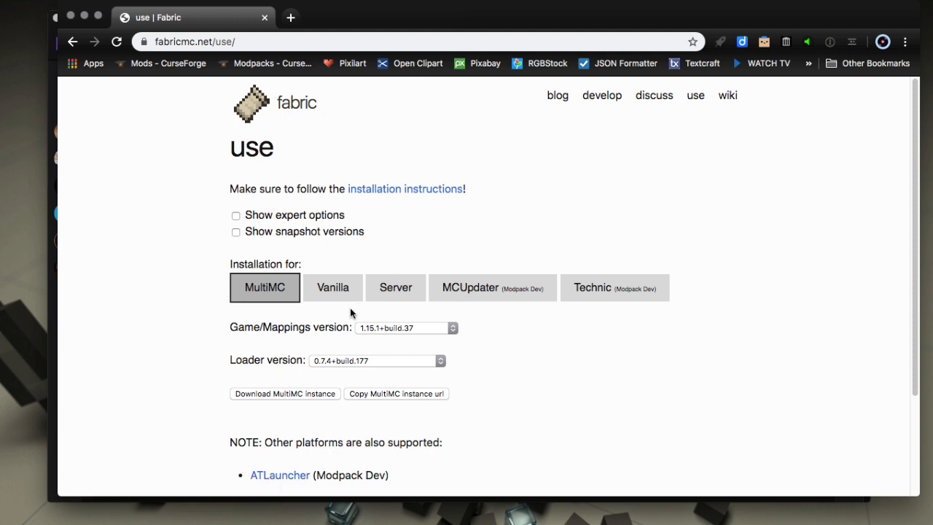
{"action": "mouse_move", "coordinate": [209, 87]}
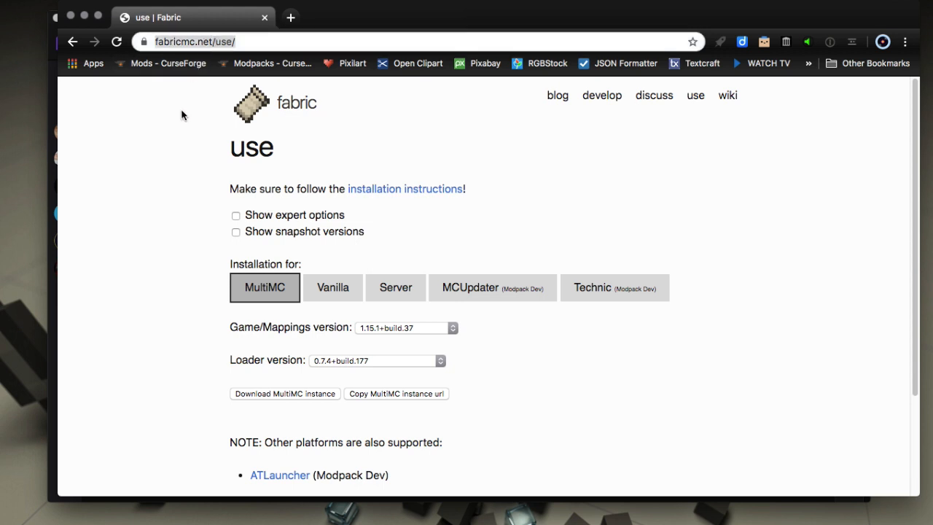
{"action": "mouse_move", "coordinate": [181, 292]}
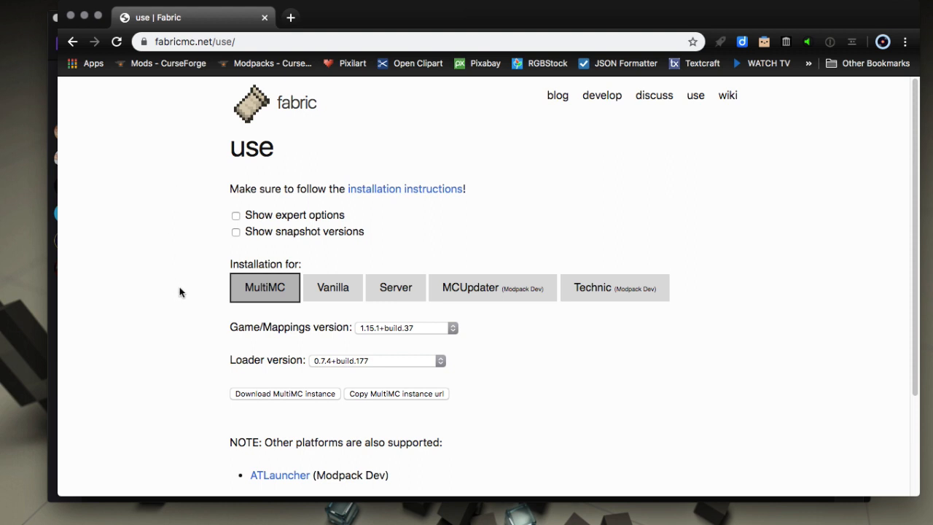
{"action": "mouse_move", "coordinate": [682, 110]}
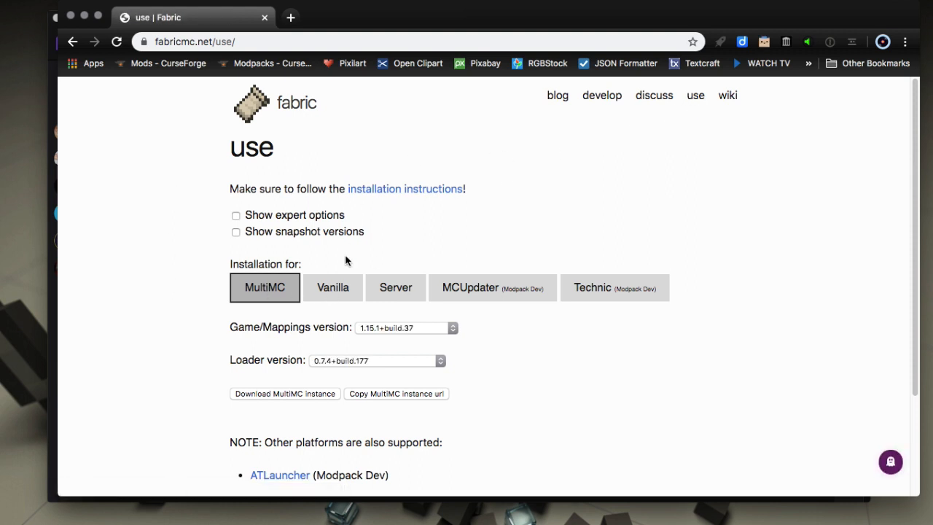
Show the Vanilla-launcher Fabric installer 0.5.2.39 with its EXE and JAR downloads.
{"action": "left_click", "coordinate": [331, 286]}
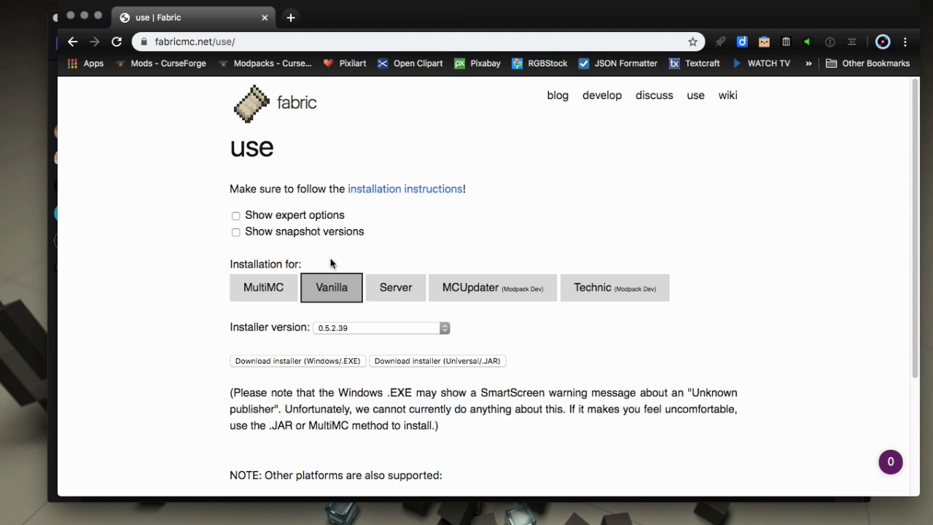
{"action": "mouse_move", "coordinate": [284, 331]}
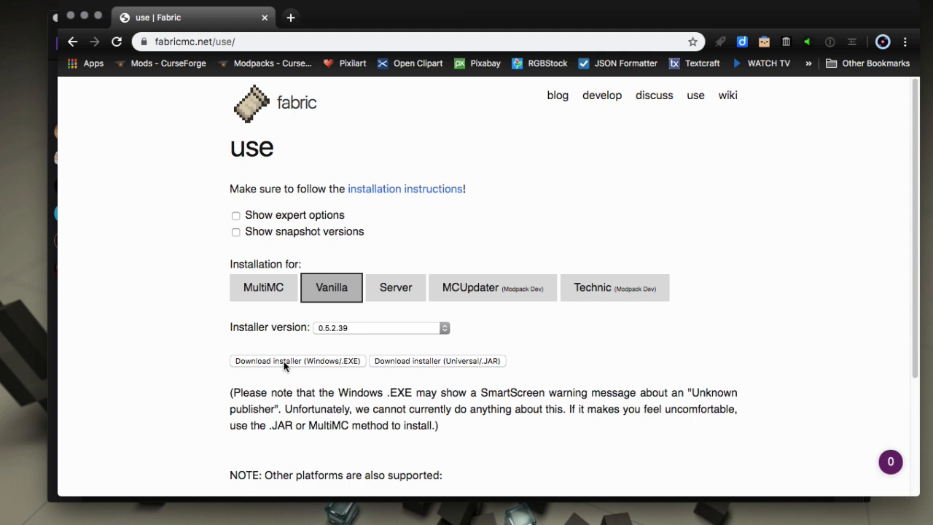
{"action": "mouse_move", "coordinate": [411, 366]}
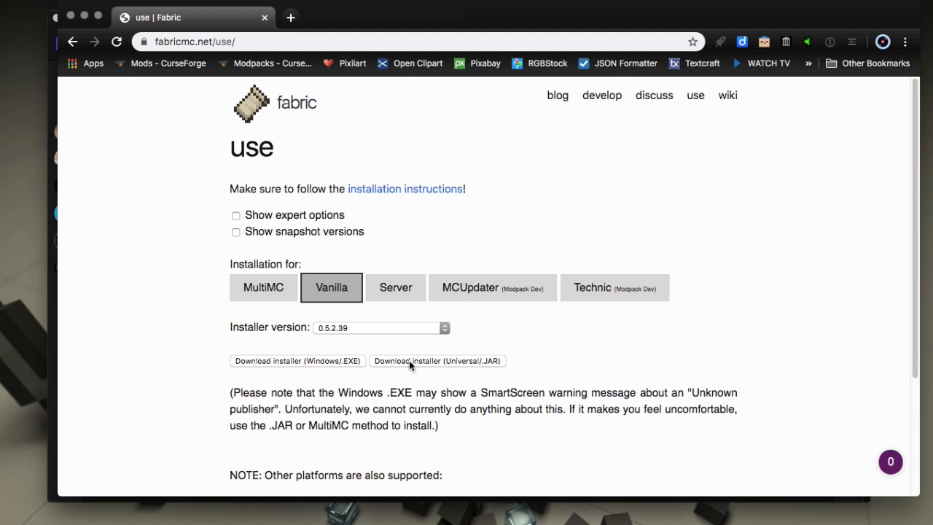
{"action": "mouse_move", "coordinate": [413, 371]}
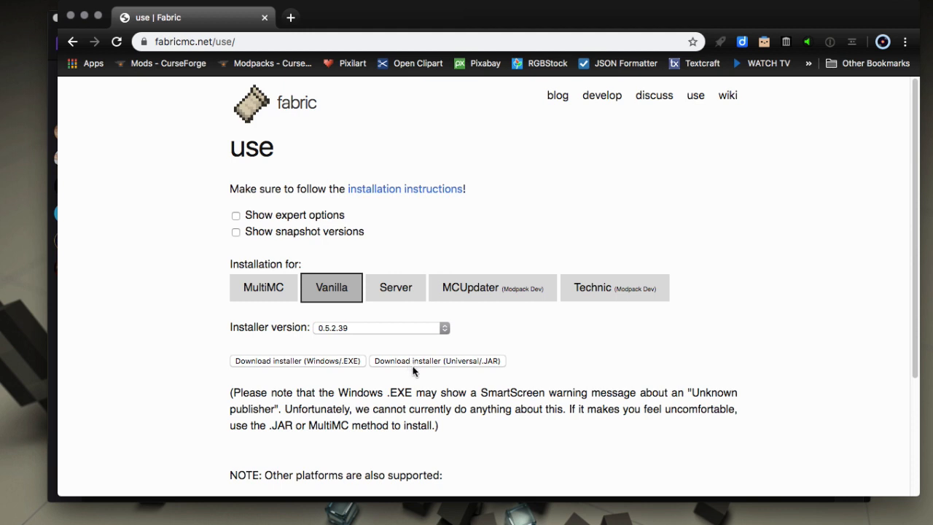
{"action": "mouse_move", "coordinate": [188, 434]}
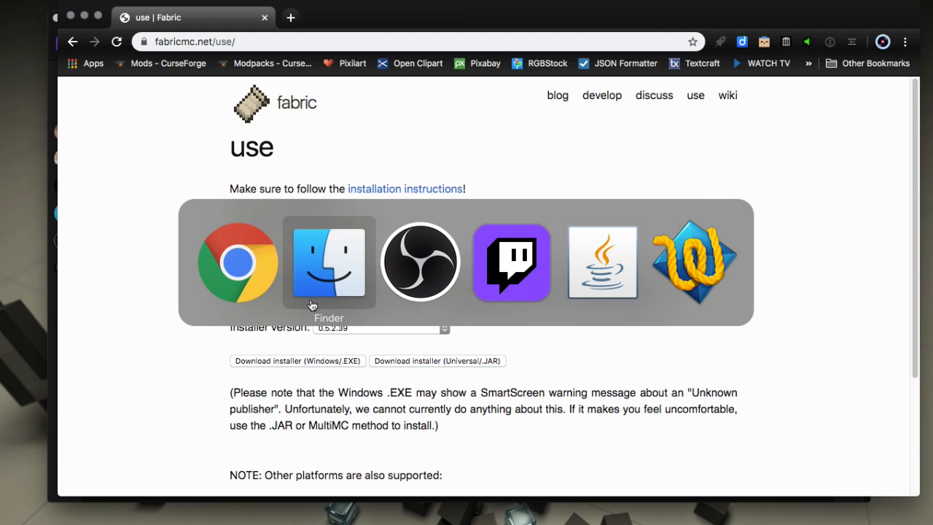
Bring up the context menu for fabric-installer-0.5.2.39 (1).jar in Finder's temp folder.
{"action": "left_click", "coordinate": [328, 261]}
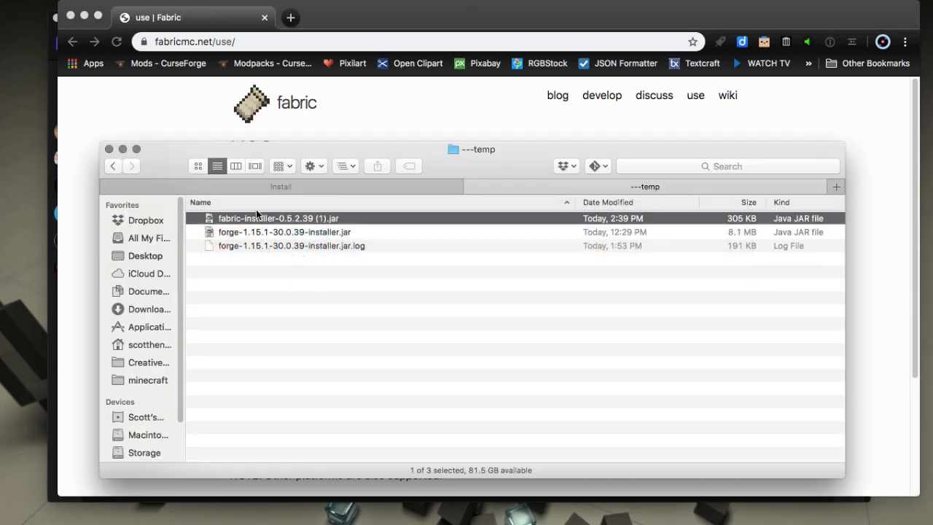
{"action": "right_click", "coordinate": [279, 218]}
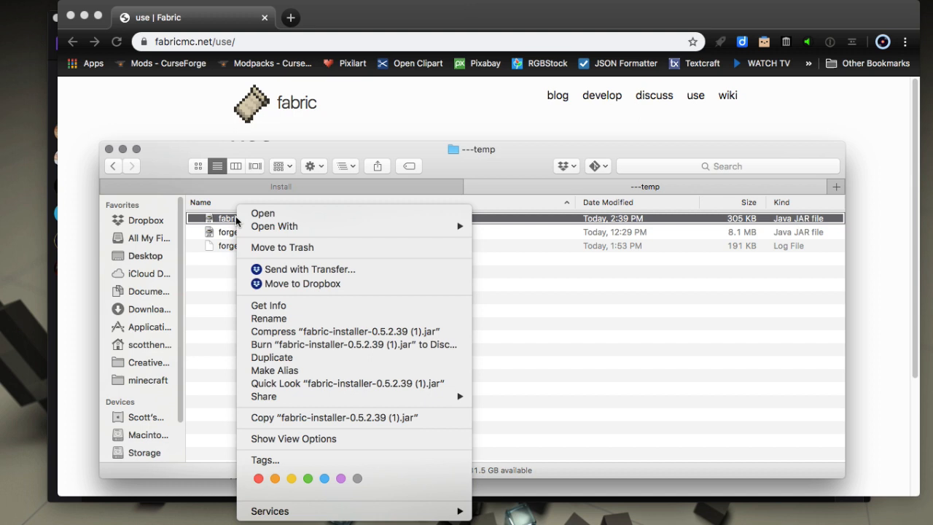
{"action": "mouse_move", "coordinate": [211, 275]}
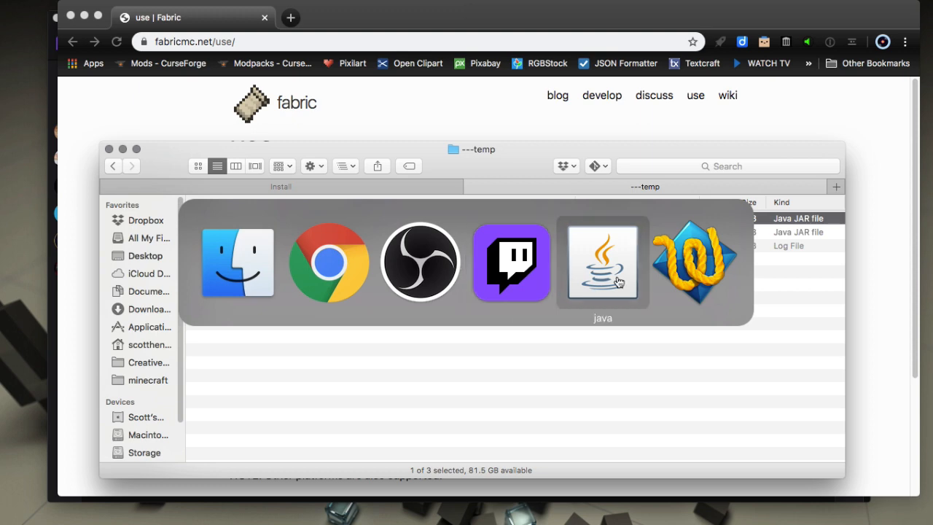
Bring the Fabric Installer to front on Client, Minecraft 1.15.1, loader 0.7.4+build.177.
{"action": "left_click", "coordinate": [602, 263]}
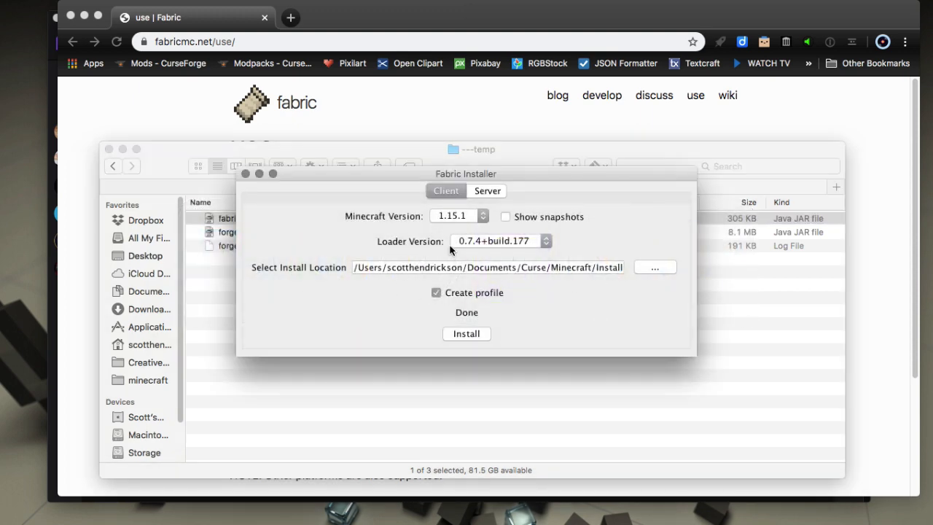
{"action": "mouse_move", "coordinate": [624, 283]}
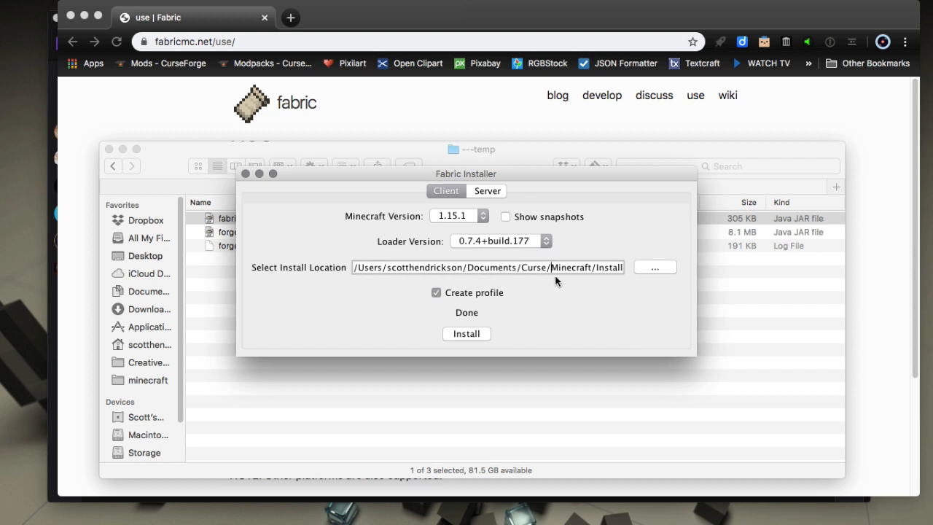
Open the install-location chooser and browse to the Curse Minecraft Install folder.
{"action": "left_click", "coordinate": [654, 266]}
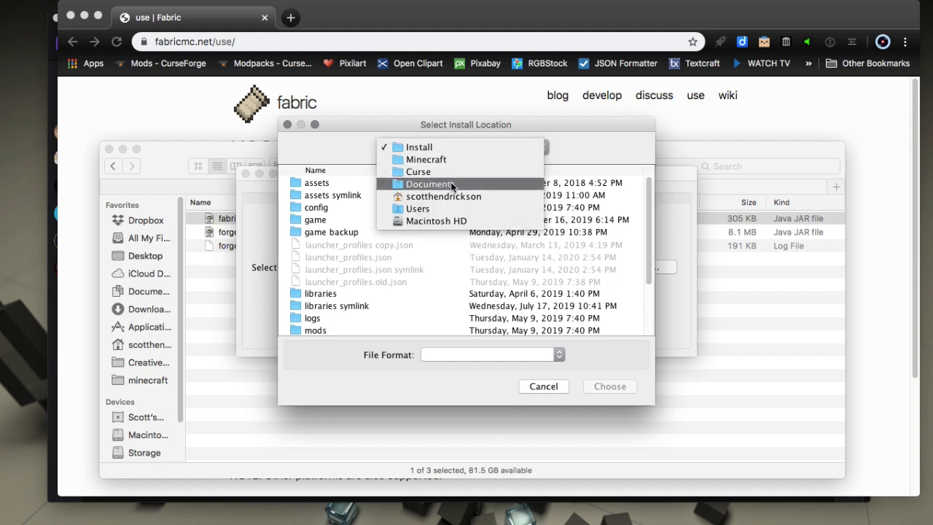
{"action": "mouse_move", "coordinate": [452, 179]}
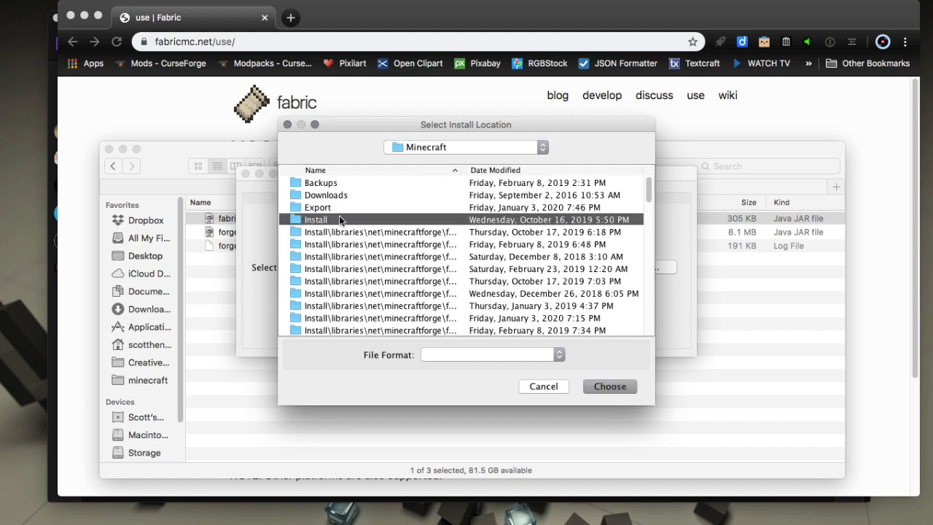
{"action": "mouse_move", "coordinate": [312, 224]}
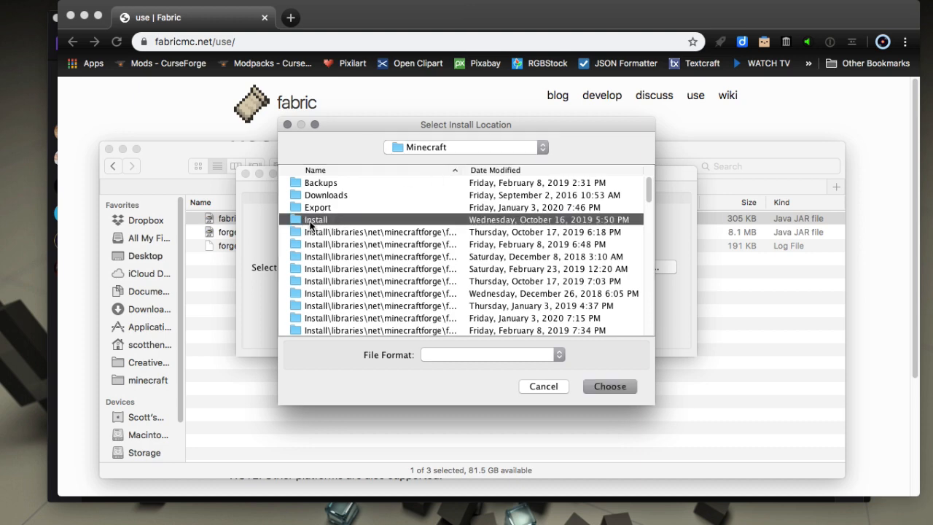
Confirm the Curse Minecraft Install folder as the Fabric client install location.
{"action": "left_click", "coordinate": [609, 386]}
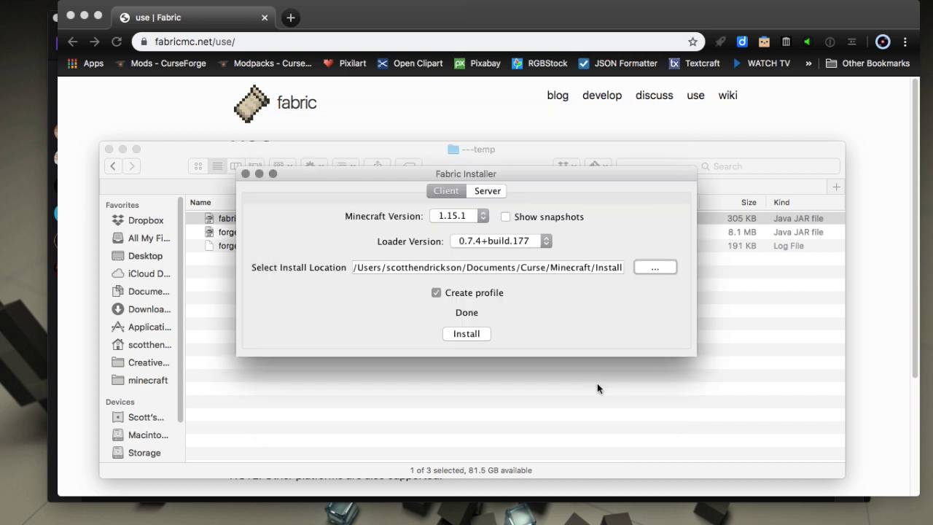
{"action": "mouse_move", "coordinate": [596, 316]}
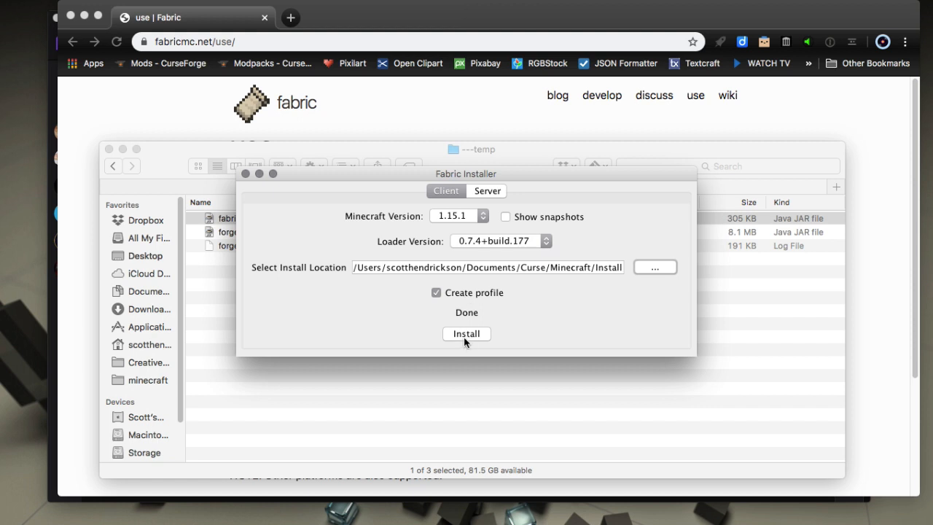
{"action": "mouse_move", "coordinate": [357, 333]}
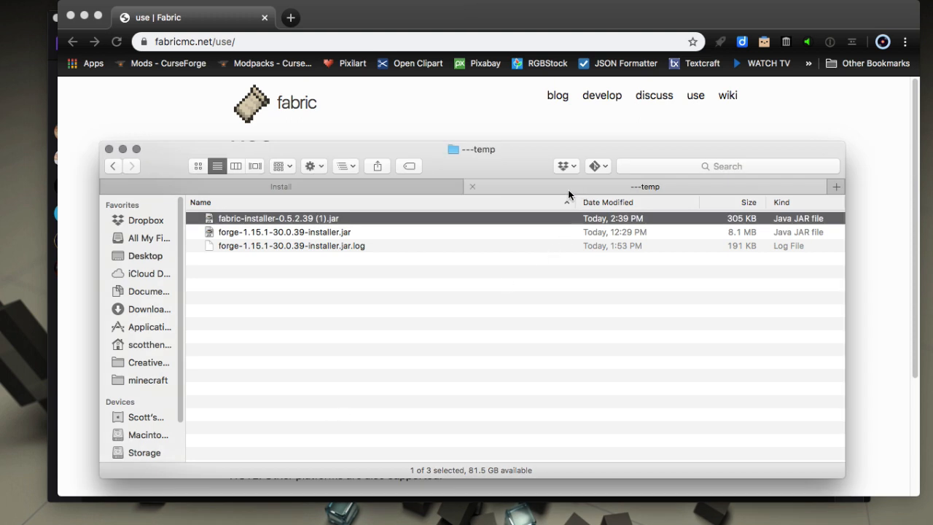
Open the Install folder's versions directory and select fabric-loader-0.7.4+build.177-1.15.1.
{"action": "left_click", "coordinate": [280, 185]}
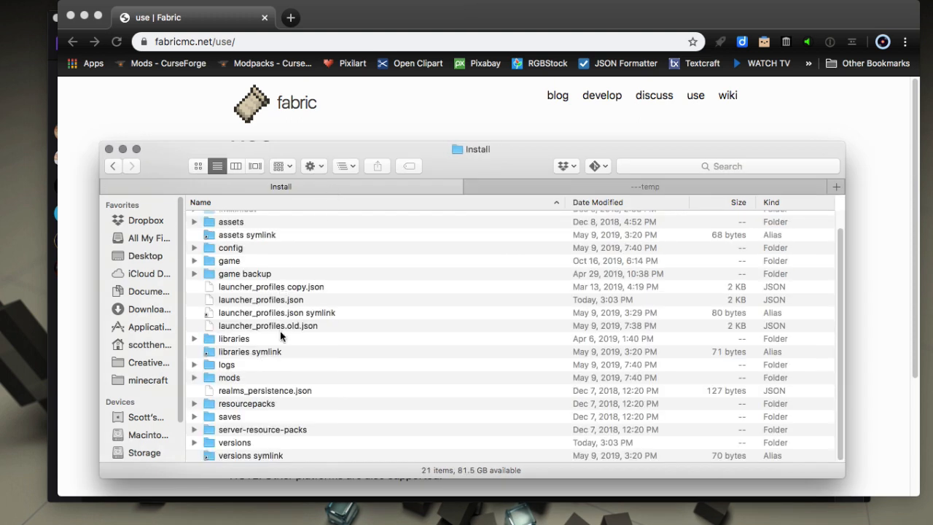
{"action": "mouse_move", "coordinate": [248, 339]}
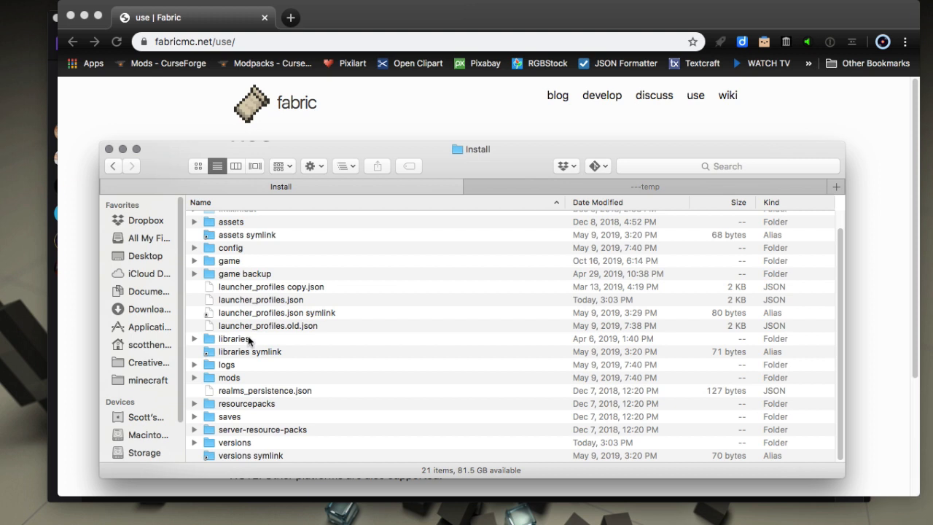
{"action": "mouse_move", "coordinate": [243, 439]}
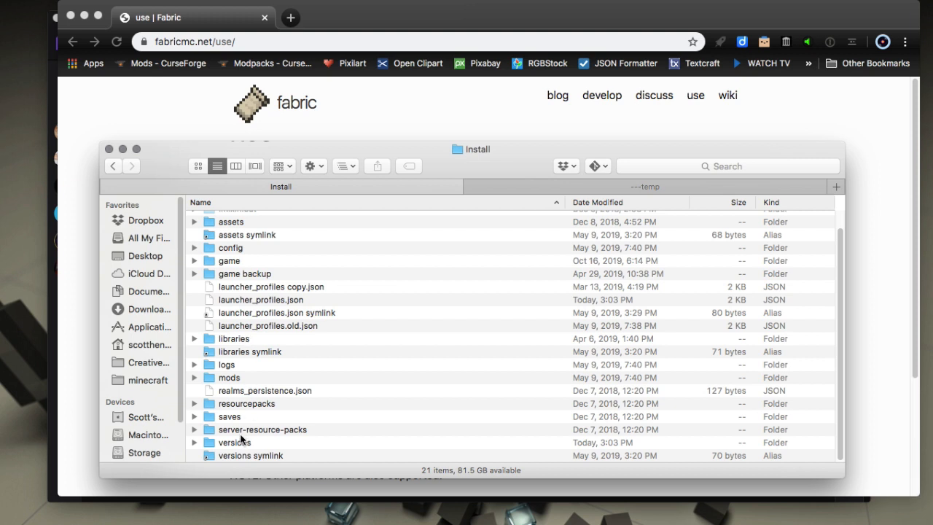
{"action": "double_click", "coordinate": [233, 443]}
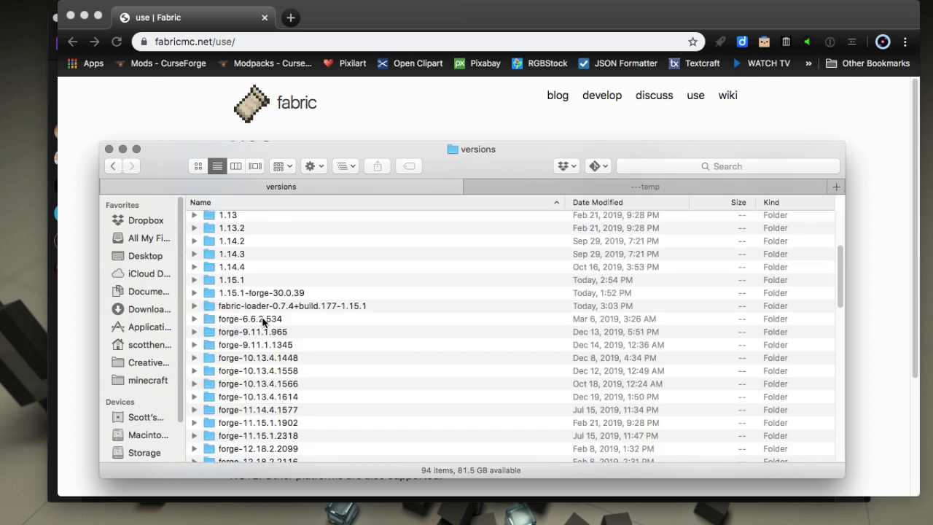
{"action": "left_click", "coordinate": [291, 305]}
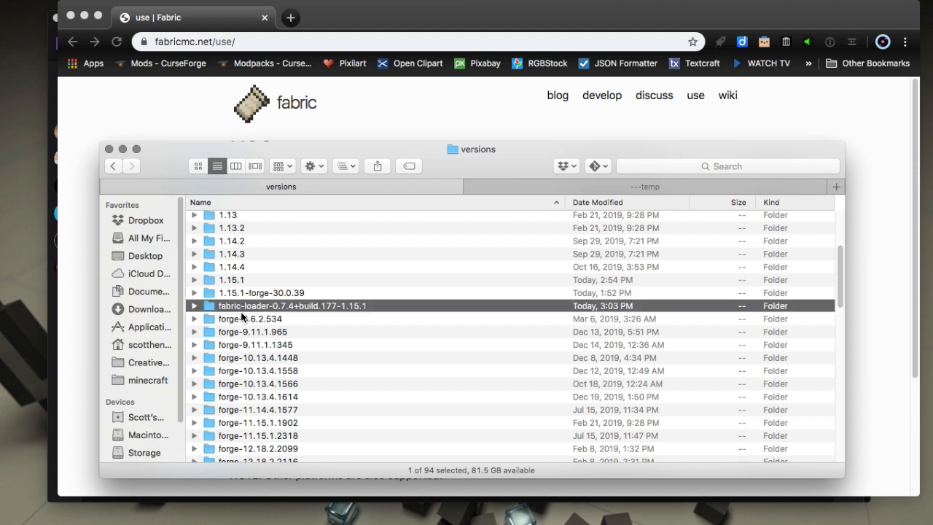
{"action": "mouse_move", "coordinate": [268, 311]}
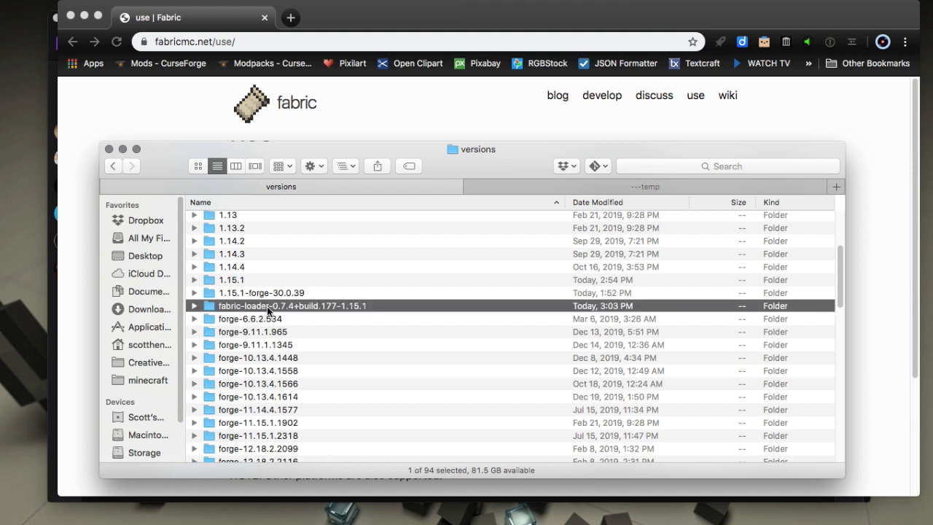
{"action": "mouse_move", "coordinate": [437, 309]}
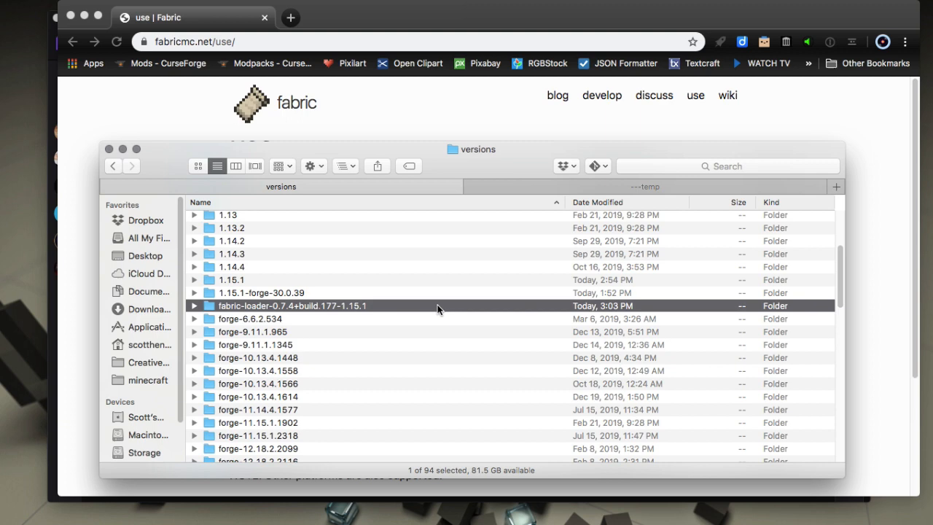
{"action": "mouse_move", "coordinate": [336, 311]}
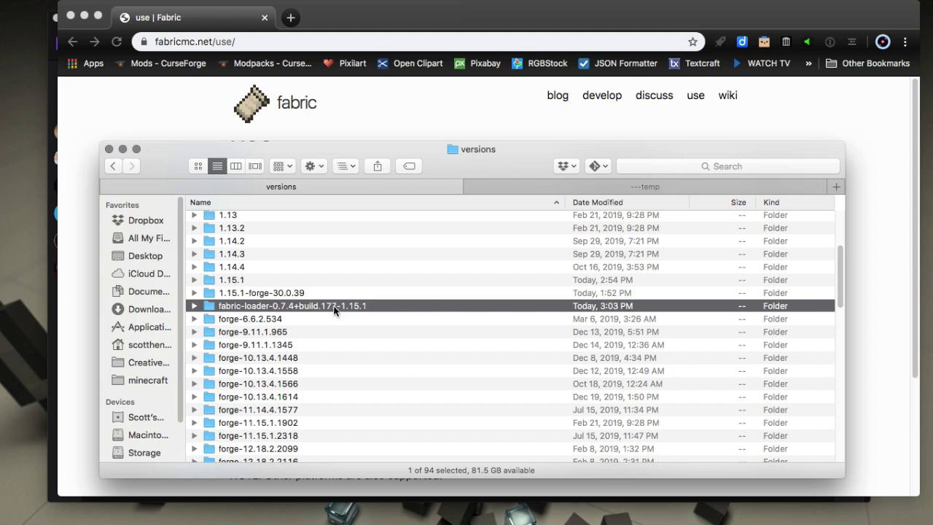
{"action": "mouse_move", "coordinate": [325, 305]}
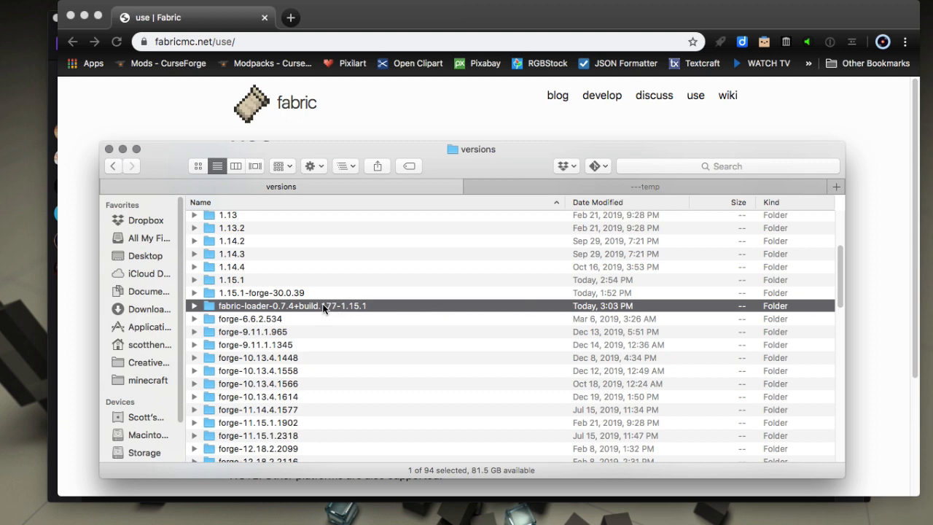
{"action": "mouse_move", "coordinate": [368, 329]}
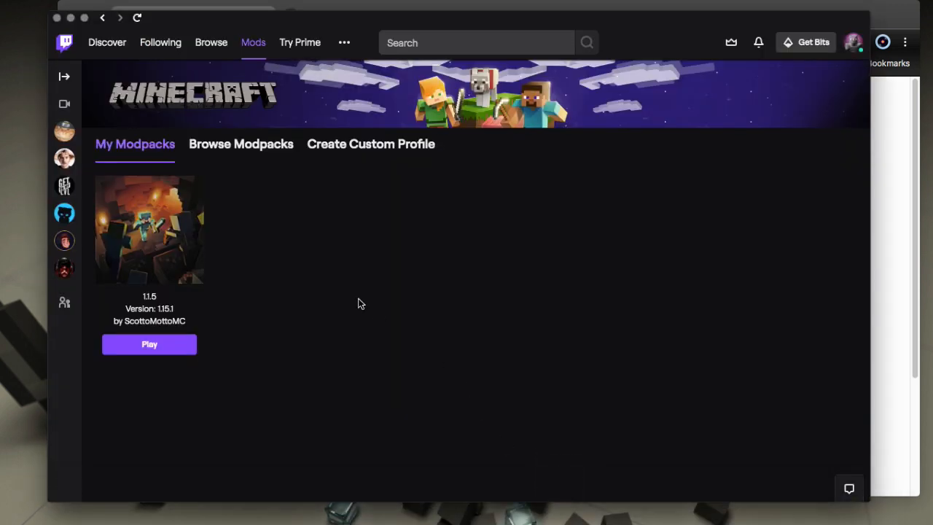
Create custom profile '1.15 Fabric' on Minecraft 1.15.1 with modloader None, then open it.
{"action": "left_click", "coordinate": [370, 144]}
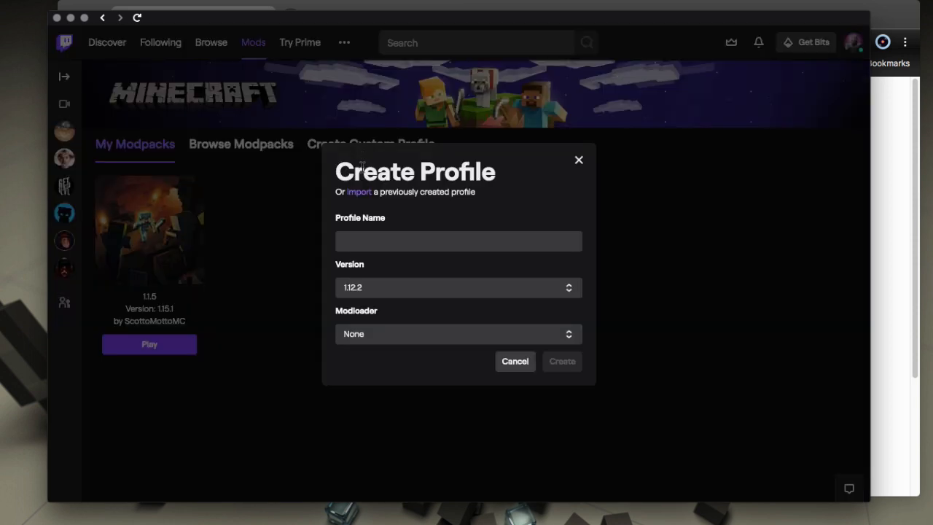
{"action": "left_click", "coordinate": [457, 242]}
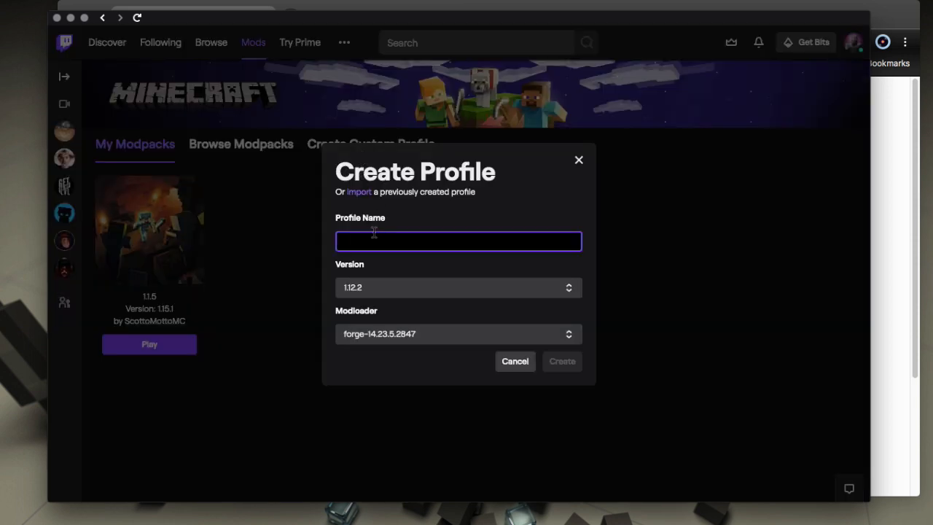
{"action": "type", "text": "1.15"}
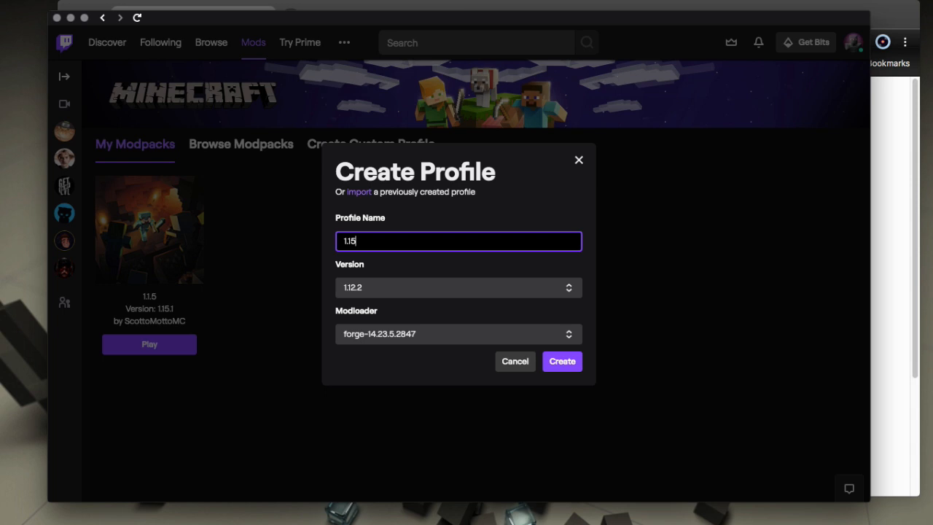
{"action": "type", "text": "Far"}
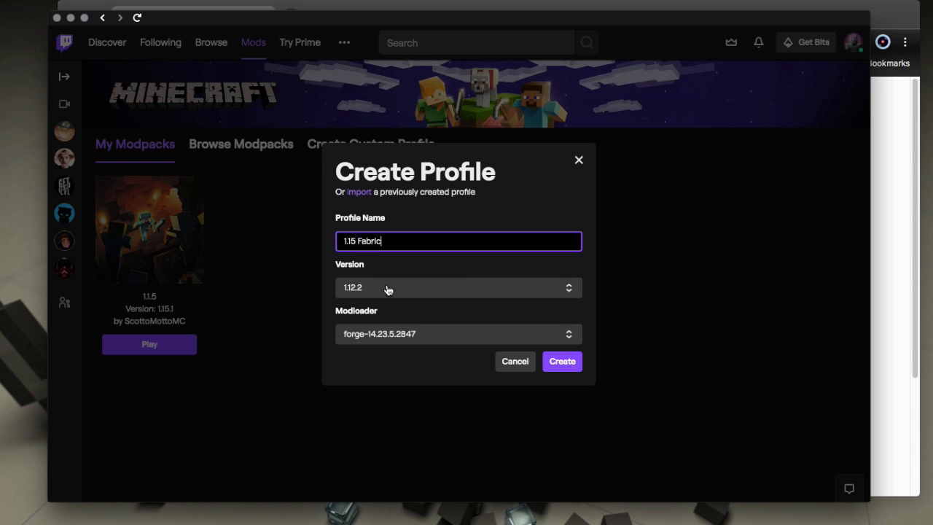
{"action": "left_click", "coordinate": [458, 287]}
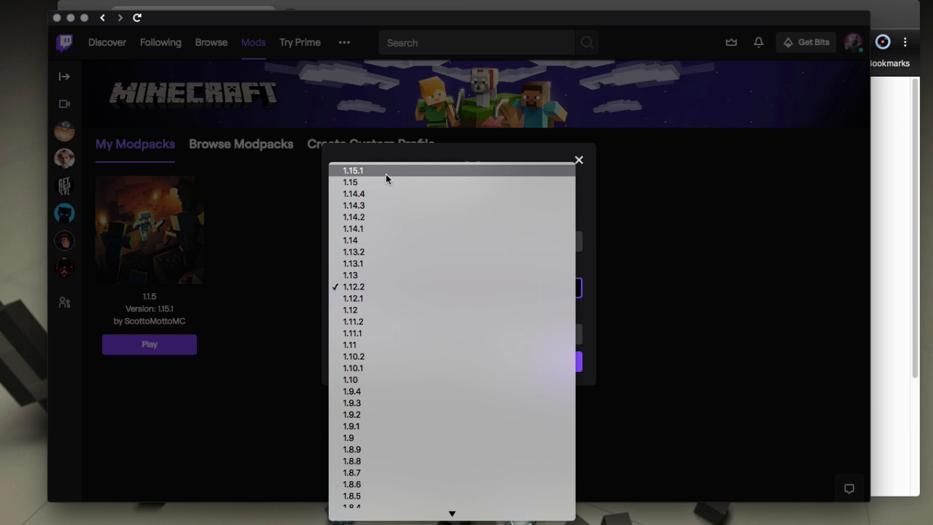
{"action": "left_click", "coordinate": [353, 169]}
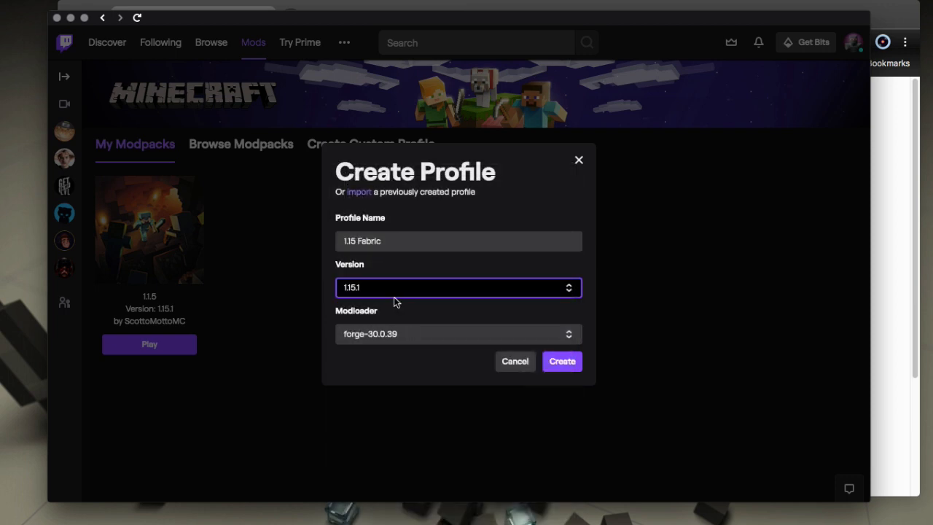
{"action": "mouse_move", "coordinate": [393, 341]}
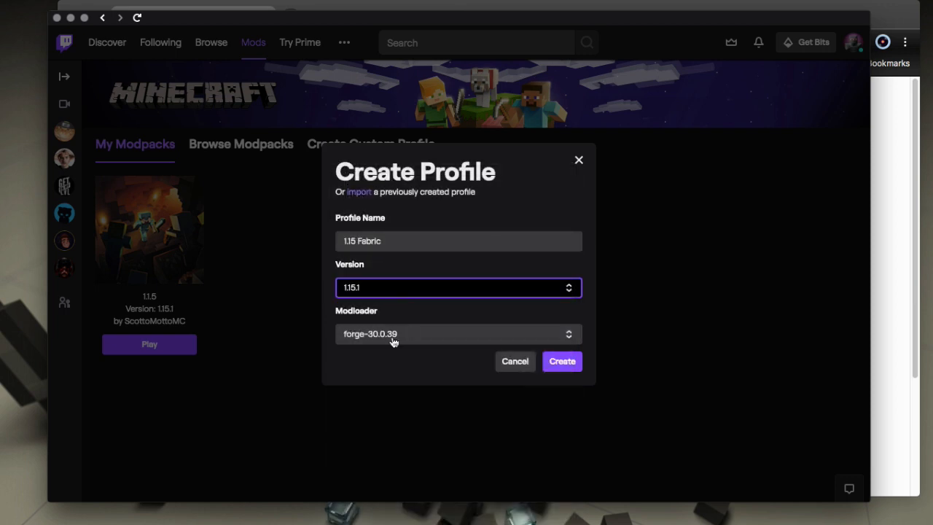
{"action": "left_click", "coordinate": [457, 334]}
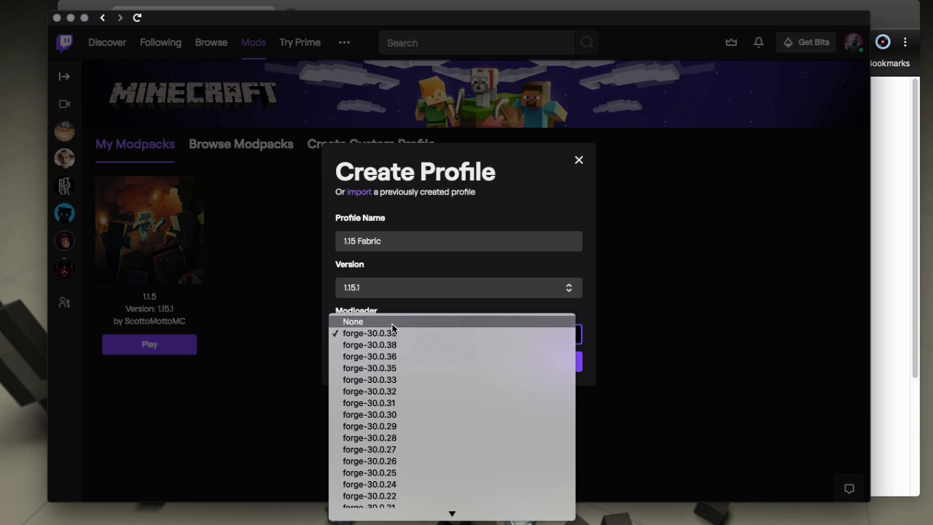
{"action": "left_click", "coordinate": [353, 322]}
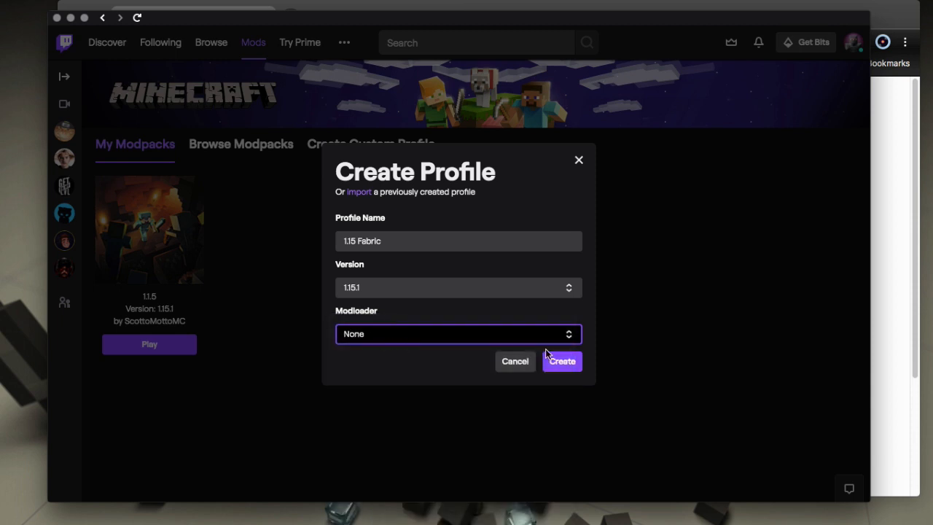
{"action": "left_click", "coordinate": [561, 360]}
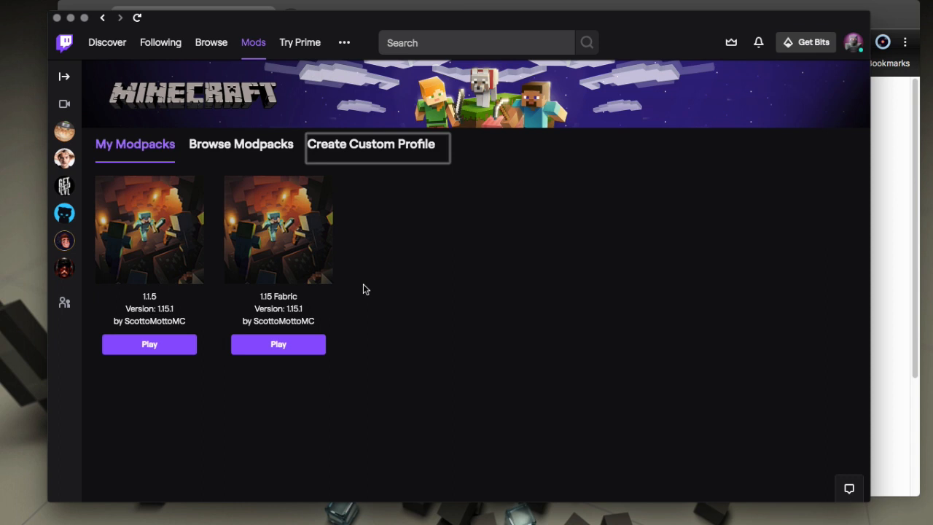
{"action": "mouse_move", "coordinate": [279, 251]}
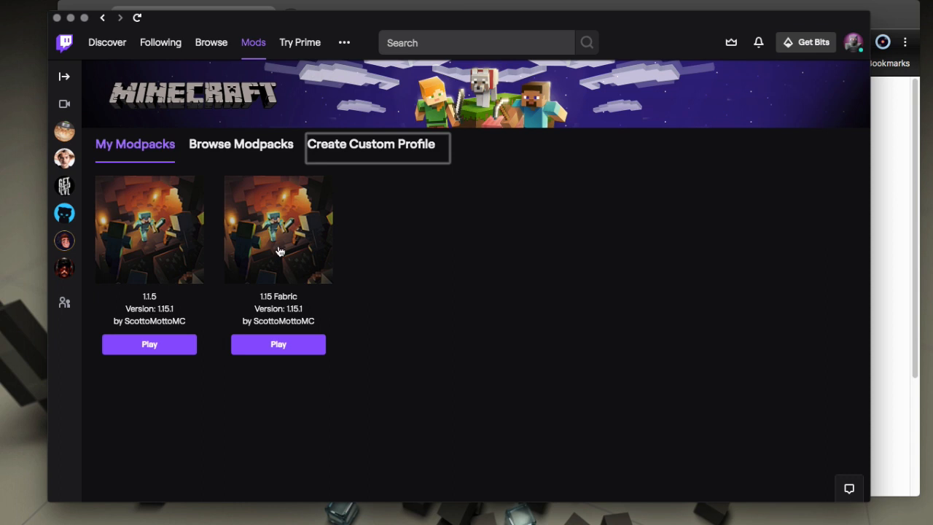
{"action": "left_click", "coordinate": [277, 228]}
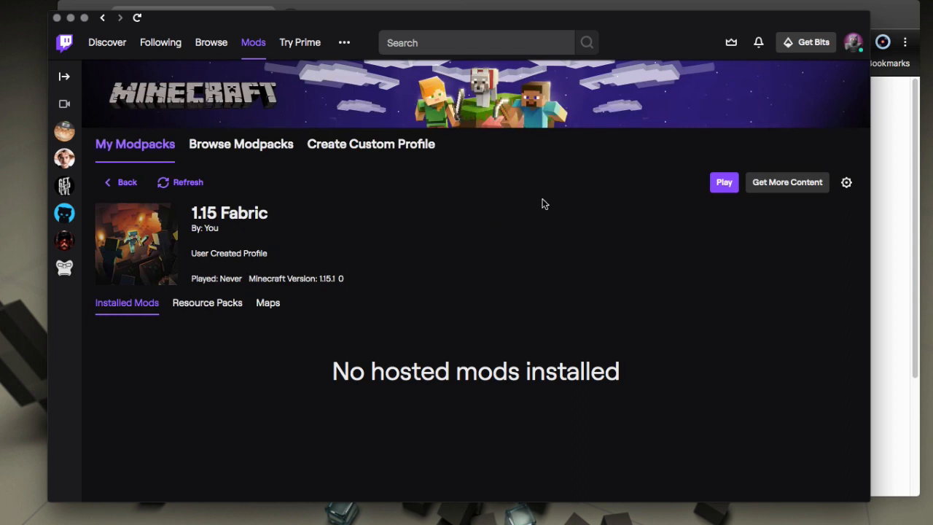
{"action": "mouse_move", "coordinate": [583, 190]}
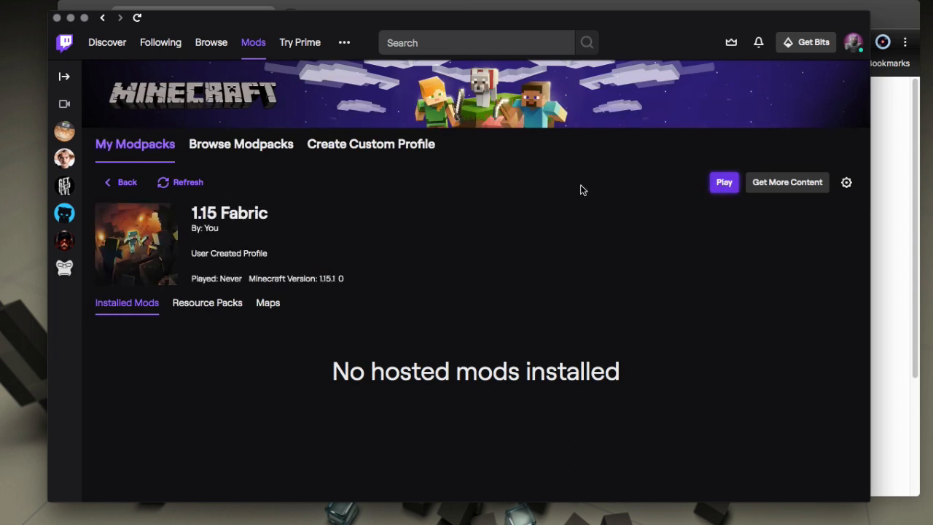
Point the 1.15 Fabric launcher profile at fabric-loader-0.7.4+build.177-1.15.1 and launch the game.
{"action": "left_click", "coordinate": [724, 183]}
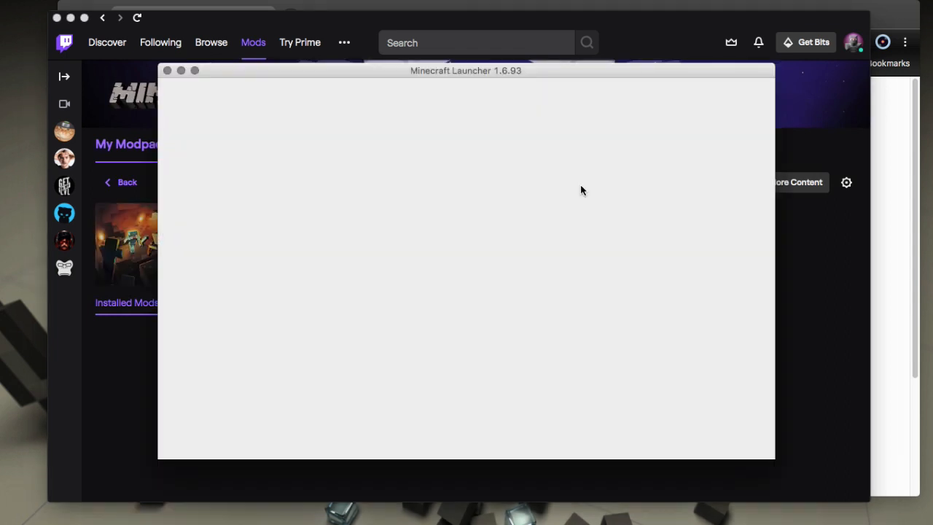
{"action": "mouse_move", "coordinate": [491, 156]}
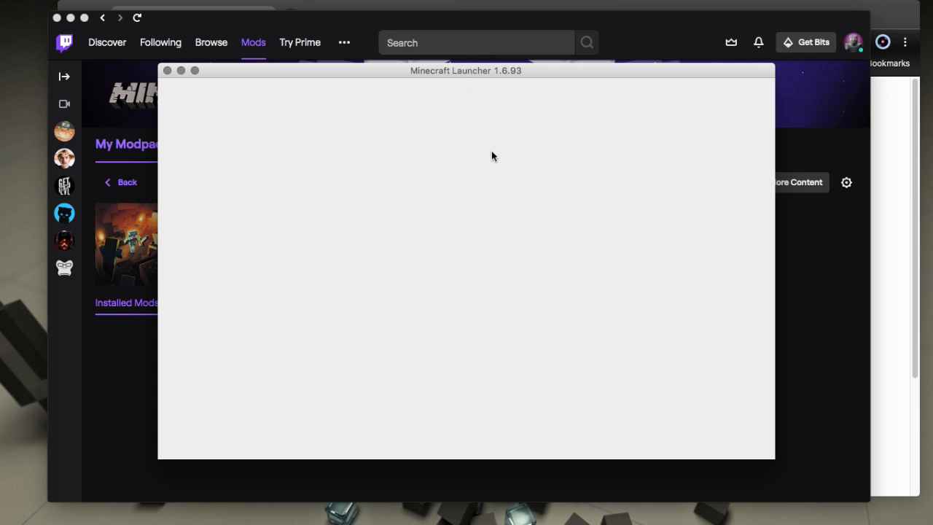
{"action": "mouse_move", "coordinate": [455, 80]}
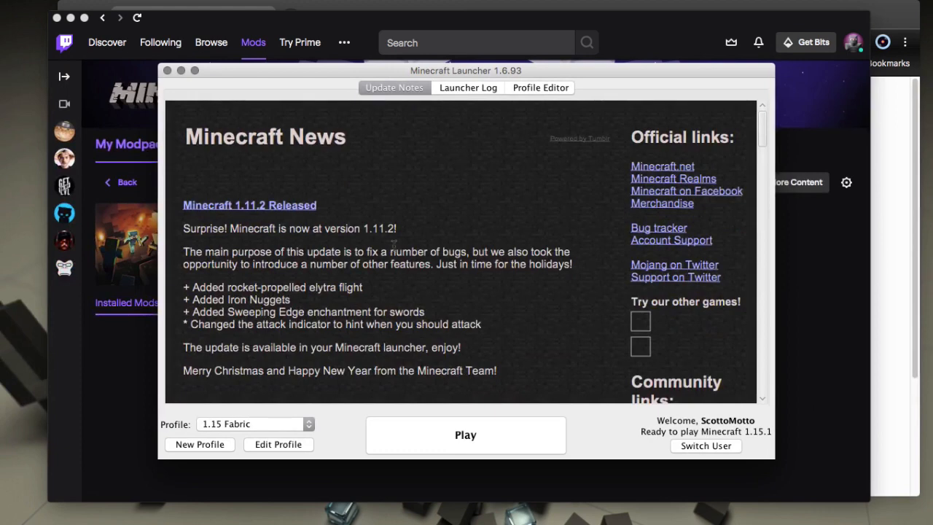
{"action": "mouse_move", "coordinate": [316, 419]}
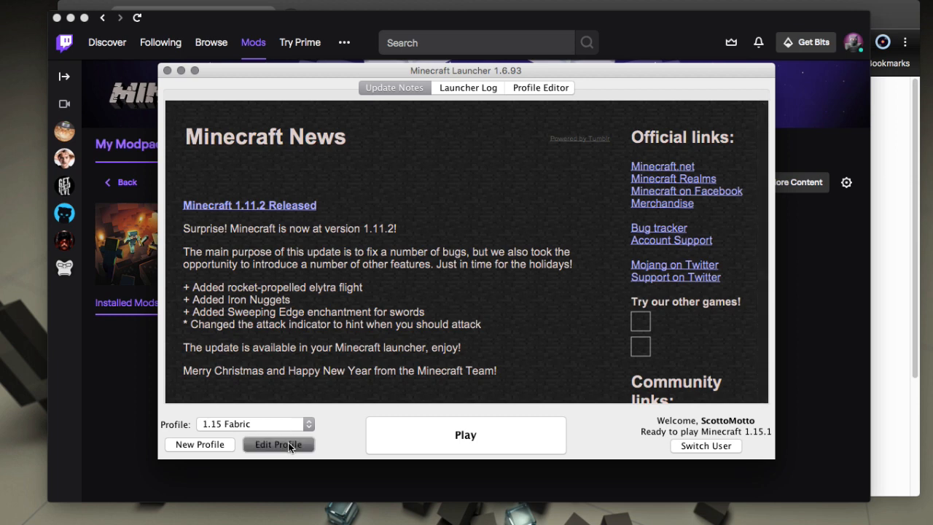
{"action": "left_click", "coordinate": [278, 443]}
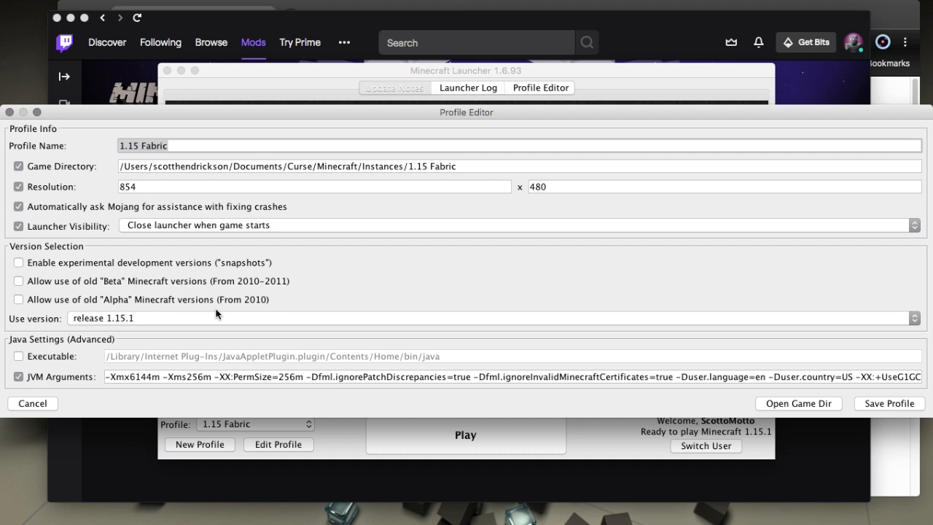
{"action": "mouse_move", "coordinate": [49, 325]}
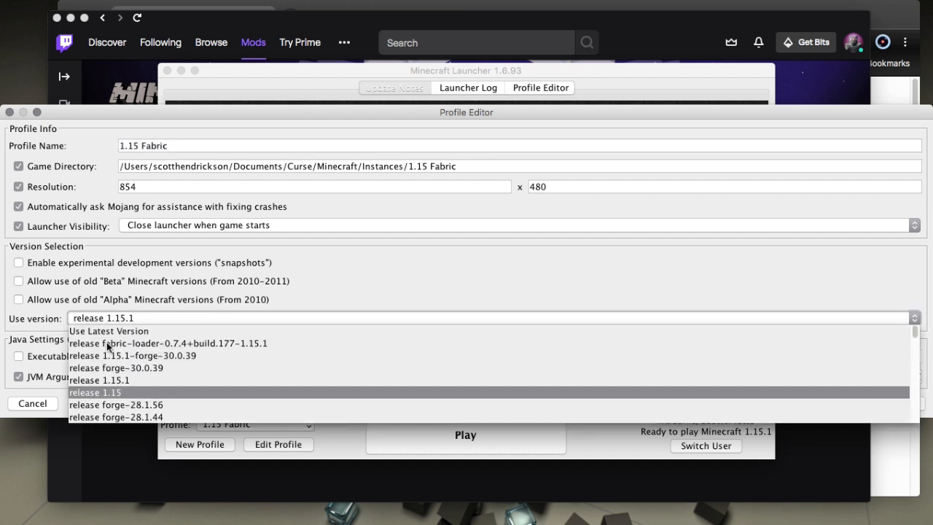
{"action": "mouse_move", "coordinate": [130, 355]}
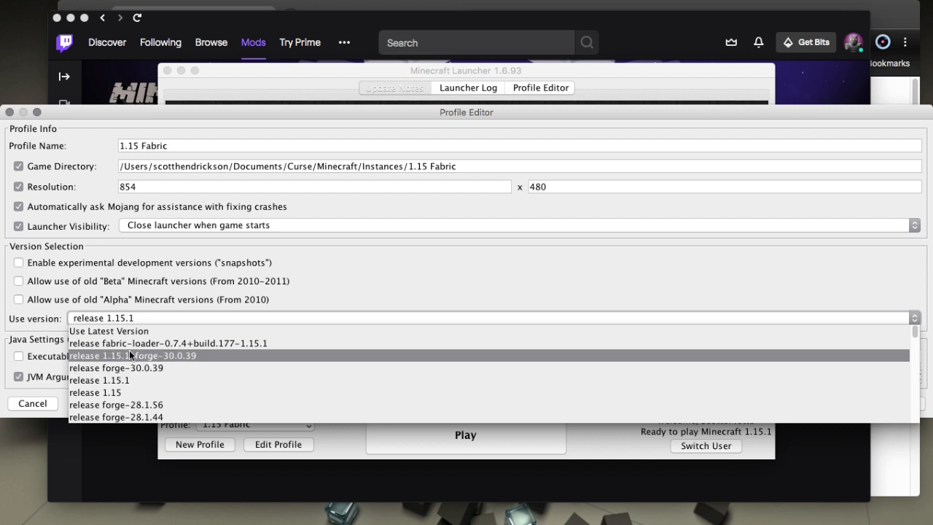
{"action": "mouse_move", "coordinate": [207, 342]}
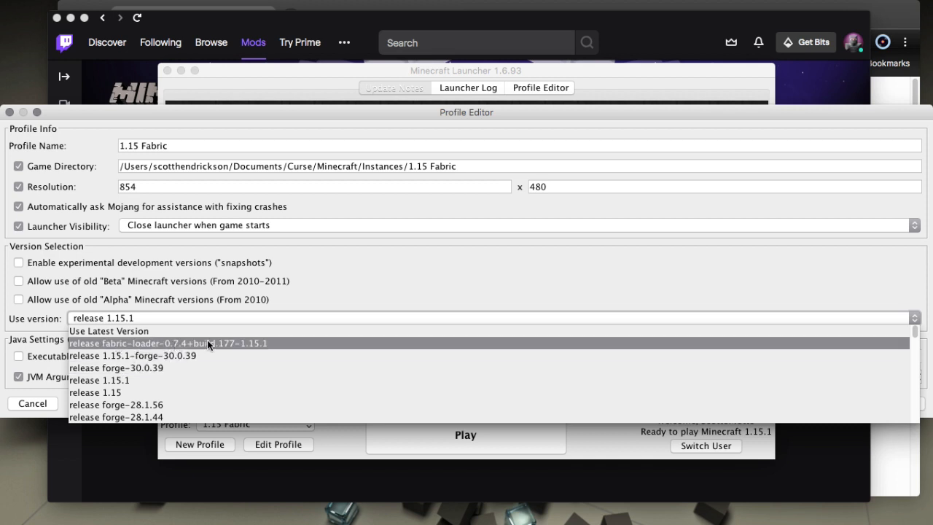
{"action": "left_click", "coordinate": [166, 344]}
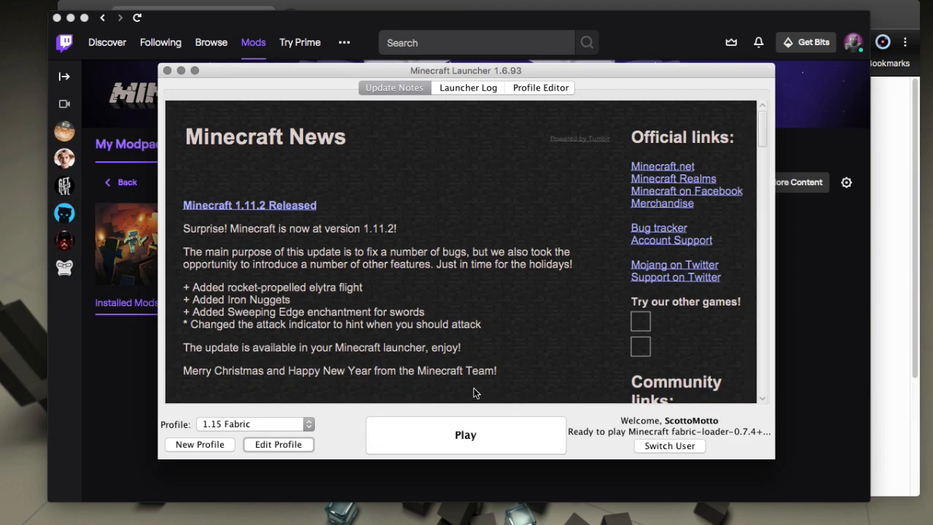
{"action": "mouse_move", "coordinate": [332, 431]}
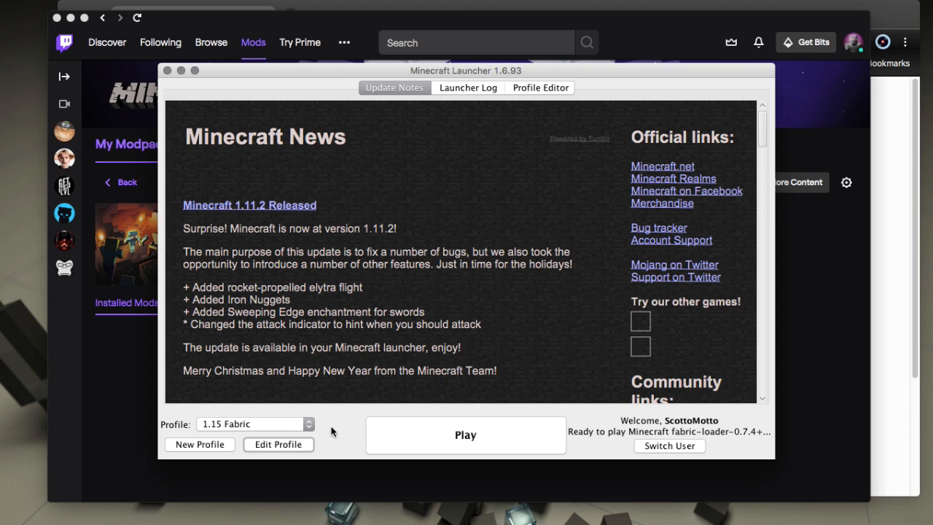
{"action": "mouse_move", "coordinate": [465, 434]}
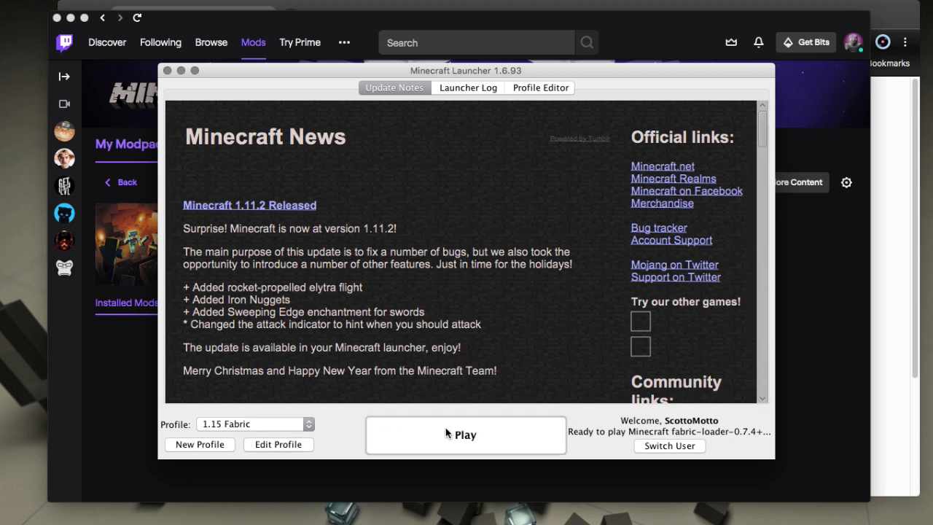
{"action": "left_click", "coordinate": [465, 434]}
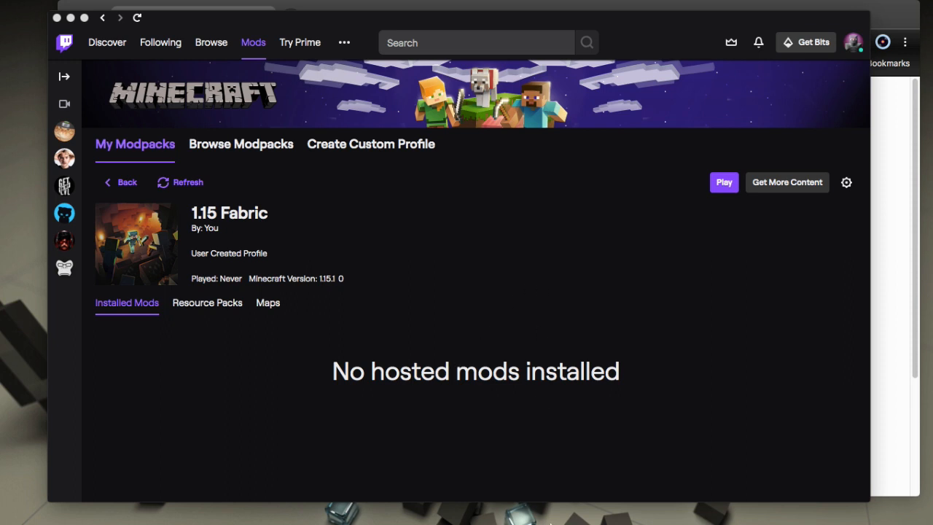
{"action": "mouse_move", "coordinate": [718, 266]}
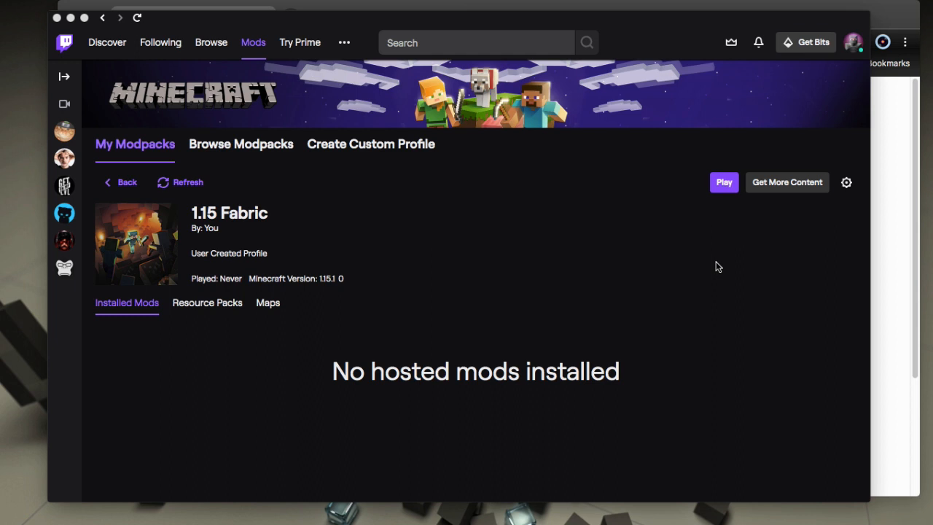
Search Twitch's mod catalog for 'fabric' and glance at the loading Minecraft window.
{"action": "left_click", "coordinate": [786, 182]}
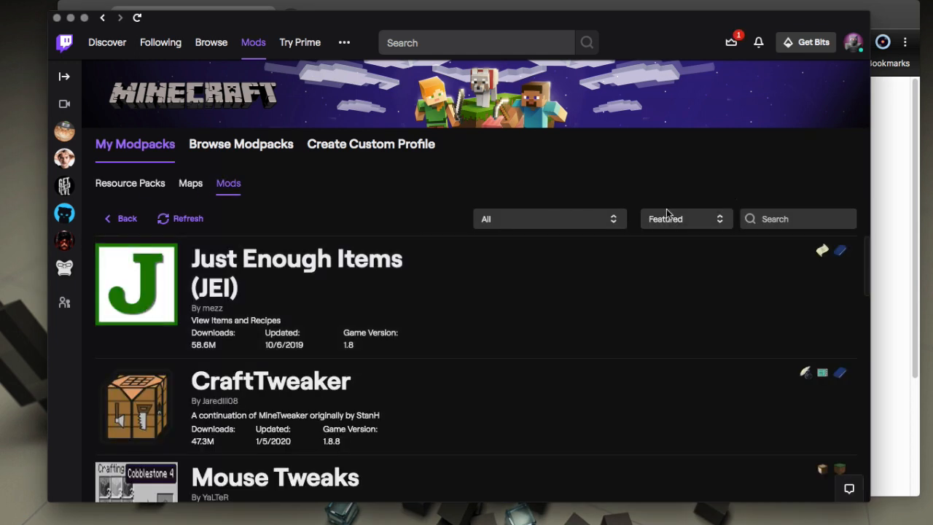
{"action": "left_click", "coordinate": [797, 219]}
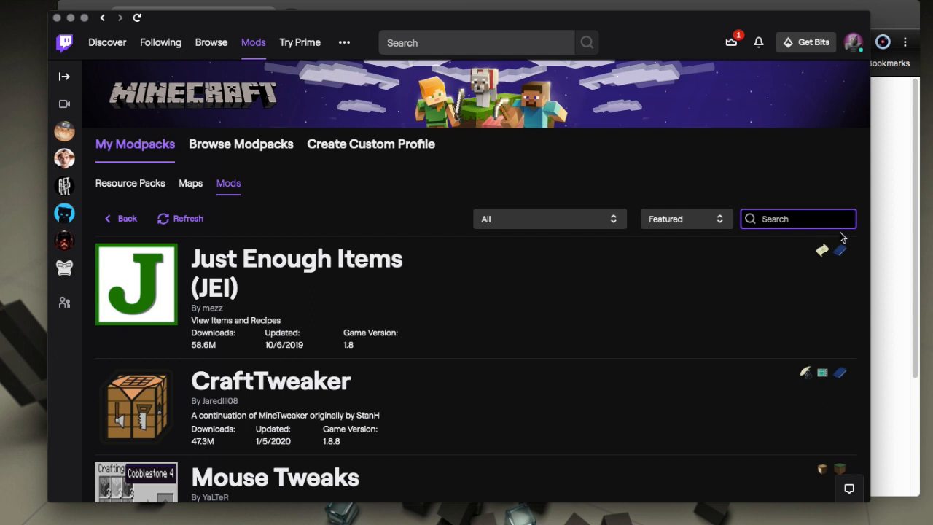
{"action": "type", "text": "fabr"}
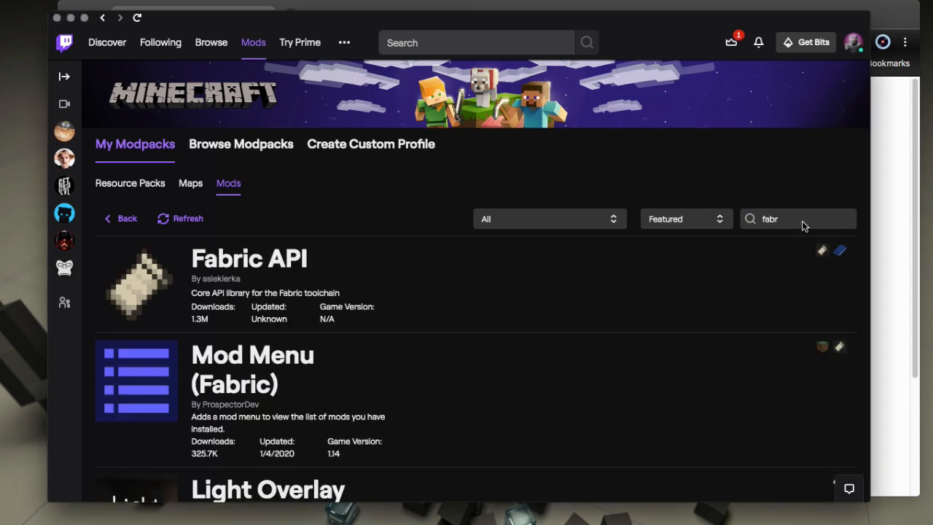
{"action": "type", "text": "ic"}
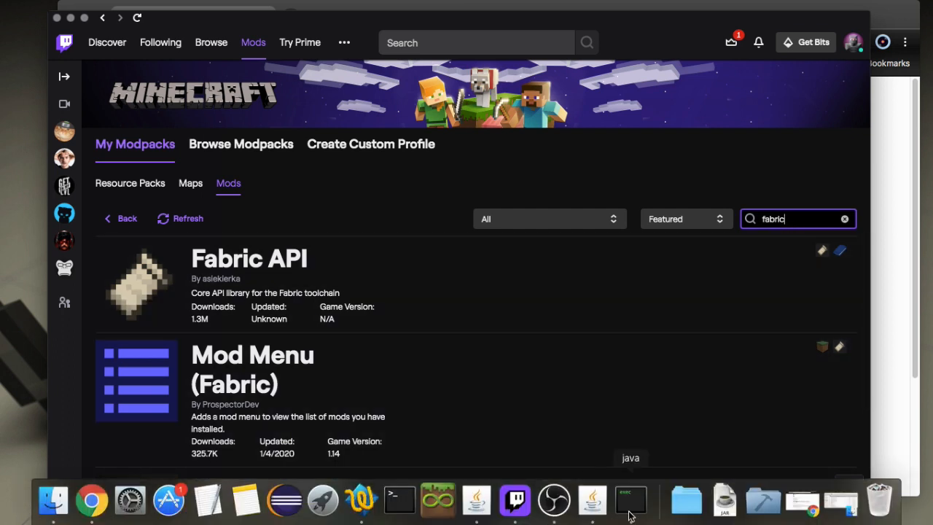
{"action": "left_click", "coordinate": [630, 499]}
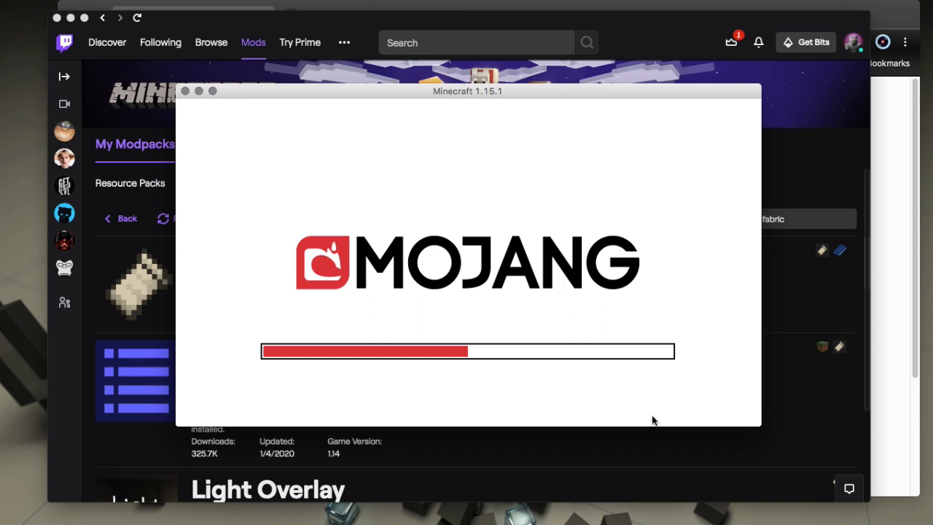
{"action": "mouse_move", "coordinate": [783, 275]}
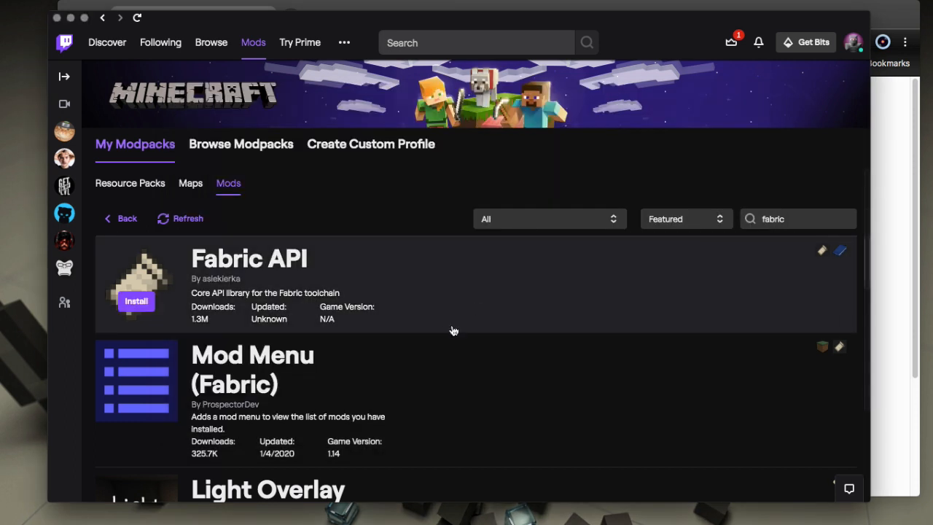
{"action": "mouse_move", "coordinate": [819, 345]}
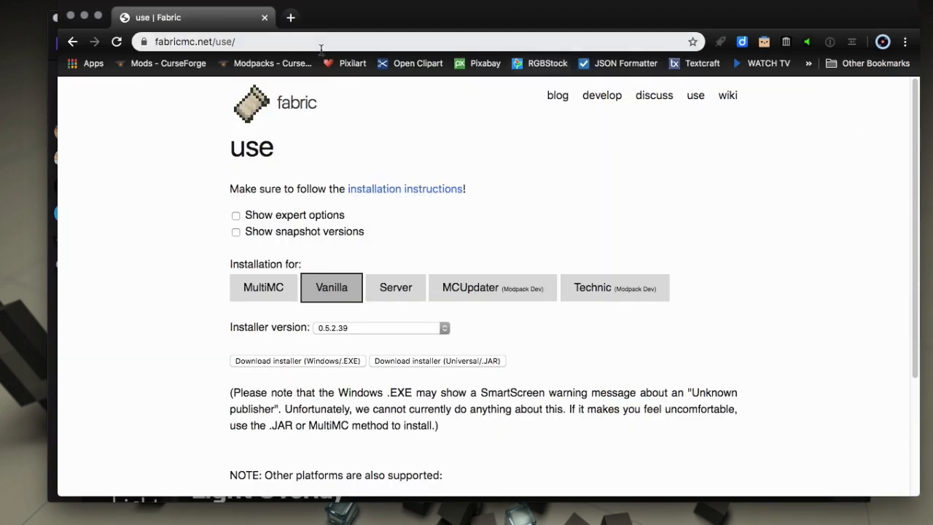
Filter CurseForge's Minecraft mods page to Fabric and scroll down to Fabric API.
{"action": "left_click", "coordinate": [290, 17]}
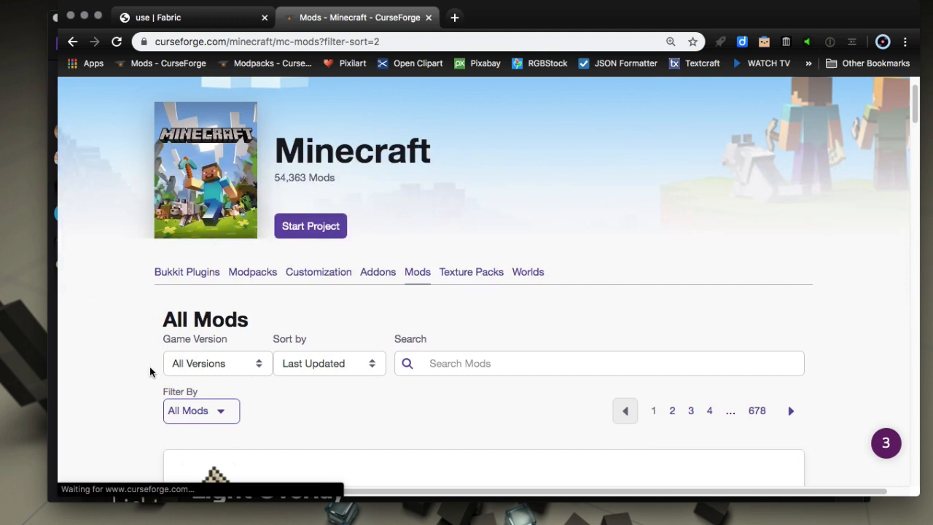
{"action": "left_click", "coordinate": [216, 363]}
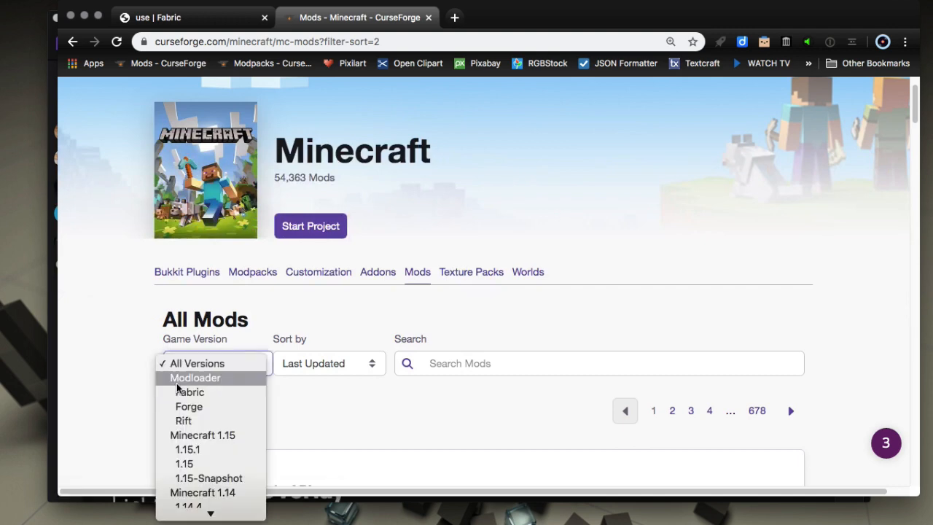
{"action": "left_click", "coordinate": [190, 392]}
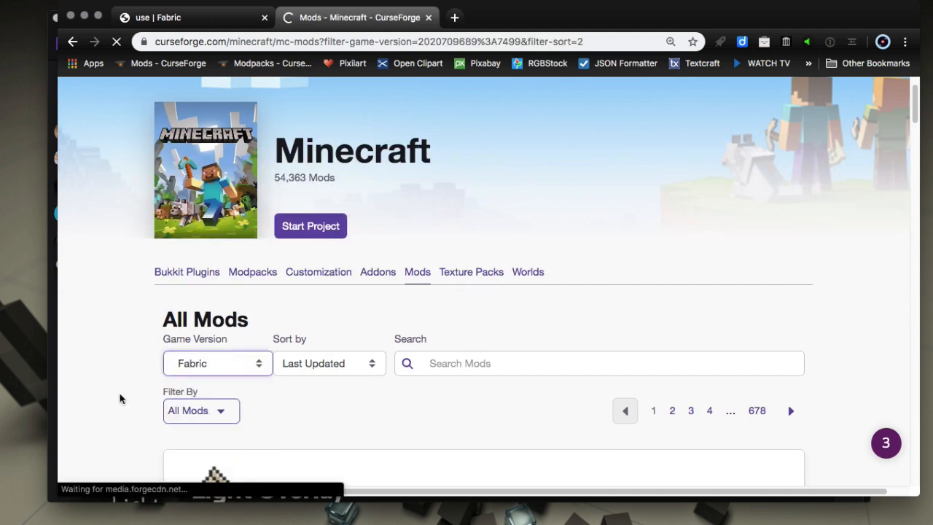
{"action": "scroll", "scroll_direction": "down", "scroll_amount": 3}
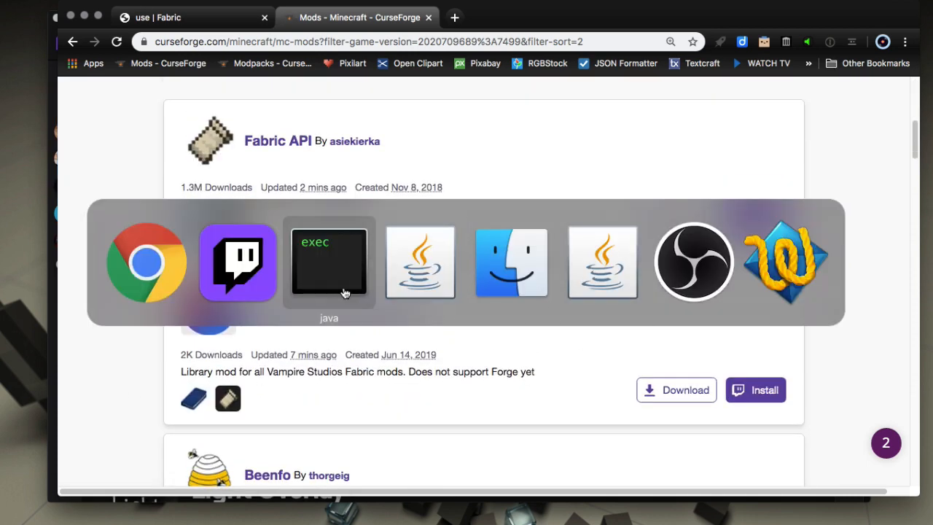
{"action": "left_click", "coordinate": [328, 262]}
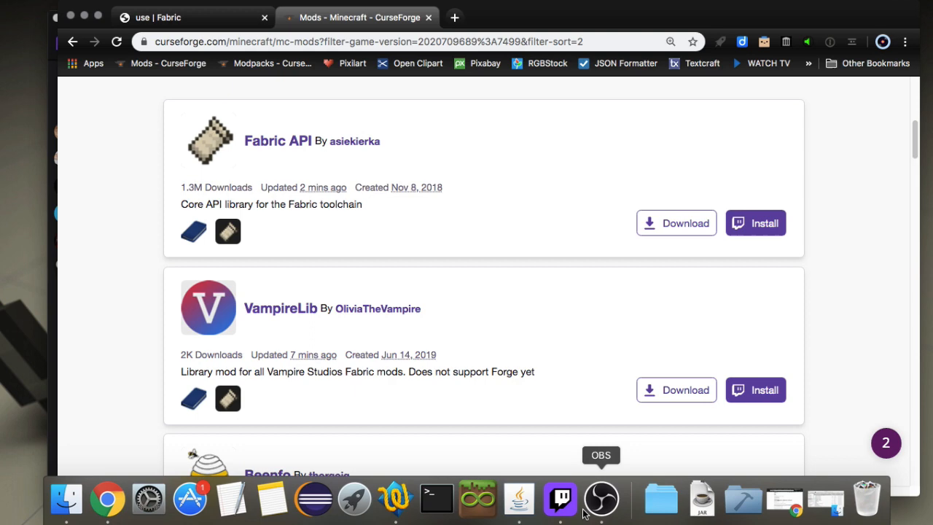
Install Fabric API and Mod Menu (Fabric) into the 1.15 Fabric profile.
{"action": "left_click", "coordinate": [559, 498]}
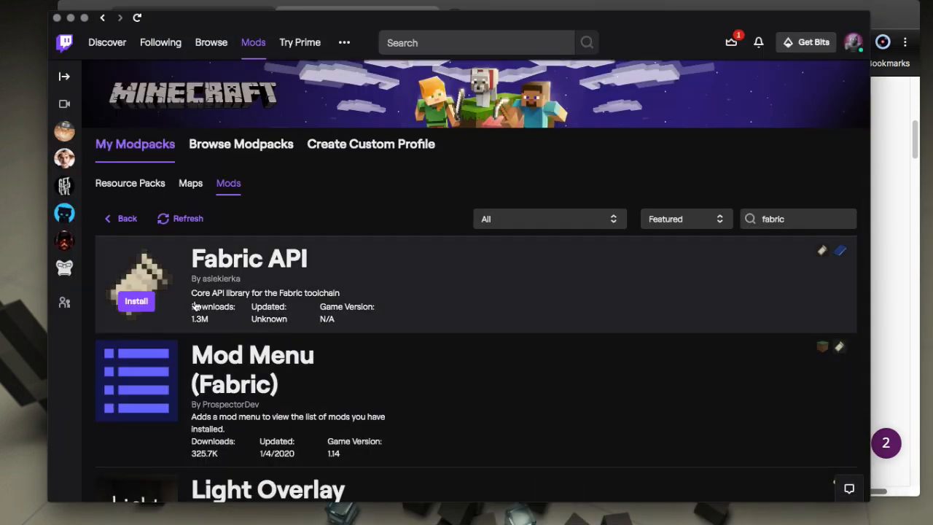
{"action": "left_click", "coordinate": [136, 301]}
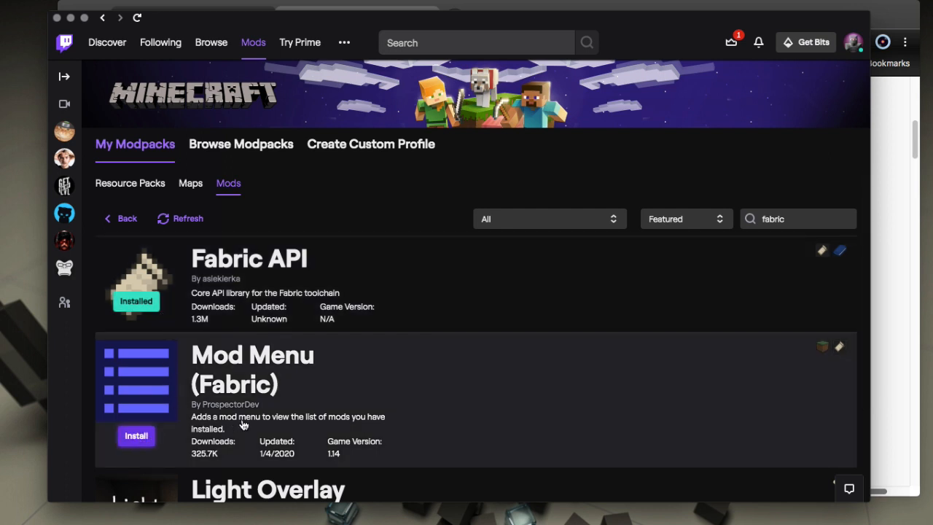
{"action": "scroll", "scroll_direction": "down", "scroll_amount": 3}
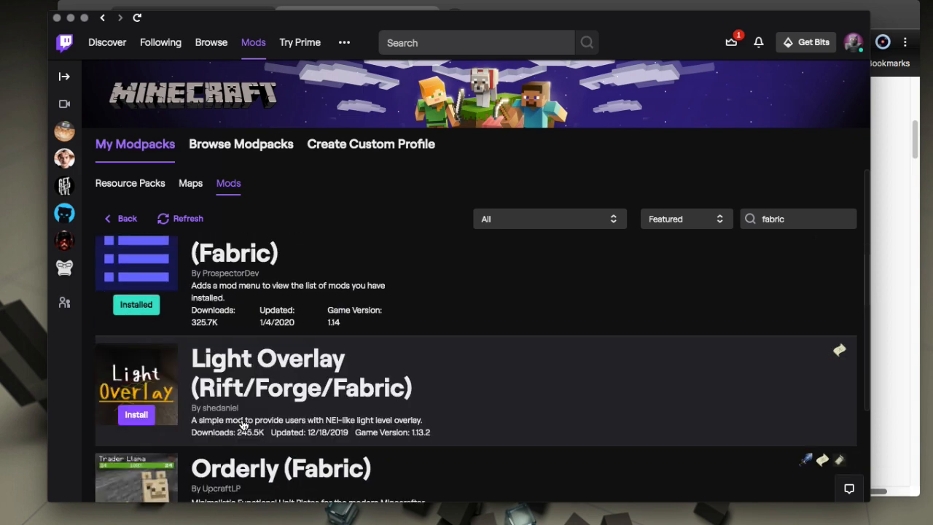
{"action": "scroll", "scroll_direction": "down", "scroll_amount": 3}
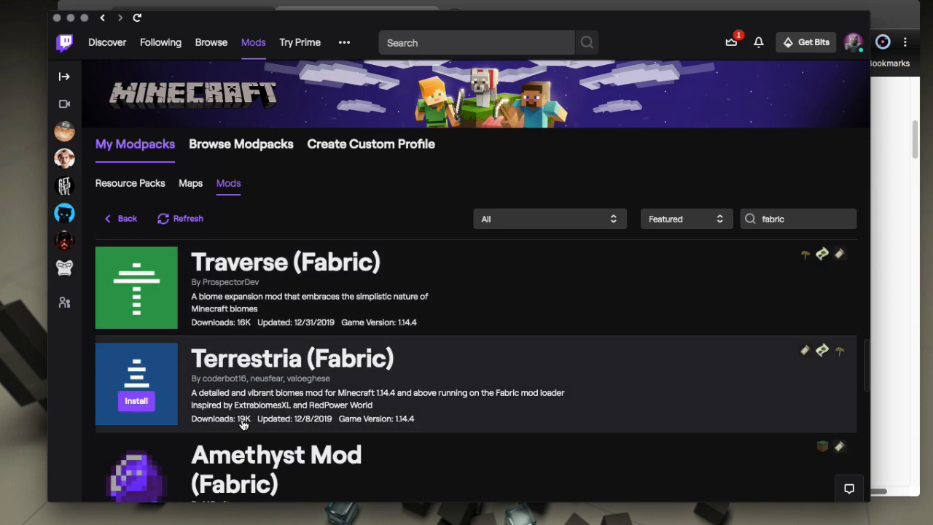
Return to the 1.15 Fabric profile overview and launch the profile.
{"action": "scroll", "scroll_direction": "down", "scroll_amount": 3}
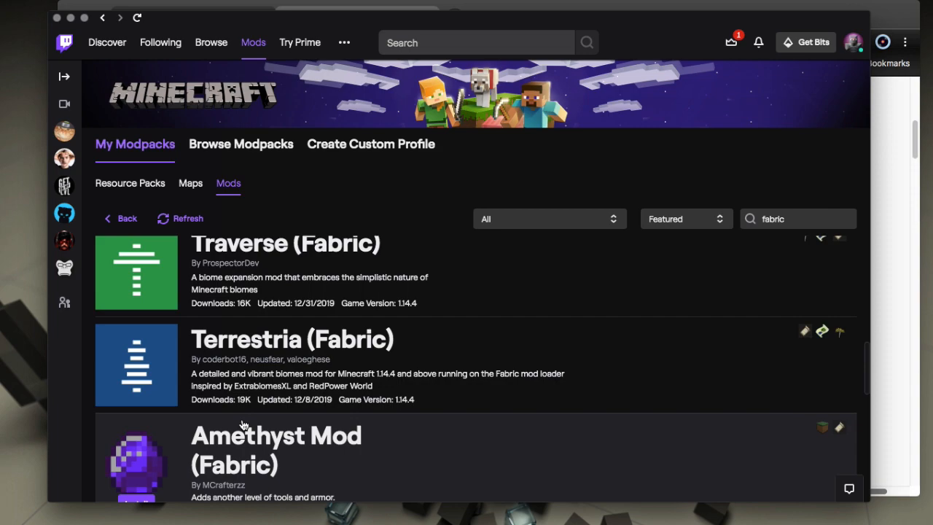
{"action": "scroll", "scroll_direction": "down", "scroll_amount": 3}
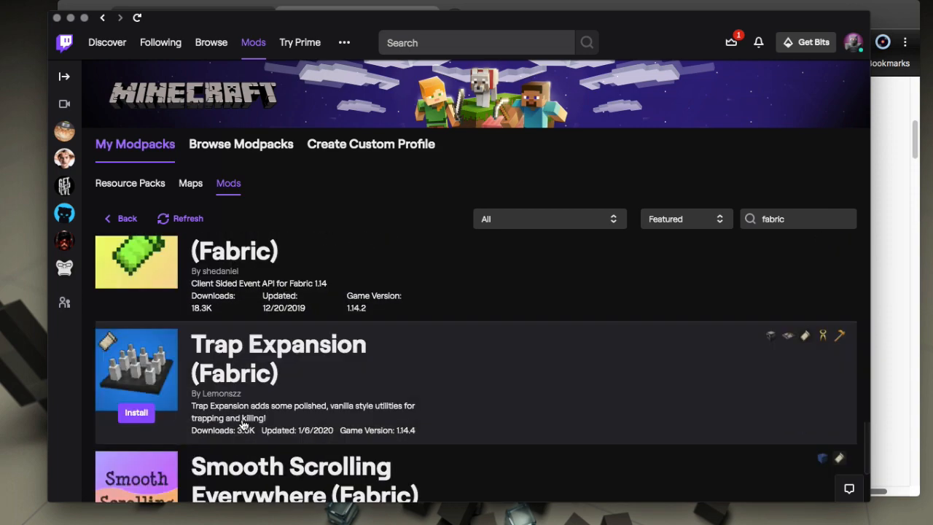
{"action": "scroll", "scroll_direction": "down", "scroll_amount": 3}
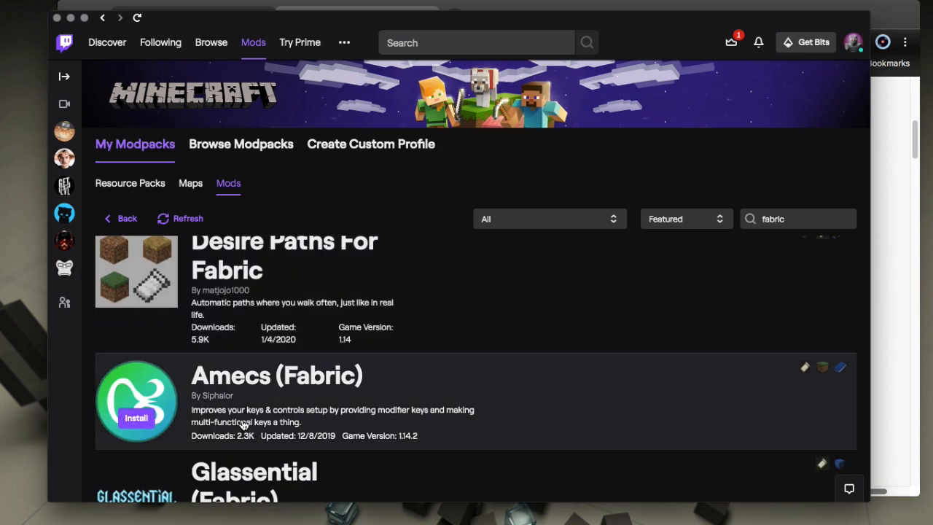
{"action": "scroll", "scroll_direction": "down", "scroll_amount": 3}
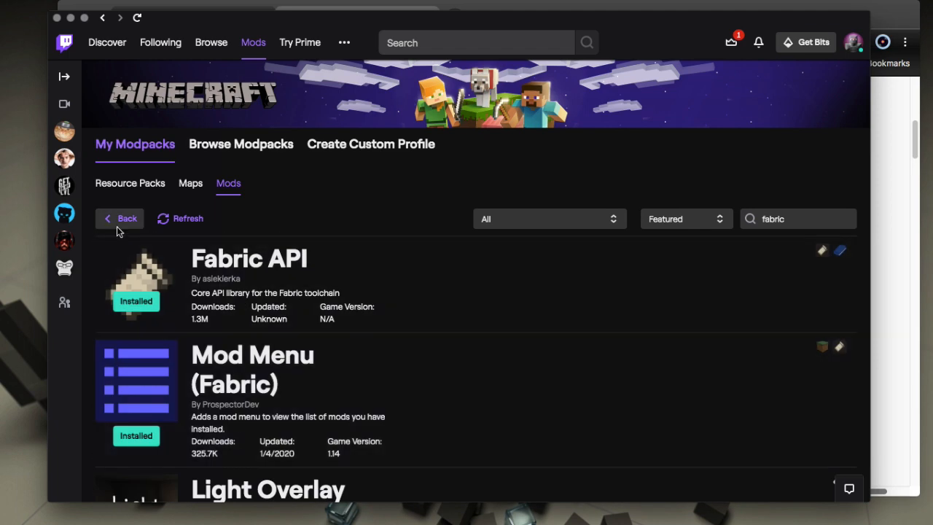
{"action": "left_click", "coordinate": [121, 218]}
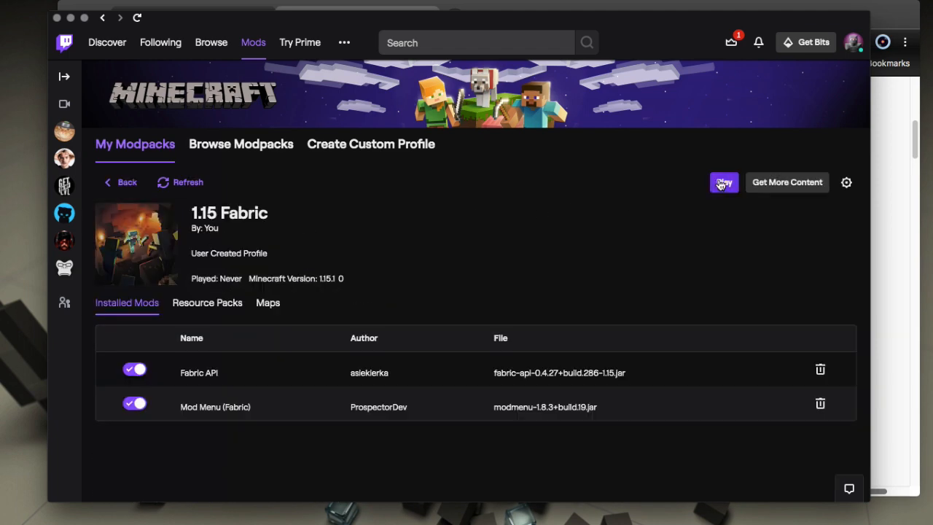
{"action": "mouse_move", "coordinate": [543, 188]}
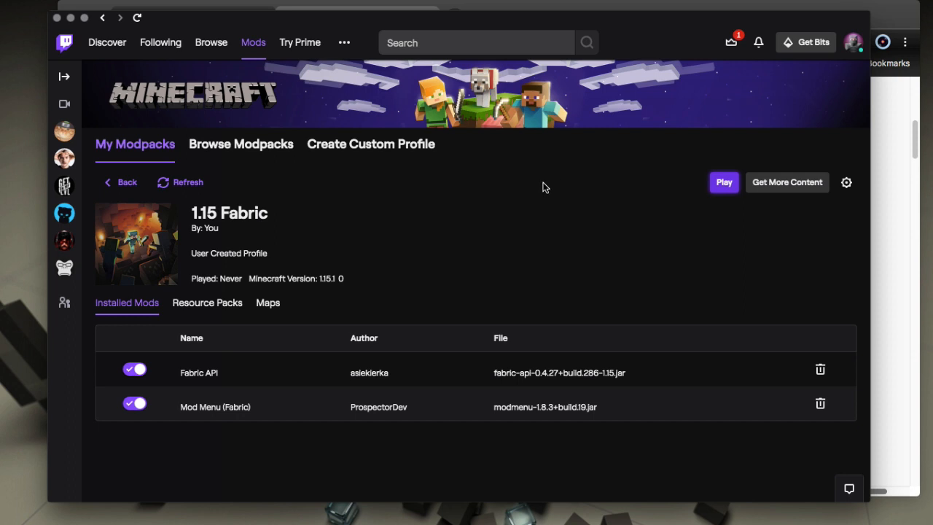
{"action": "left_click", "coordinate": [723, 182]}
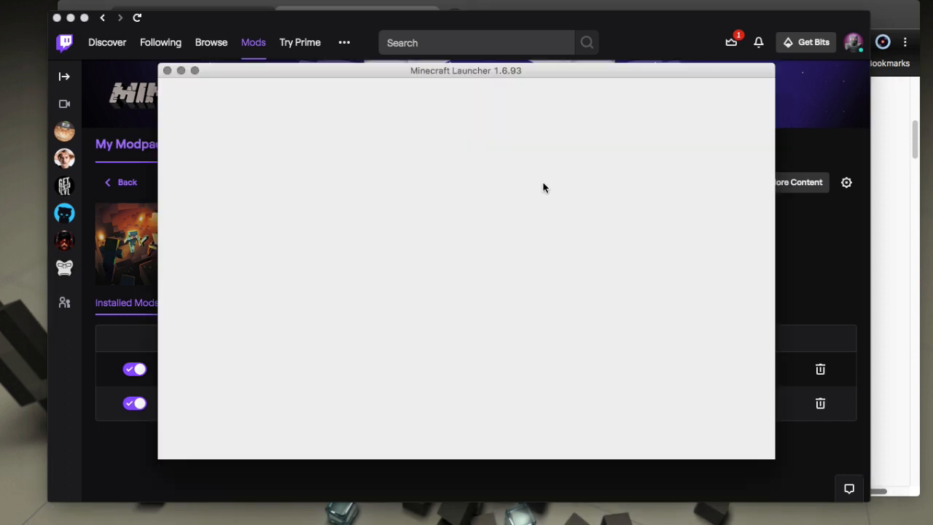
{"action": "mouse_move", "coordinate": [360, 323]}
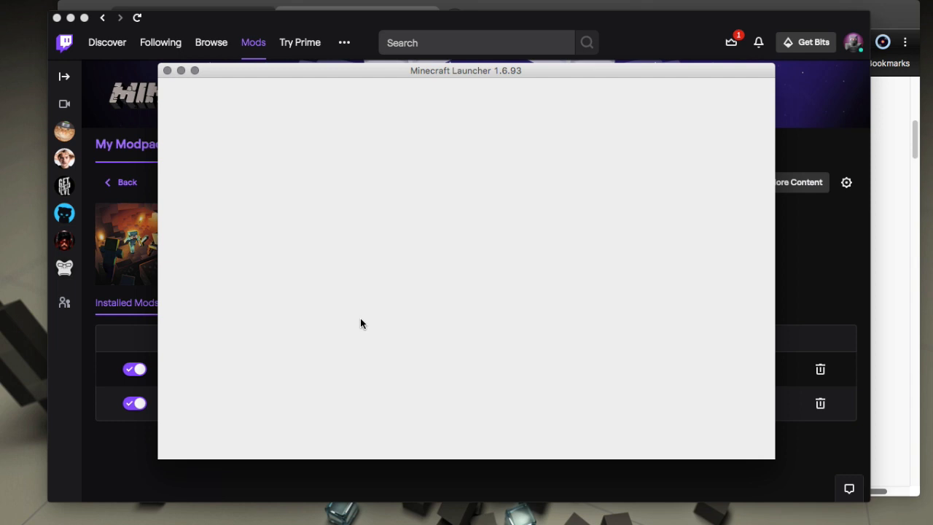
{"action": "mouse_move", "coordinate": [305, 397]}
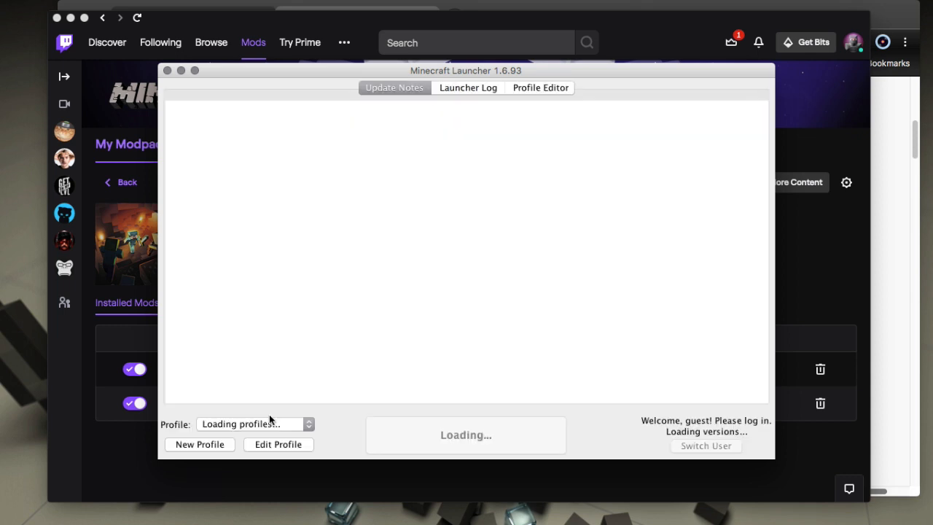
{"action": "mouse_move", "coordinate": [262, 448]}
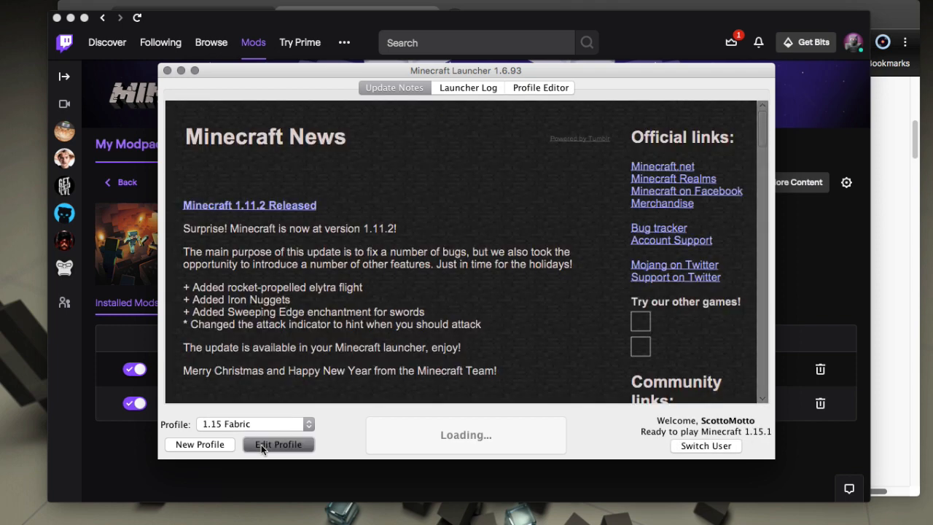
Set the profile's version to release fabric-loader-0.7.4+build.177-1.15.1 and save it.
{"action": "left_click", "coordinate": [278, 443]}
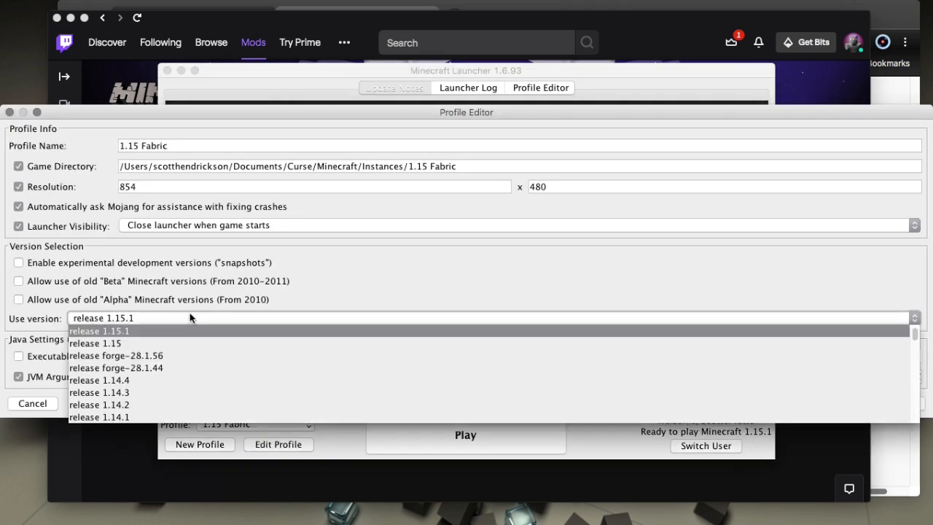
{"action": "mouse_move", "coordinate": [190, 380]}
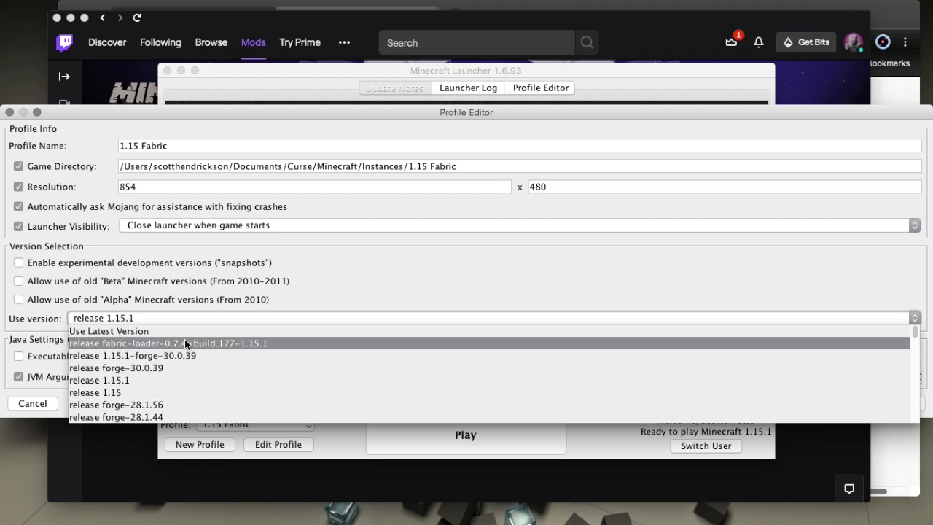
{"action": "left_click", "coordinate": [166, 342]}
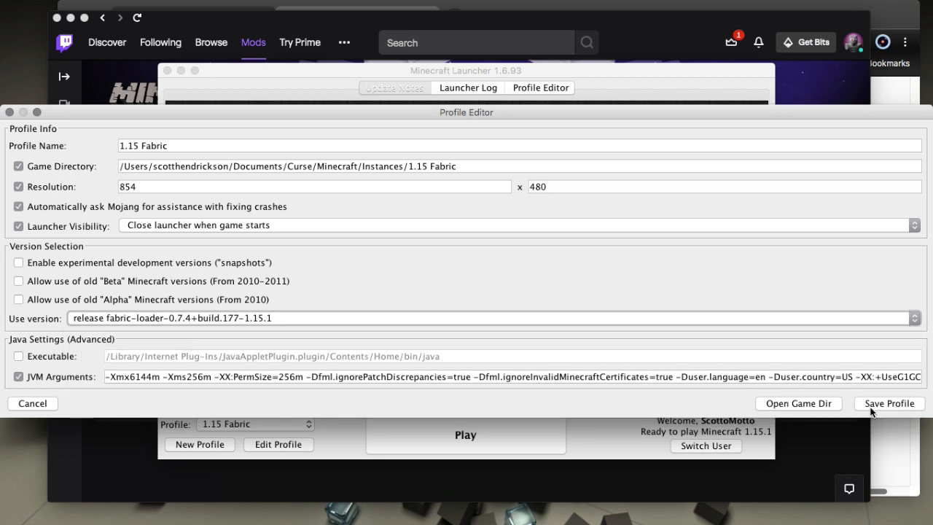
{"action": "left_click", "coordinate": [888, 403]}
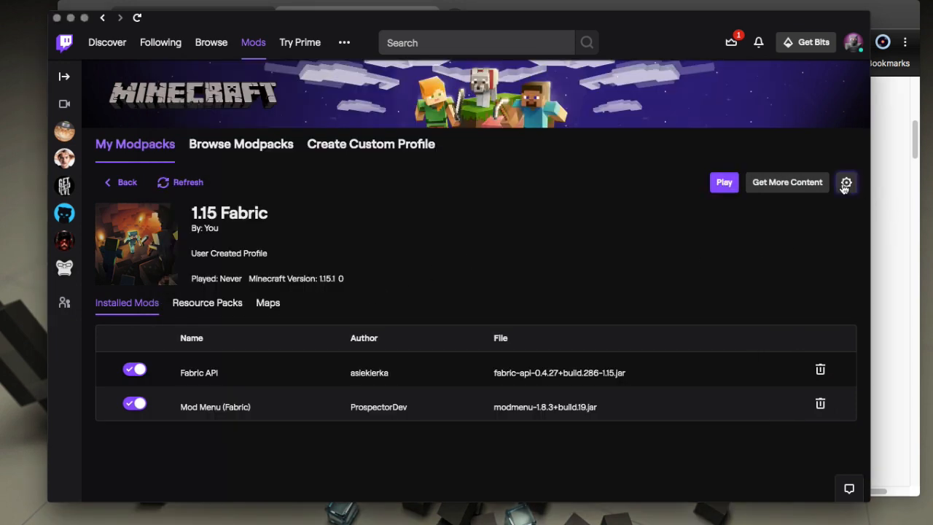
Open the 1.15 Fabric instance folder in Finder from the profile's gear menu.
{"action": "left_click", "coordinate": [845, 182]}
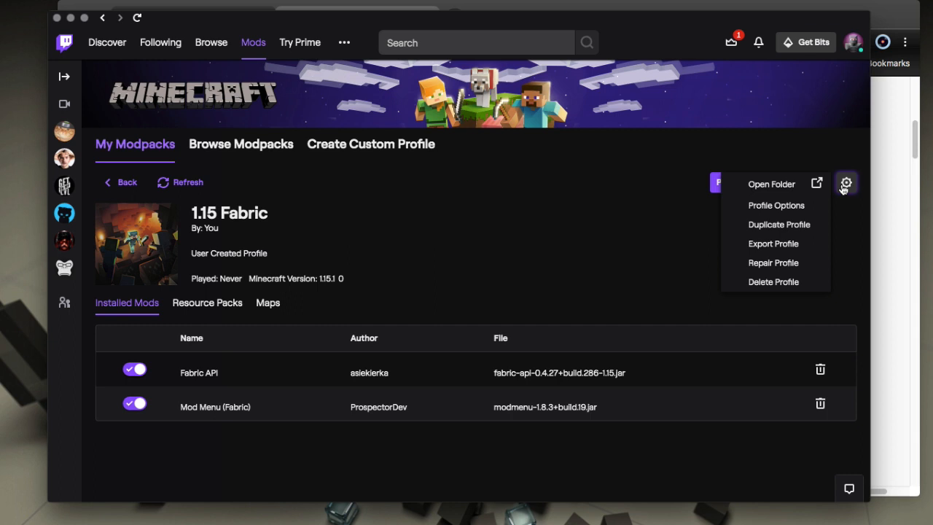
{"action": "mouse_move", "coordinate": [773, 179]}
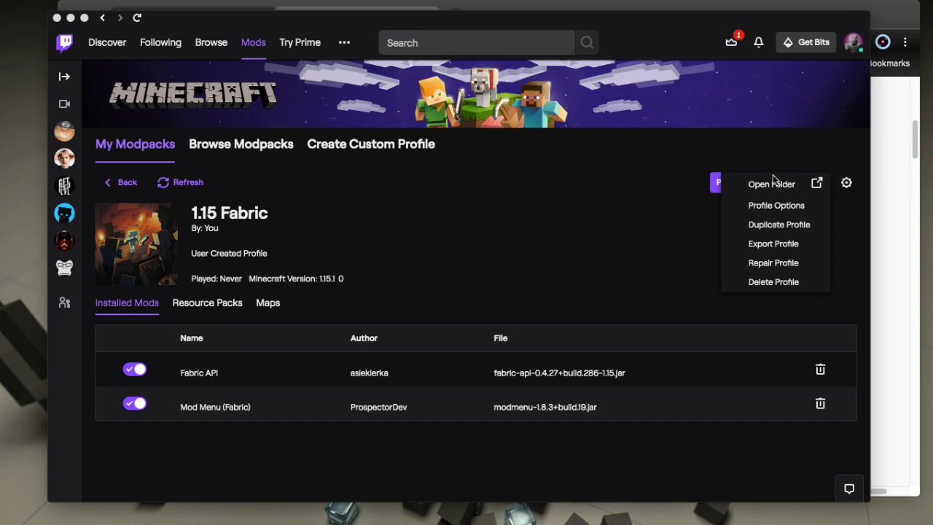
{"action": "mouse_move", "coordinate": [705, 191]}
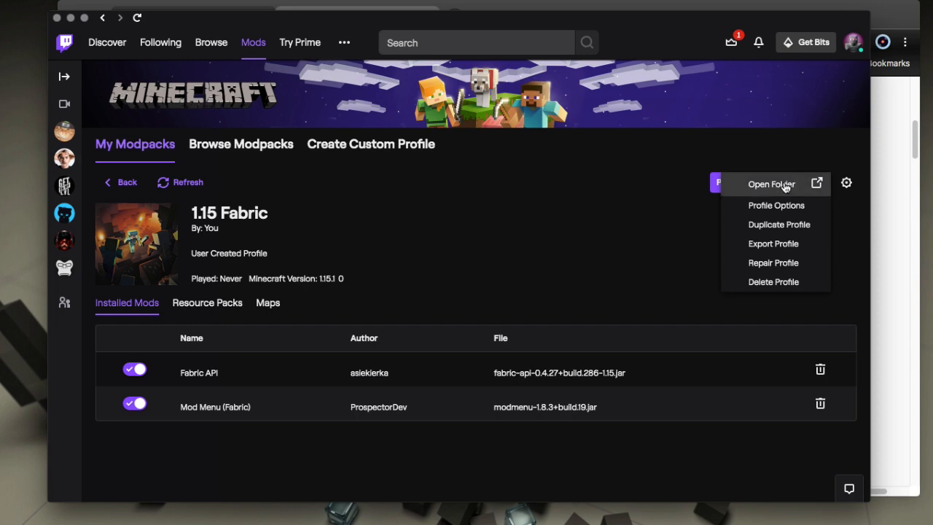
{"action": "left_click", "coordinate": [771, 184]}
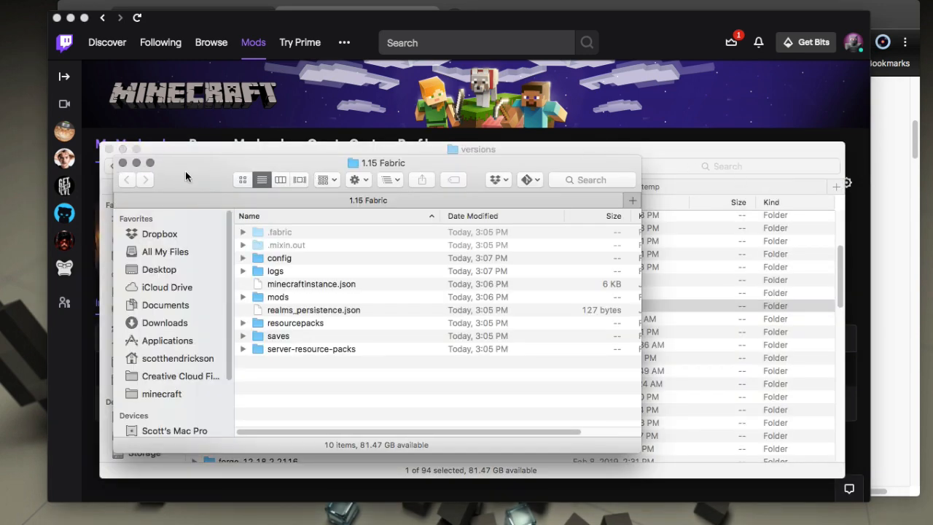
Confirm the mods folder holds the Fabric API and Mod Menu jars, then switch to Minecraft.
{"action": "left_click_drag", "start_coordinate": [383, 162], "coordinate": [422, 106]}
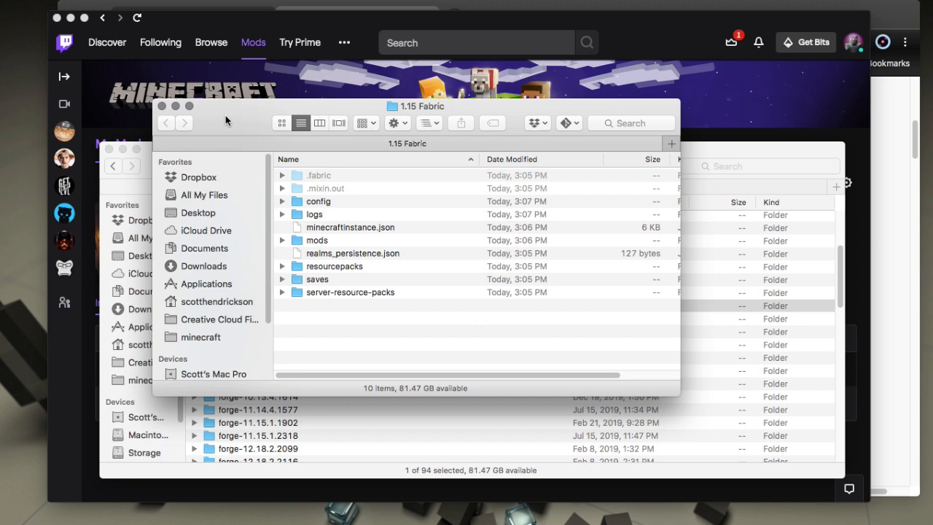
{"action": "mouse_move", "coordinate": [333, 231]}
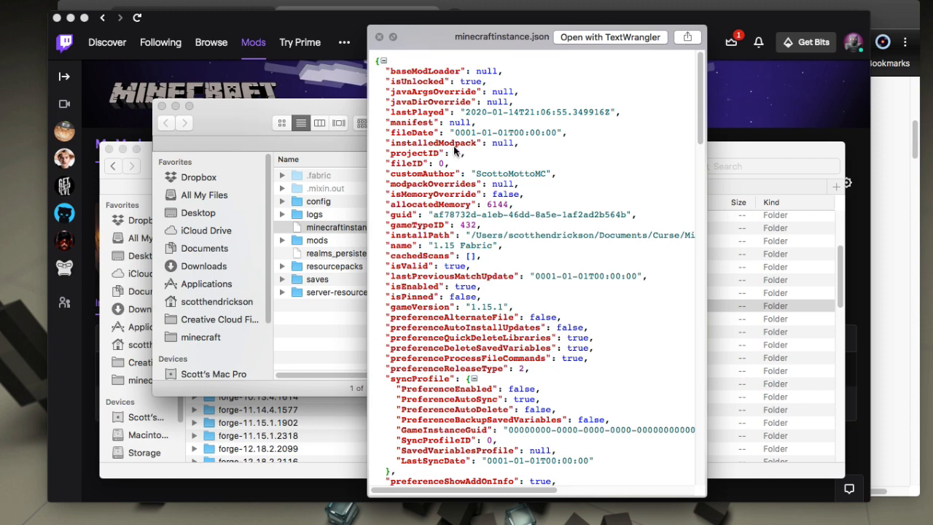
{"action": "mouse_move", "coordinate": [437, 77]}
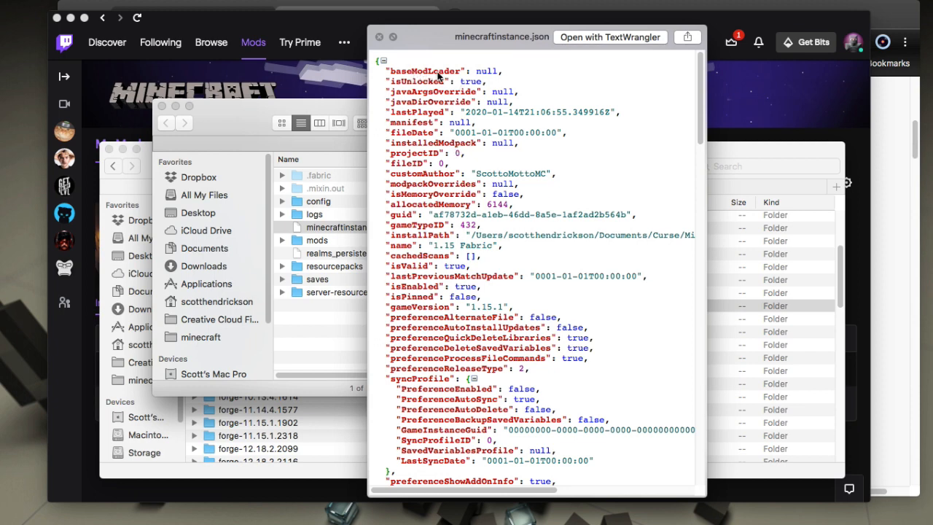
{"action": "mouse_move", "coordinate": [495, 75]}
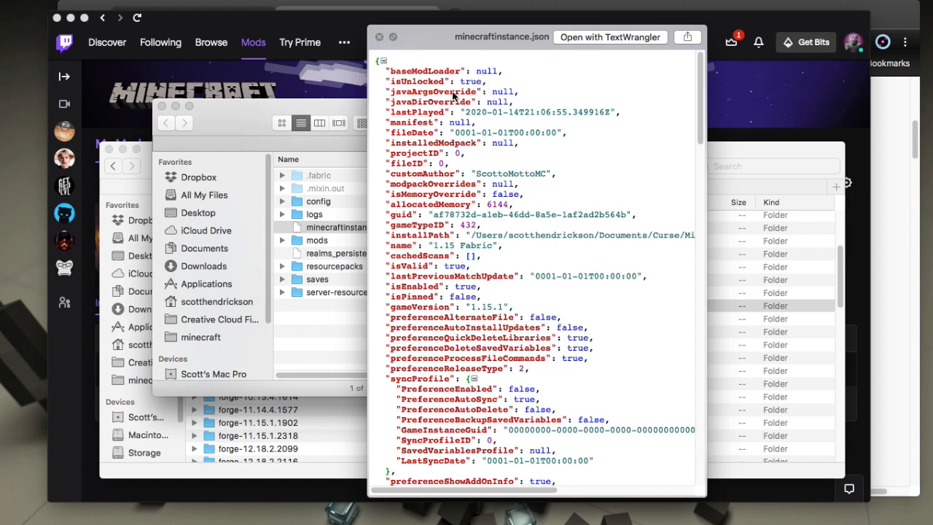
{"action": "mouse_move", "coordinate": [486, 76]}
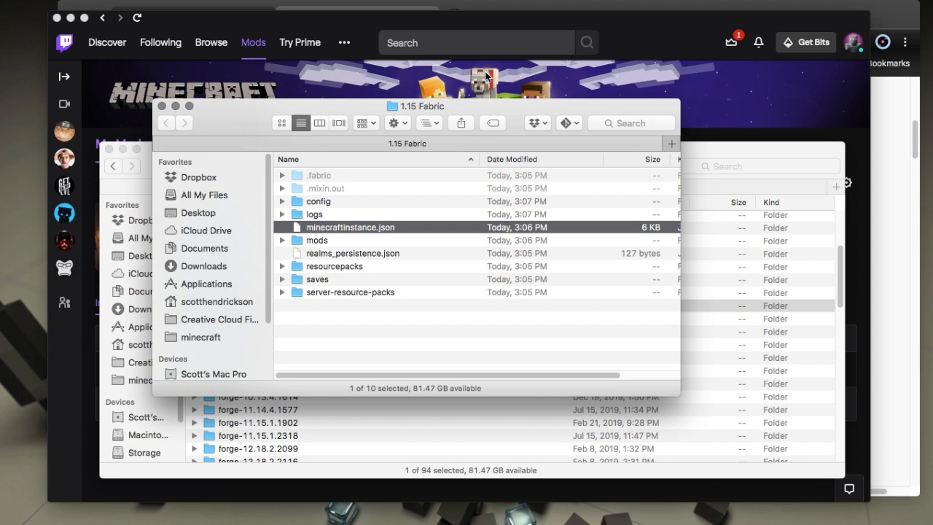
{"action": "mouse_move", "coordinate": [324, 251]}
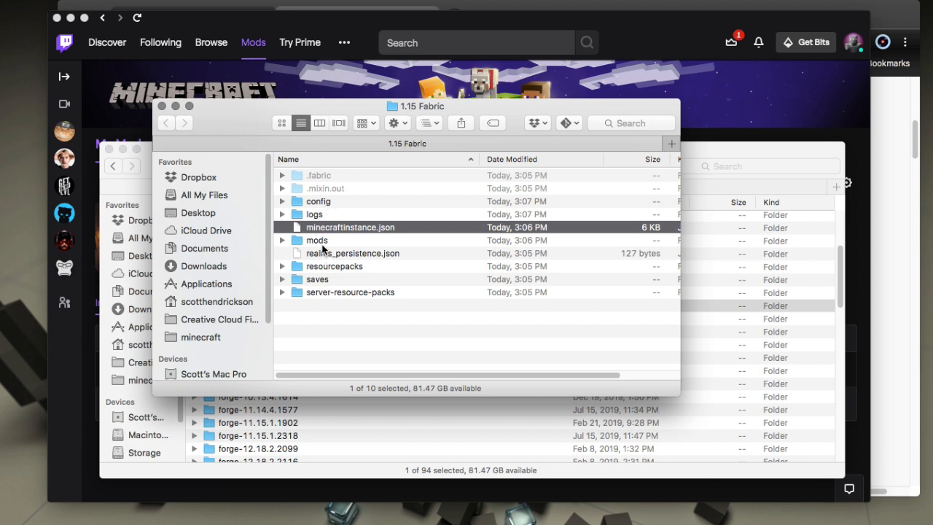
{"action": "double_click", "coordinate": [316, 239]}
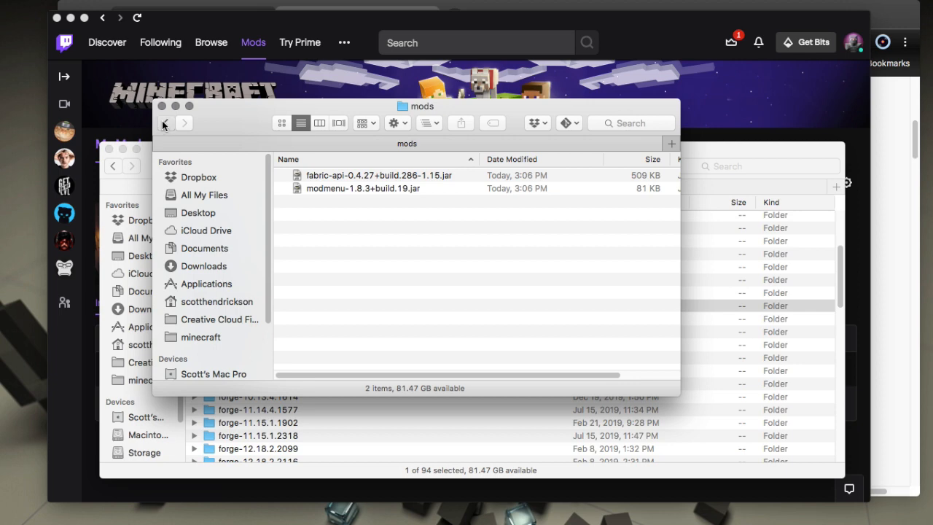
{"action": "left_click", "coordinate": [166, 122]}
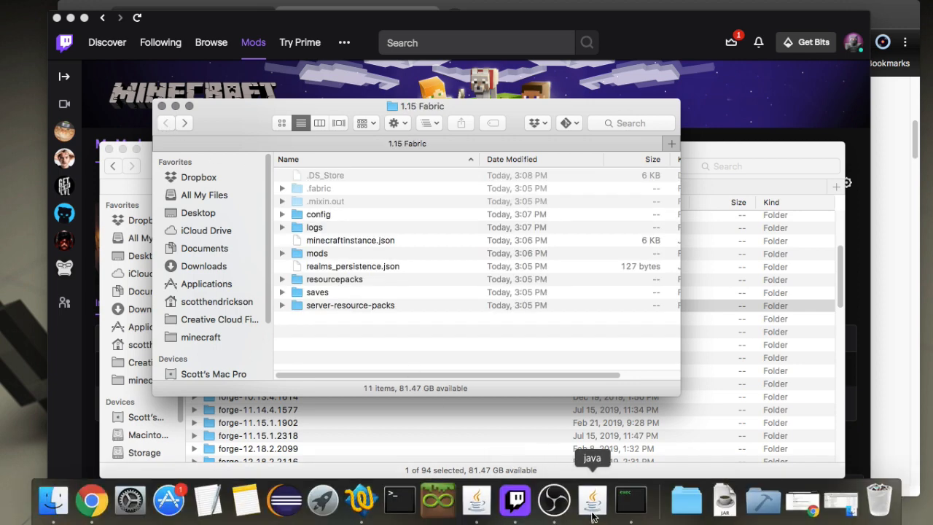
{"action": "left_click", "coordinate": [591, 499]}
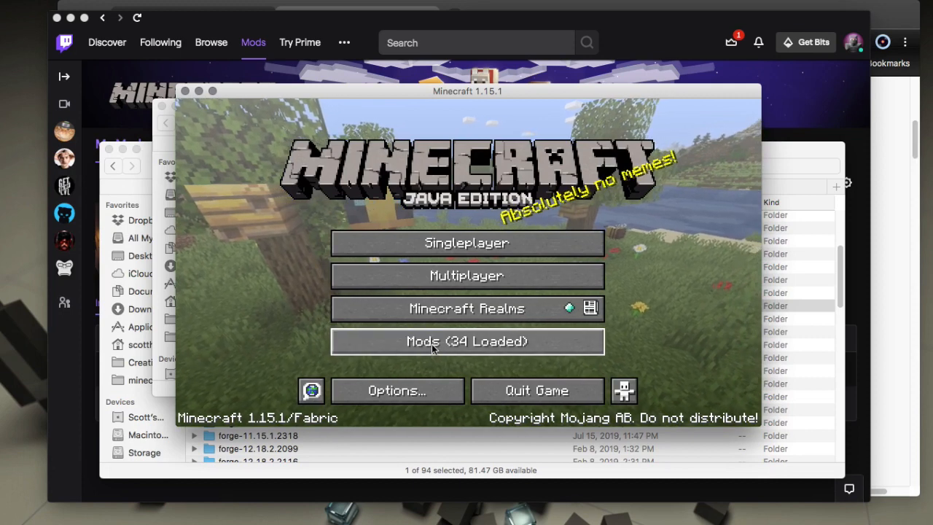
Check the mods list showing Minecraft and Mod Menu, briefly visit sound settings, then close it.
{"action": "left_click", "coordinate": [466, 341]}
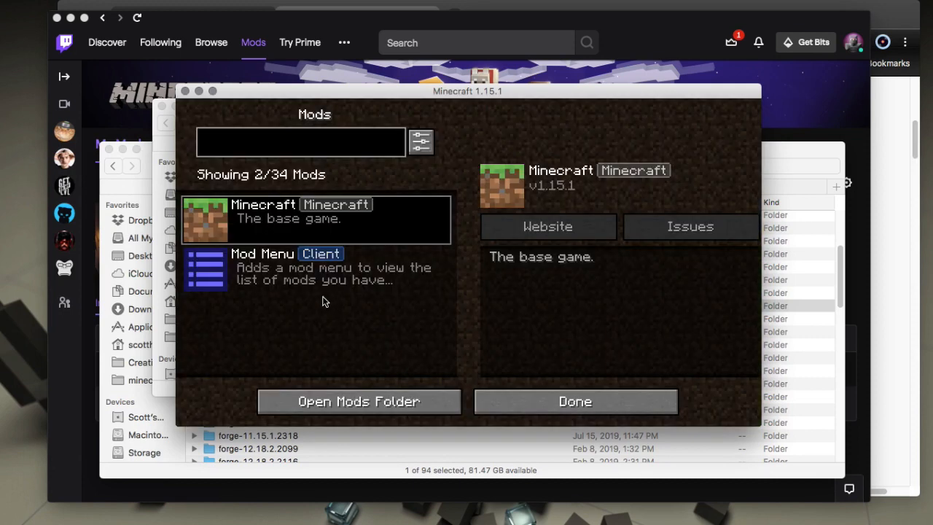
{"action": "mouse_move", "coordinate": [317, 240]}
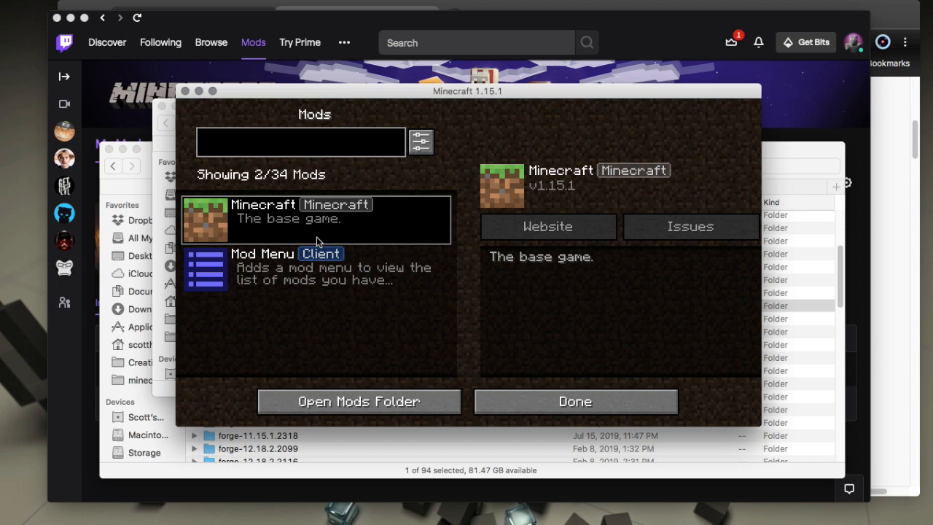
{"action": "left_click", "coordinate": [575, 400]}
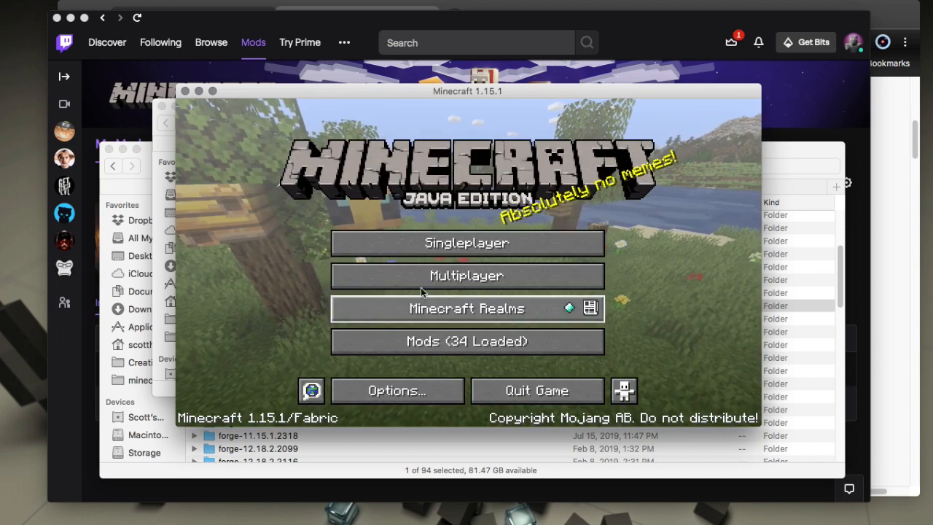
{"action": "left_click", "coordinate": [397, 390]}
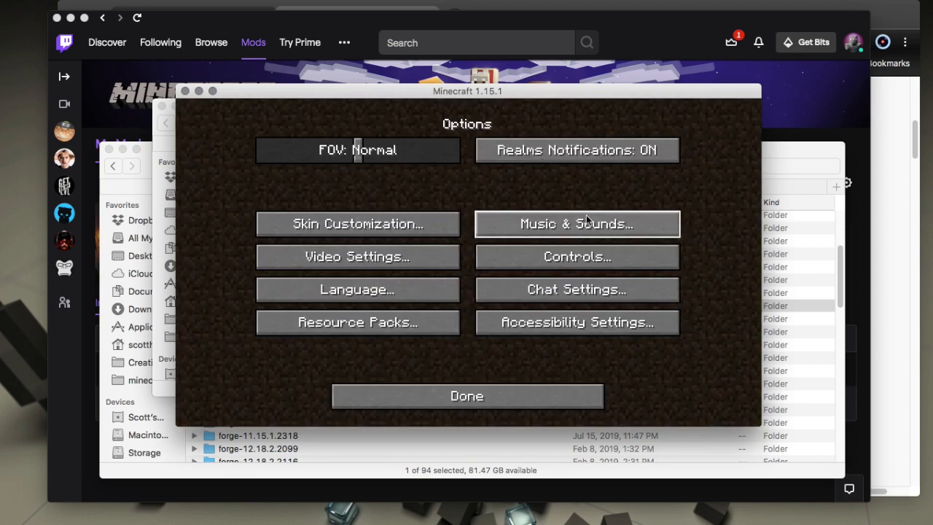
{"action": "left_click", "coordinate": [577, 224]}
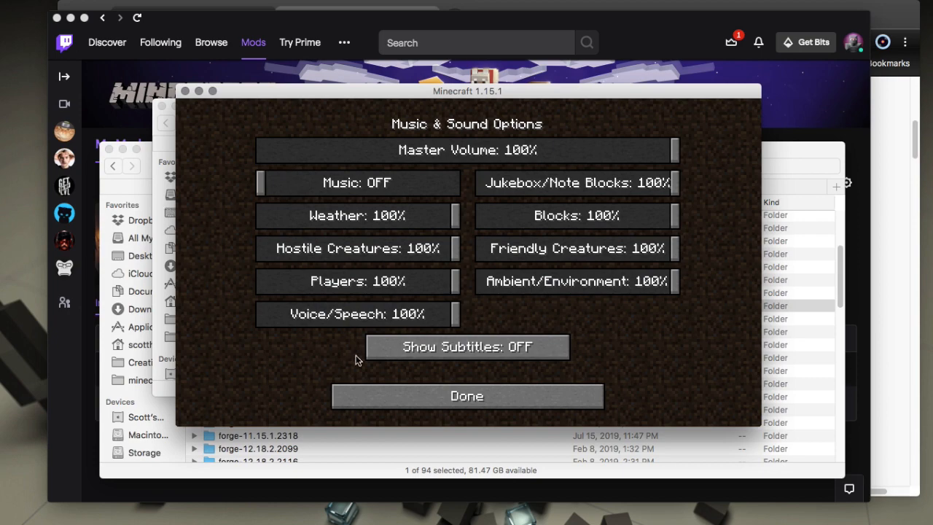
{"action": "left_click", "coordinate": [466, 395]}
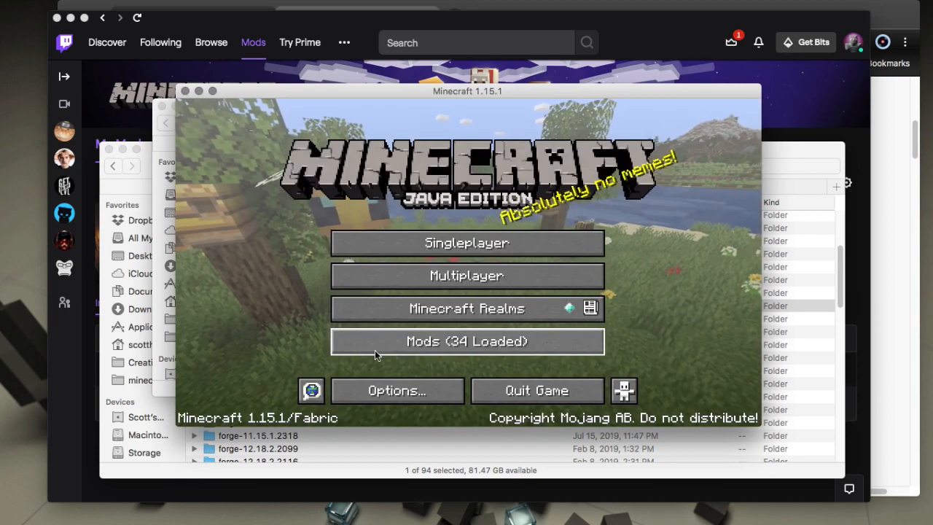
{"action": "left_click", "coordinate": [466, 341]}
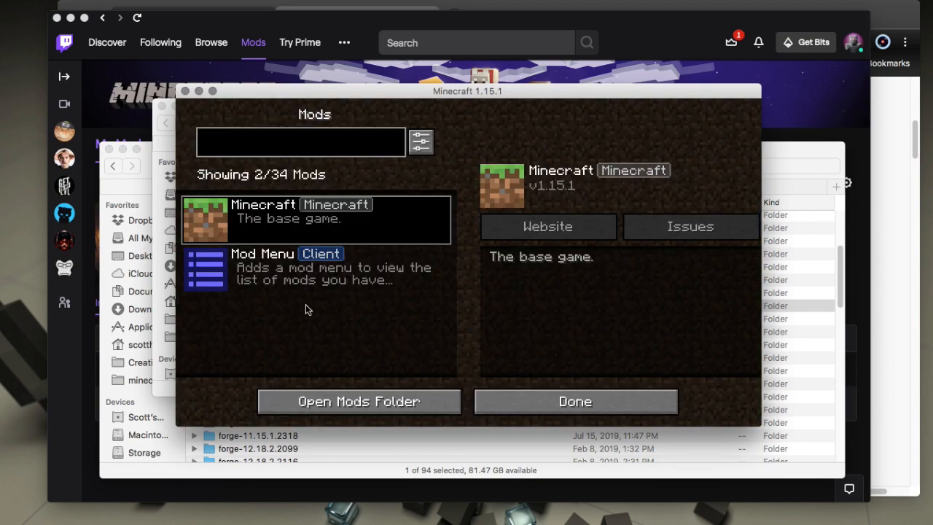
{"action": "mouse_move", "coordinate": [457, 310]}
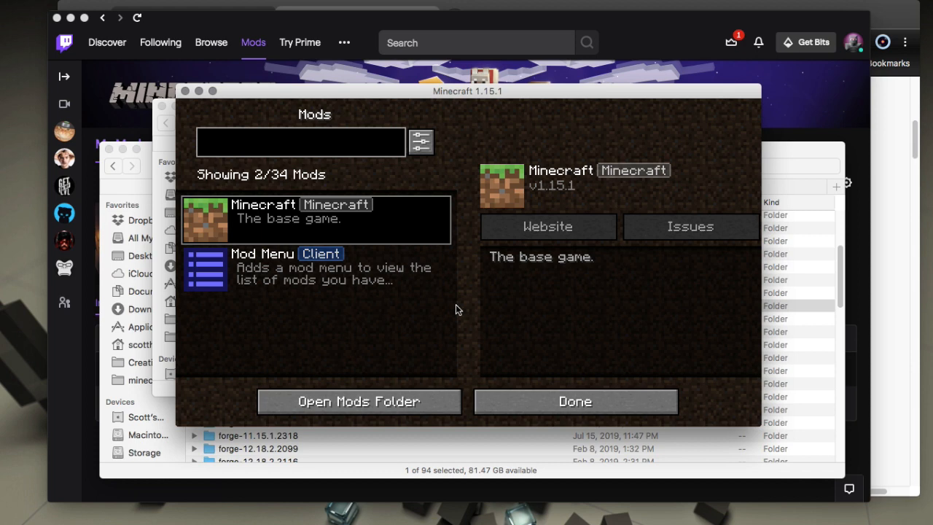
{"action": "mouse_move", "coordinate": [519, 392]}
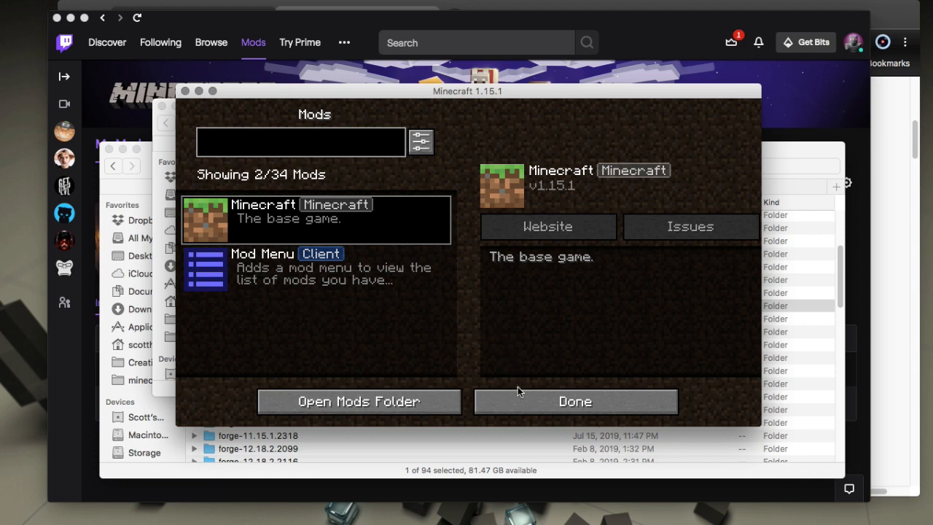
{"action": "left_click", "coordinate": [575, 401]}
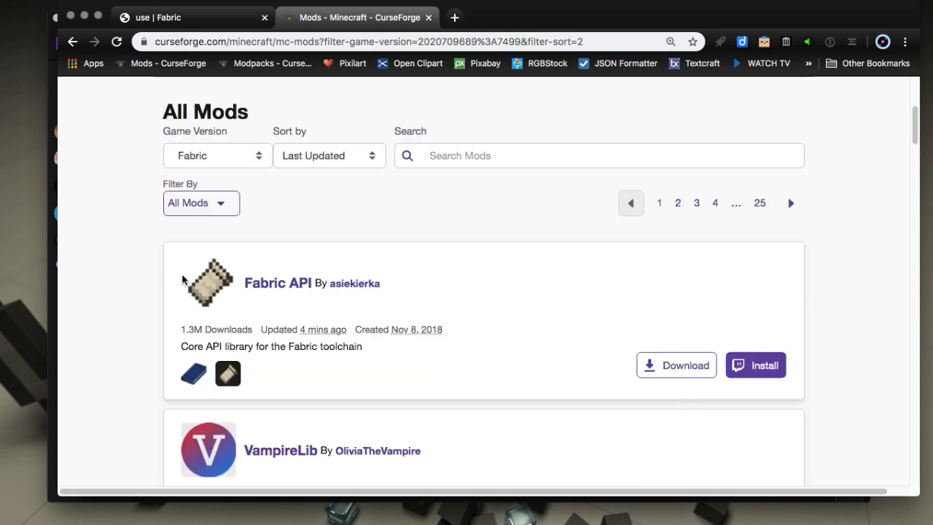
Find Hwyla in the Fabric mods list and open its project page.
{"action": "scroll", "scroll_direction": "down", "scroll_amount": 3}
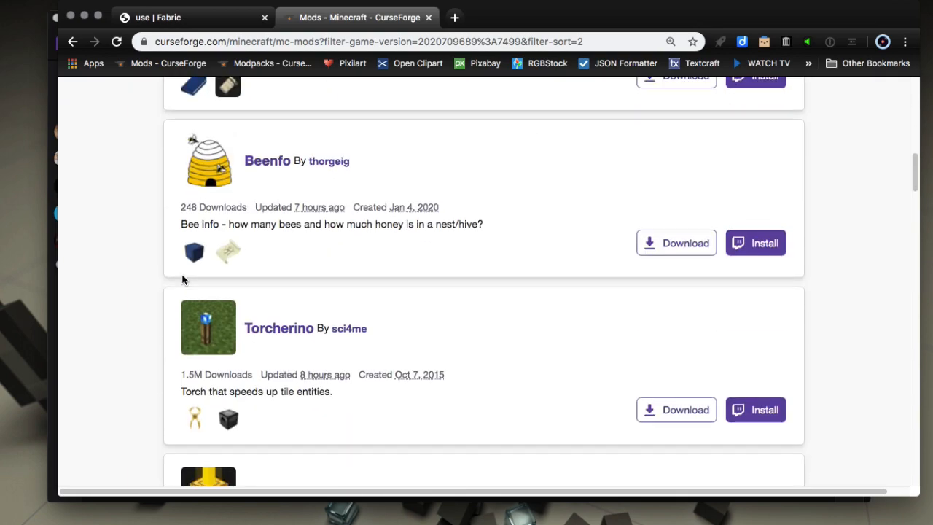
{"action": "scroll", "scroll_direction": "down", "scroll_amount": 3}
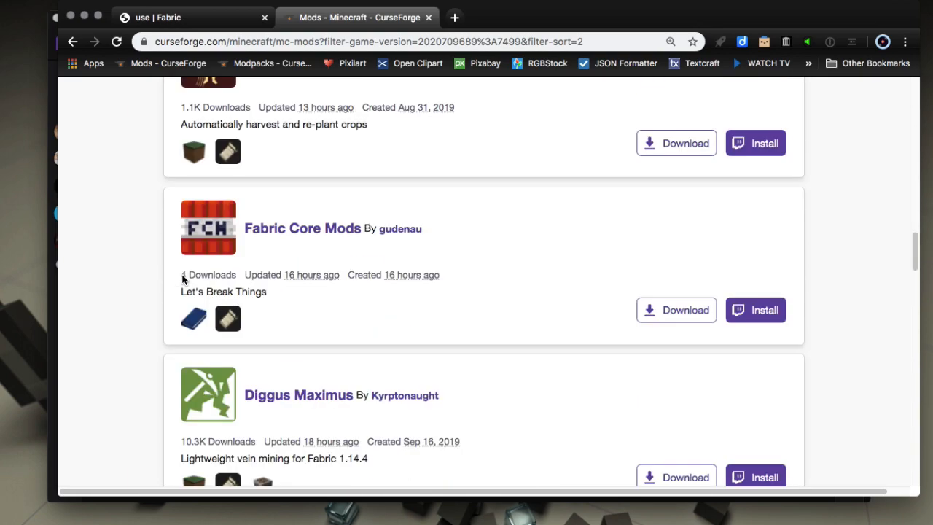
{"action": "scroll", "scroll_direction": "down", "scroll_amount": 3}
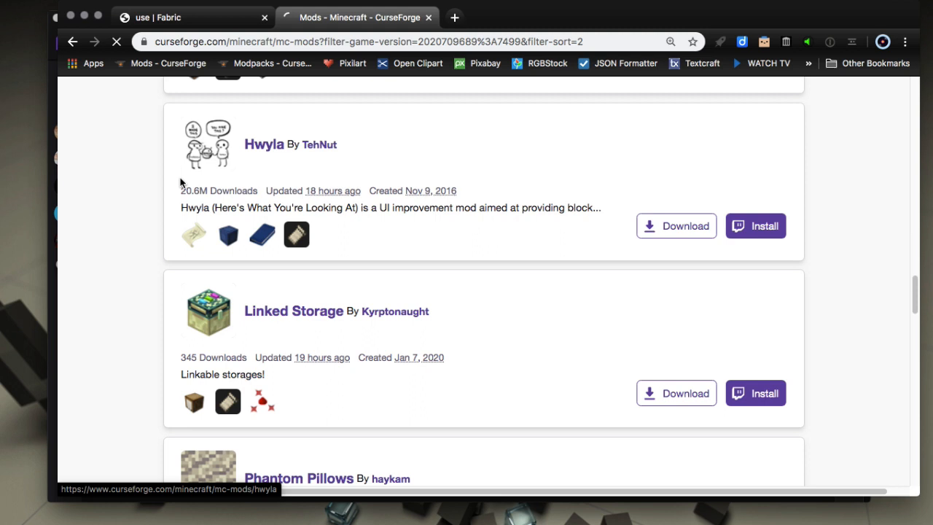
{"action": "left_click", "coordinate": [264, 144]}
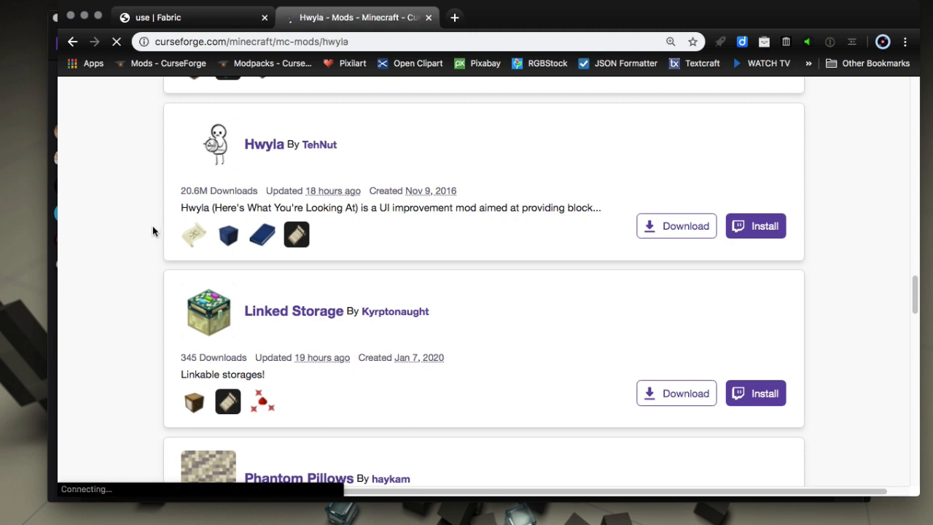
{"action": "left_click", "coordinate": [263, 145]}
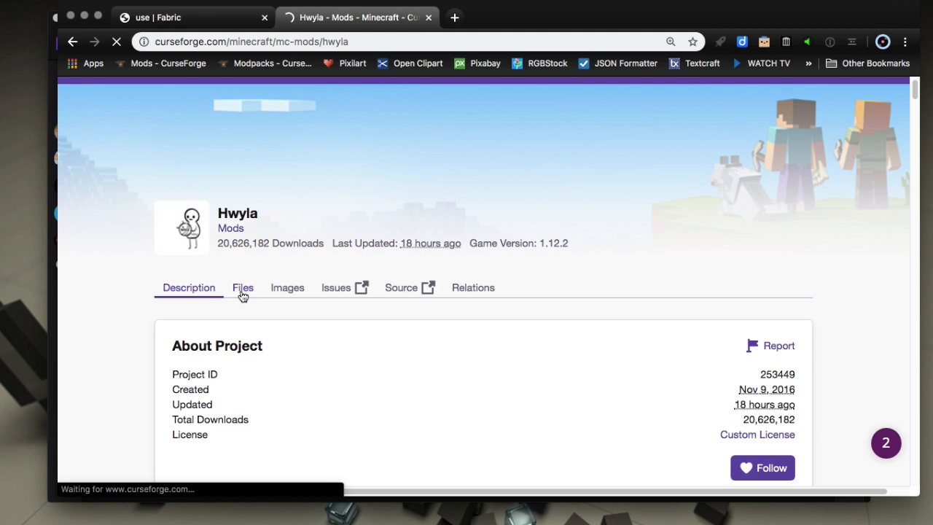
Download Hwyla-fabric-1.15-pre4-1.9.19-70.jar from Hwyla's Files tab.
{"action": "left_click", "coordinate": [243, 287]}
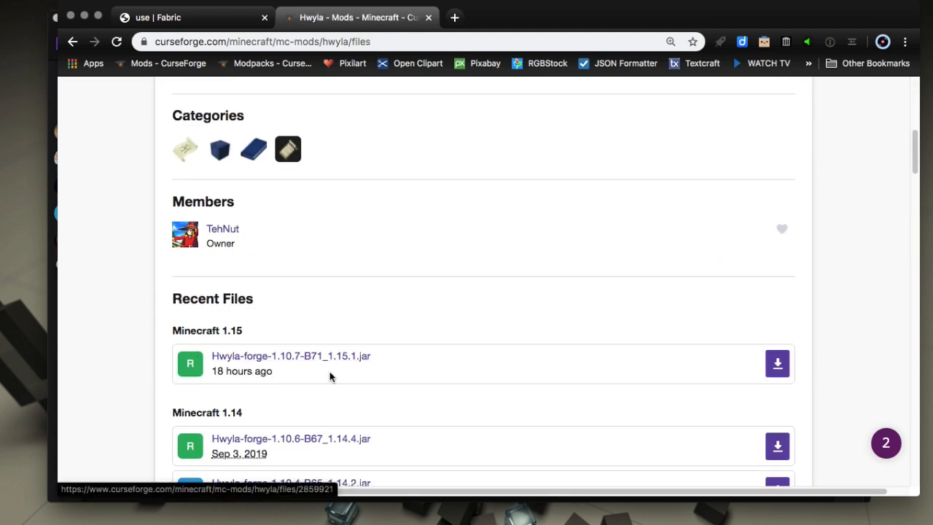
{"action": "scroll", "scroll_direction": "down", "scroll_amount": 3}
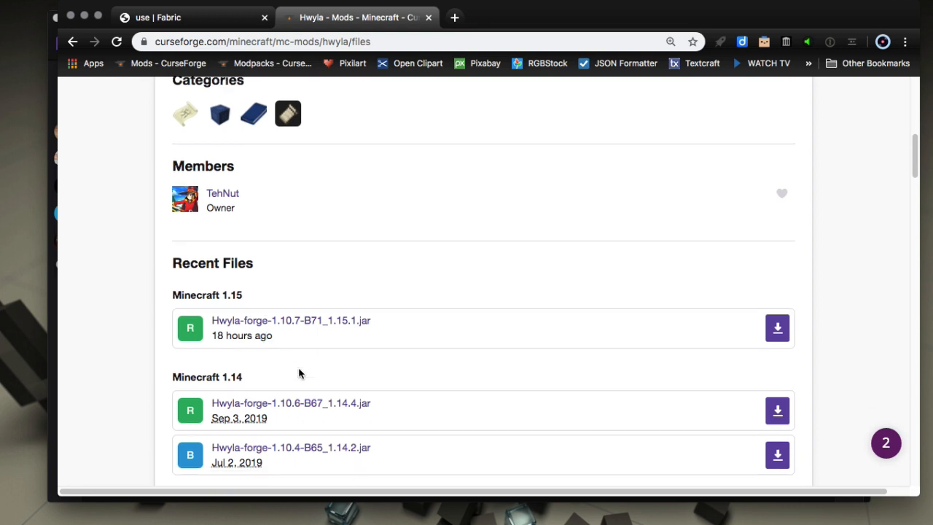
{"action": "scroll", "scroll_direction": "down", "scroll_amount": 3}
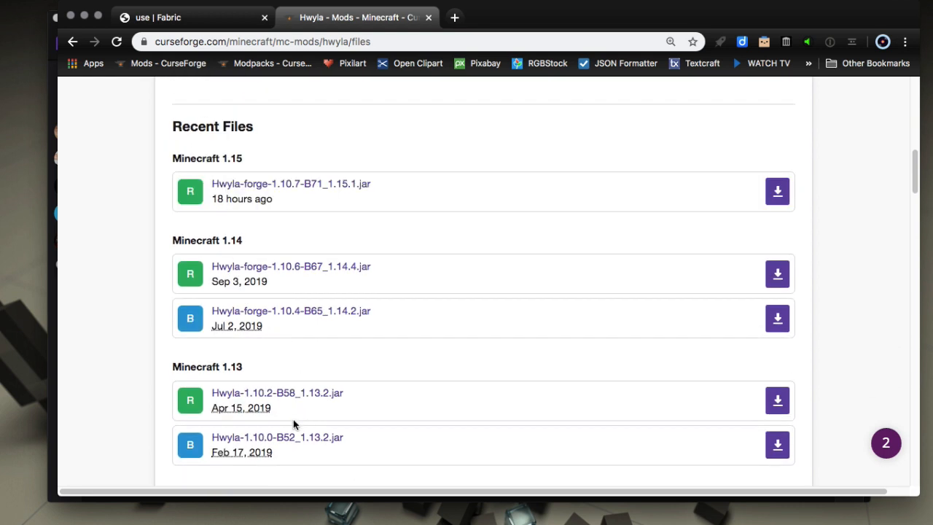
{"action": "scroll", "scroll_direction": "down", "scroll_amount": 3}
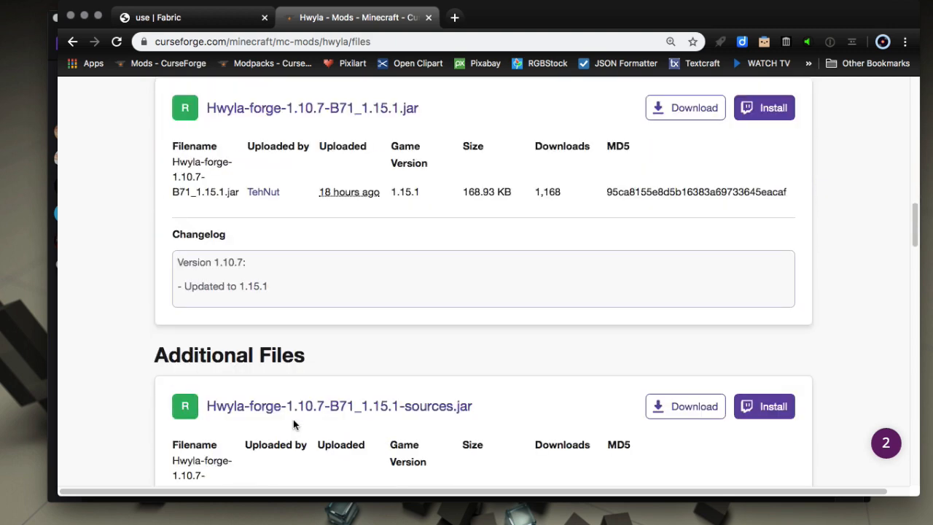
{"action": "scroll", "scroll_direction": "down", "scroll_amount": 3}
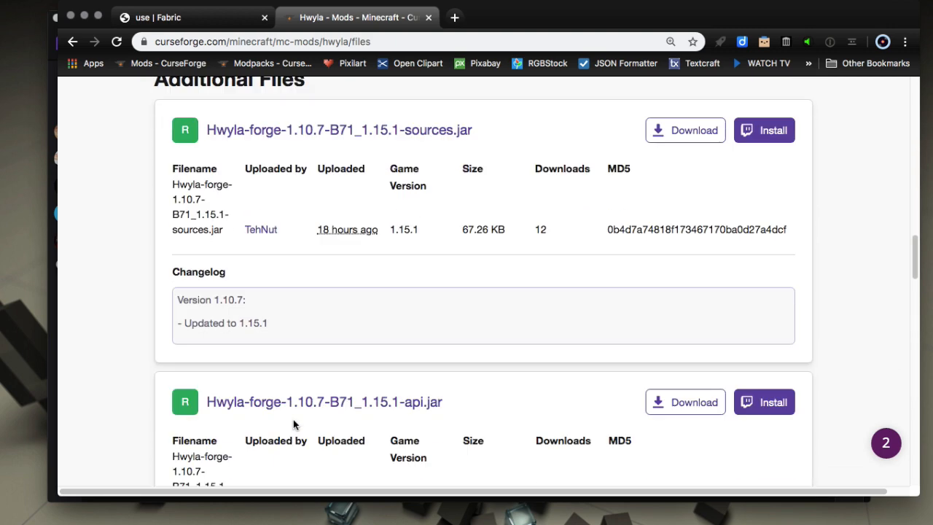
{"action": "scroll", "scroll_direction": "down", "scroll_amount": 3}
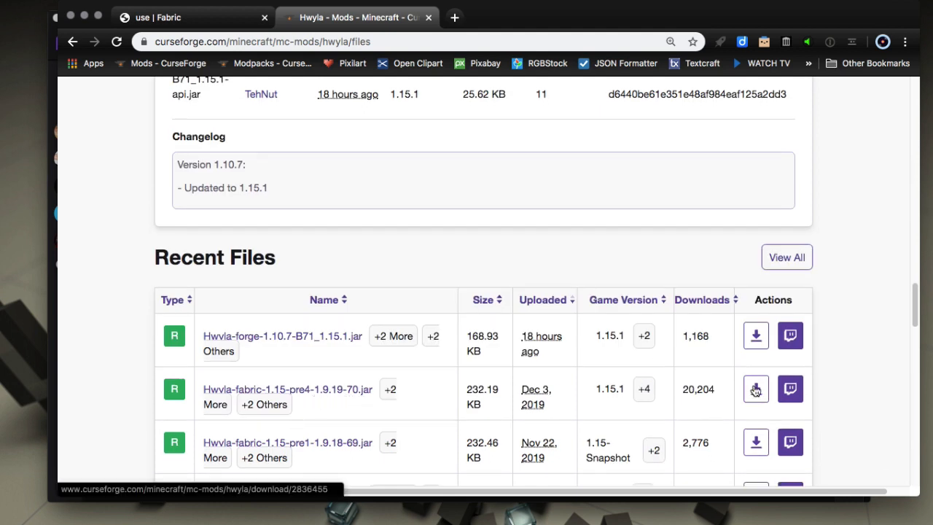
{"action": "left_click", "coordinate": [755, 389]}
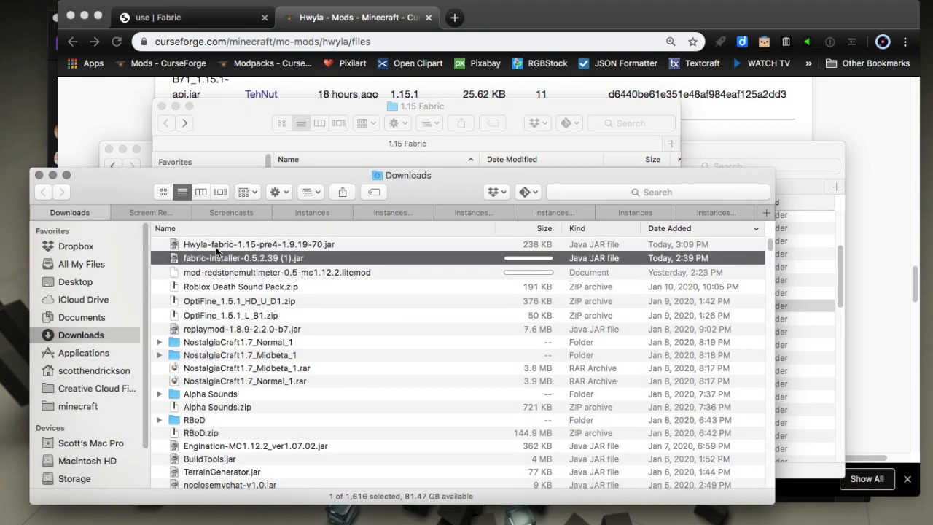
Select the Hwyla-fabric jar, open the instance's mods folder, and launch the profile.
{"action": "left_click", "coordinate": [259, 244]}
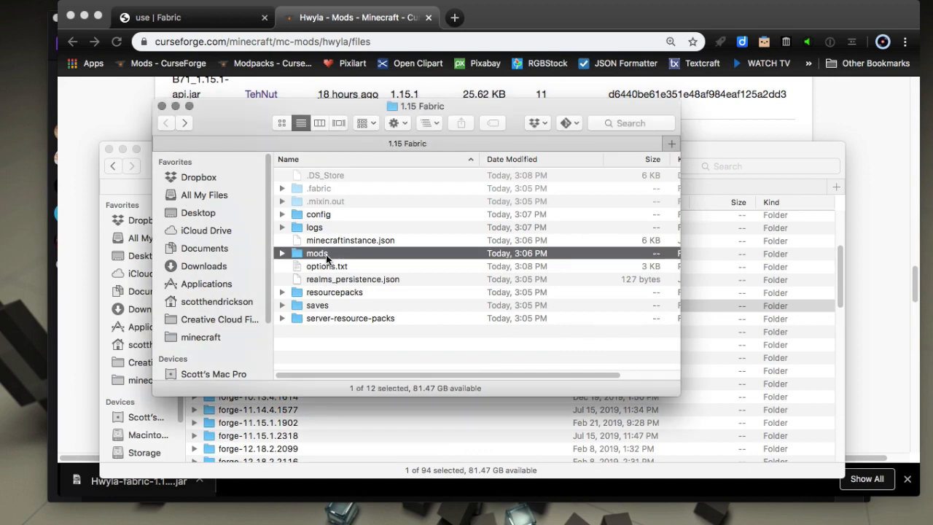
{"action": "double_click", "coordinate": [317, 253]}
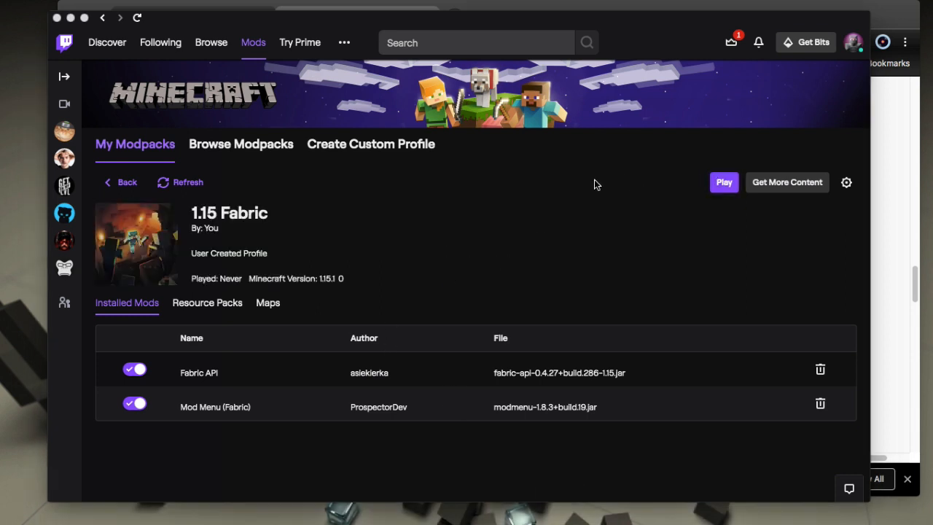
{"action": "left_click", "coordinate": [722, 183]}
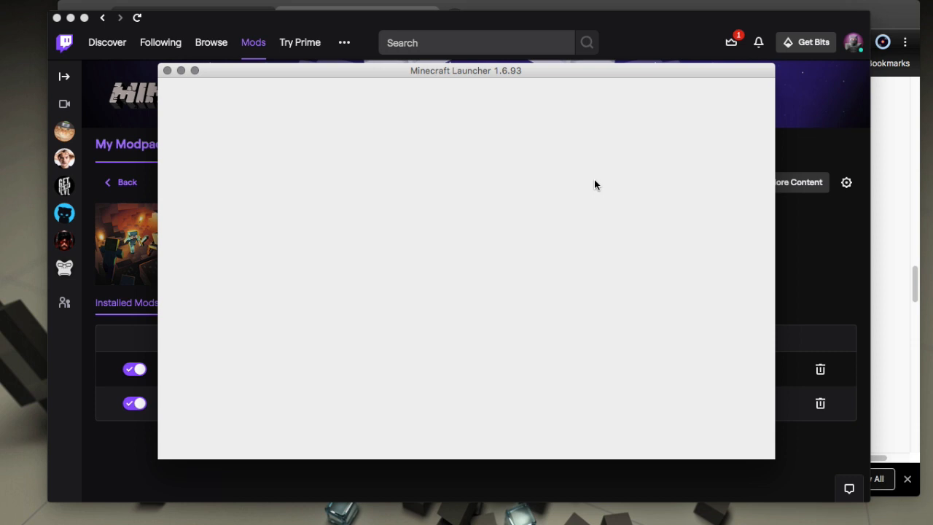
{"action": "mouse_move", "coordinate": [418, 284]}
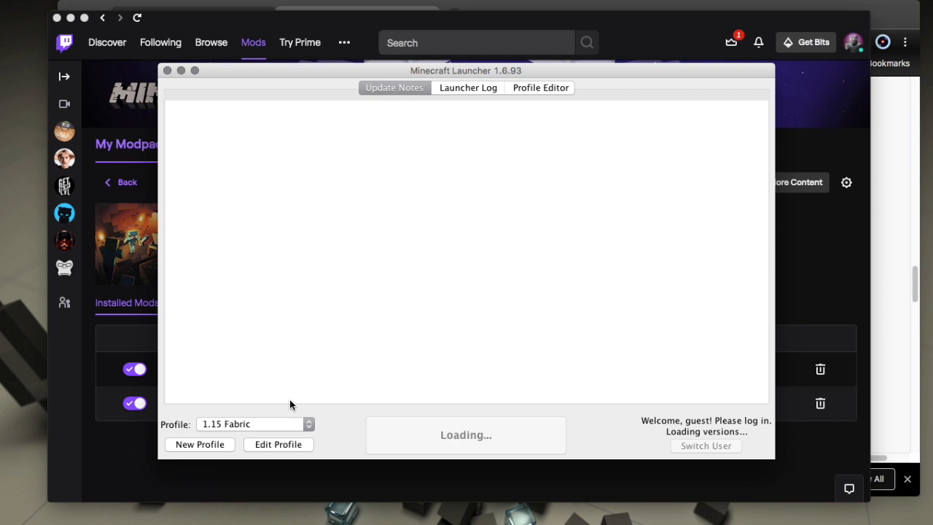
{"action": "mouse_move", "coordinate": [263, 426]}
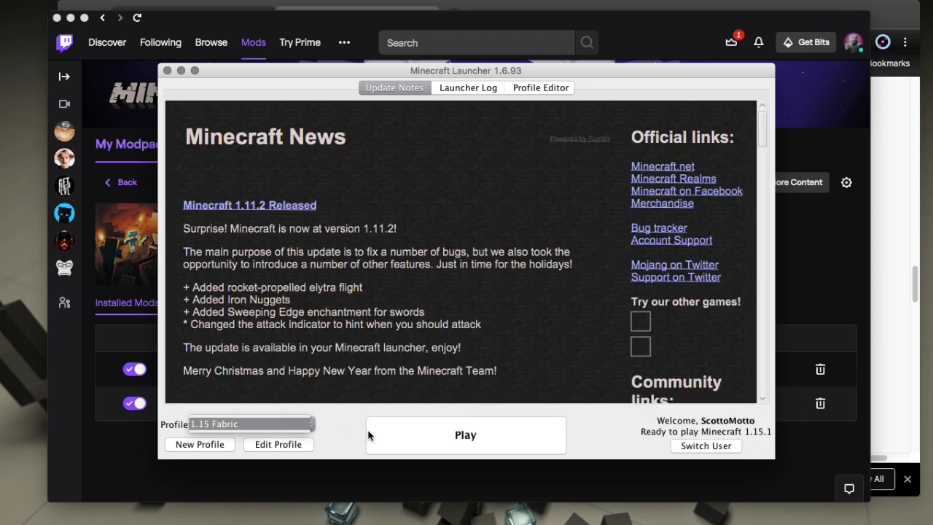
Relaunch the 1.15 Fabric profile, allow java's connection forever, and open Edit Profile.
{"action": "left_click", "coordinate": [277, 443]}
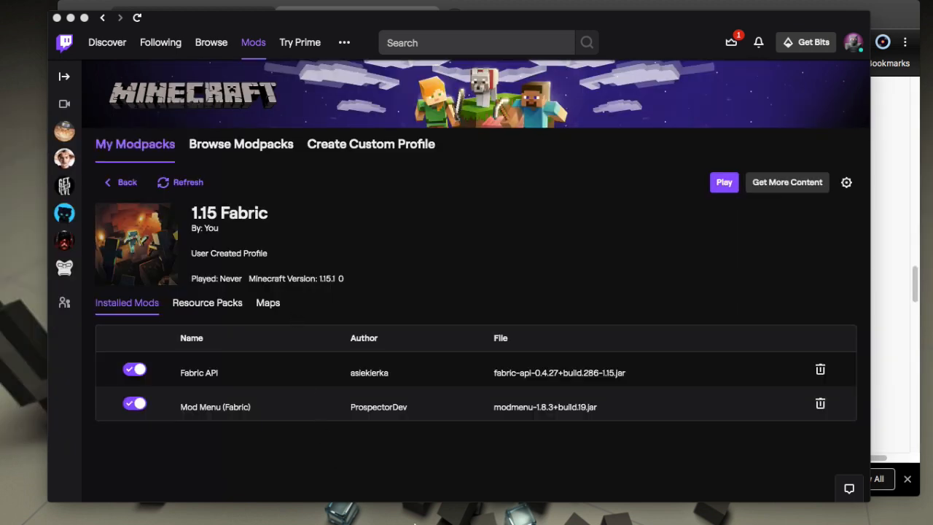
{"action": "right_click", "coordinate": [618, 499]}
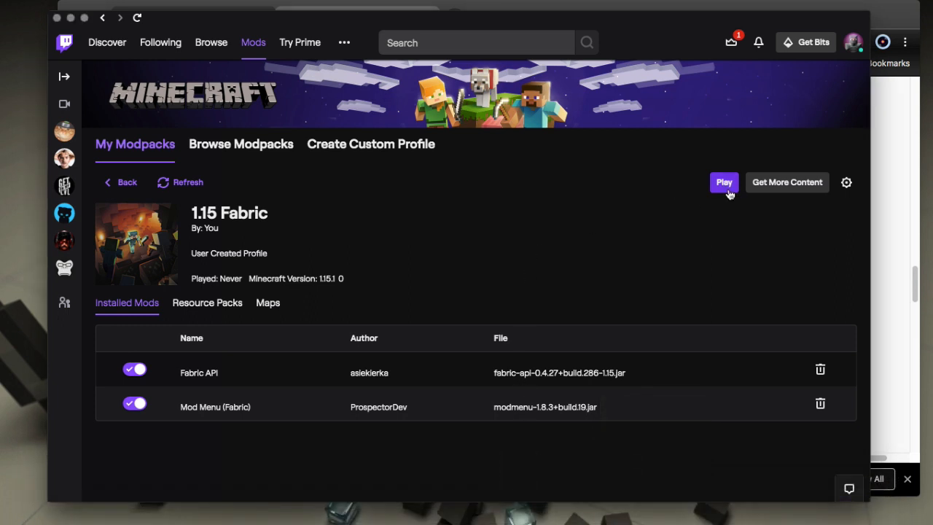
{"action": "mouse_move", "coordinate": [540, 198]}
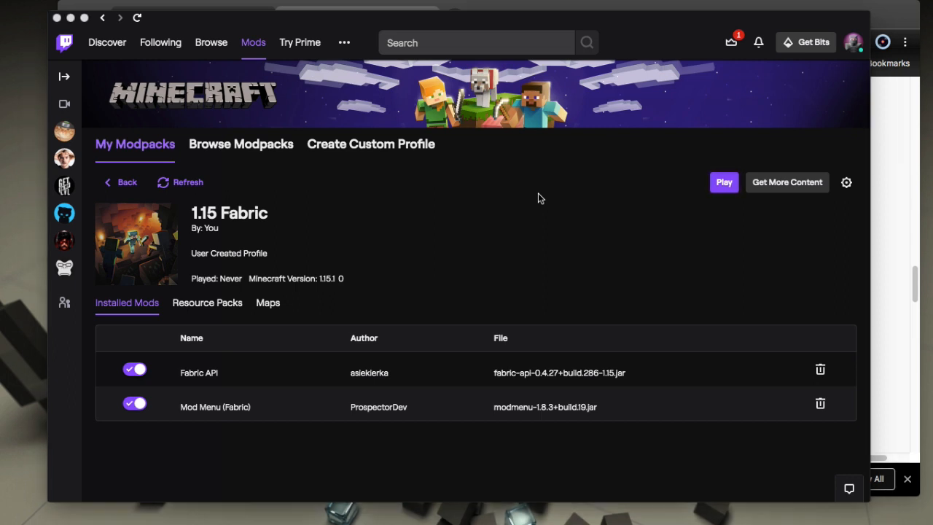
{"action": "left_click", "coordinate": [723, 182]}
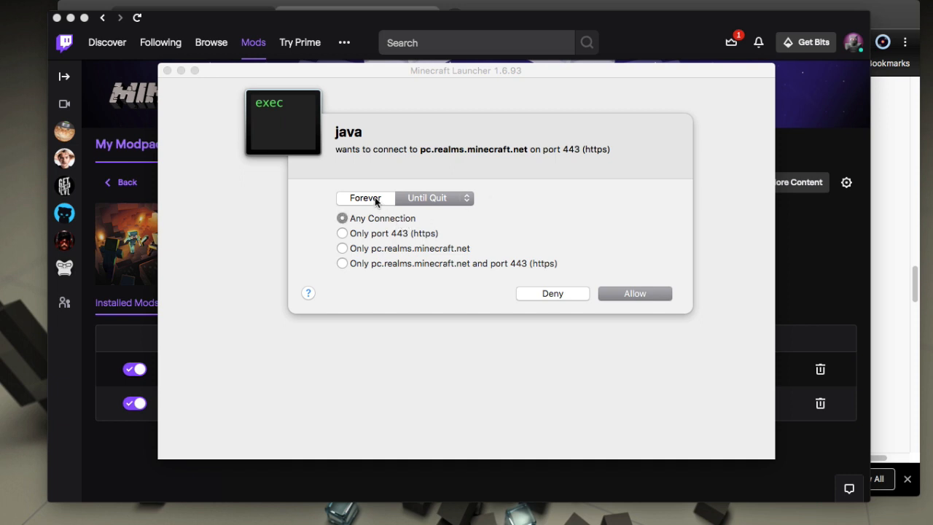
{"action": "left_click", "coordinate": [633, 293]}
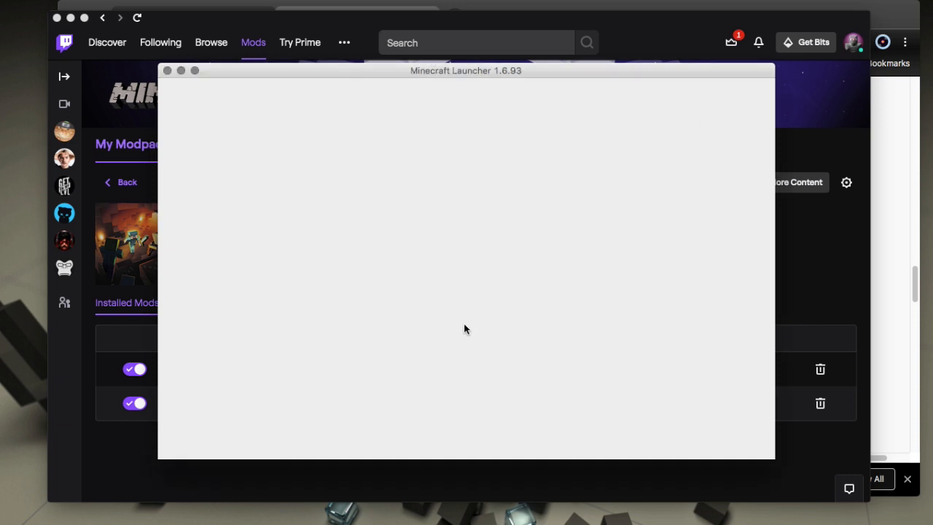
{"action": "mouse_move", "coordinate": [418, 340]}
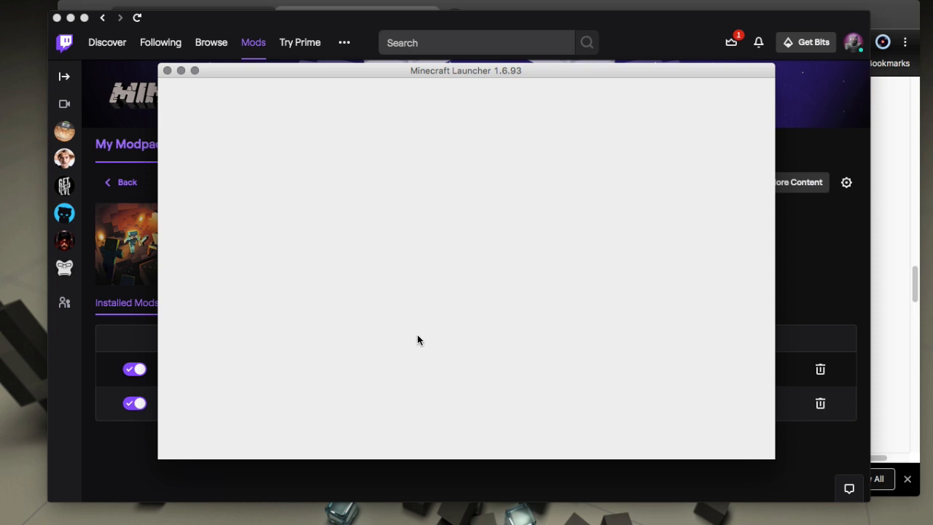
{"action": "mouse_move", "coordinate": [359, 353]}
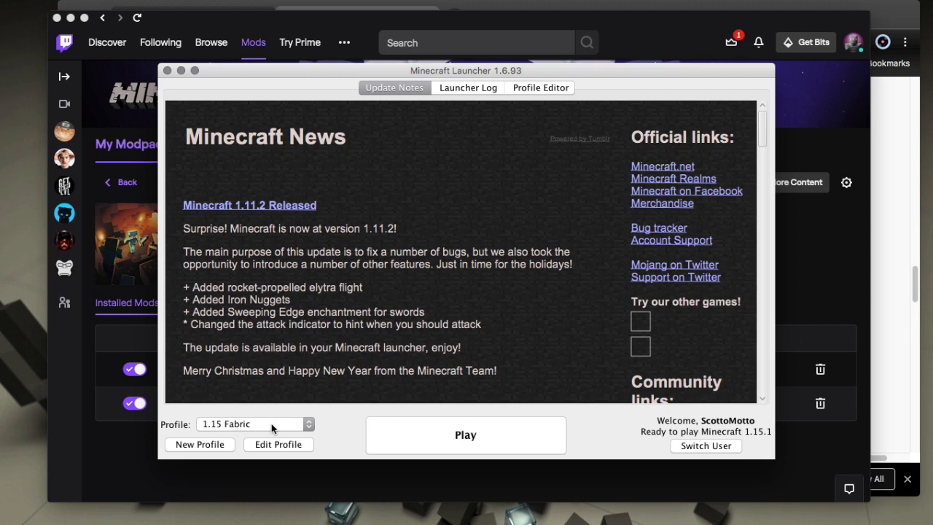
{"action": "left_click", "coordinate": [277, 444]}
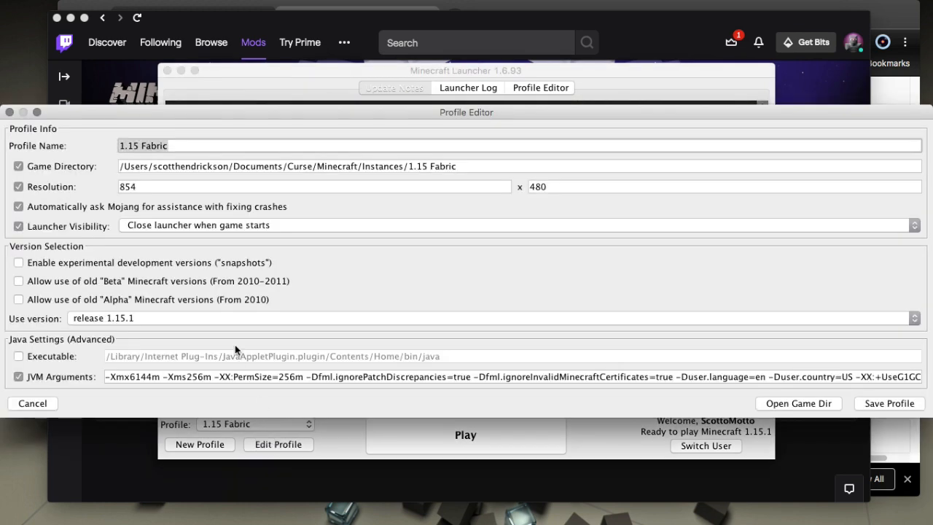
Re-select the fabric-loader 1.15.1 release for the profile and close Minecraft Launcher.
{"action": "left_click", "coordinate": [913, 318]}
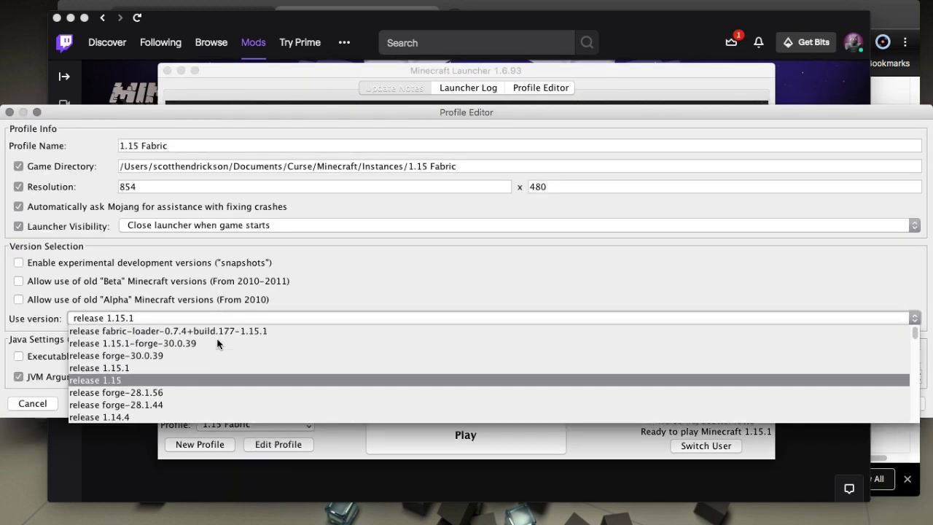
{"action": "left_click", "coordinate": [173, 330]}
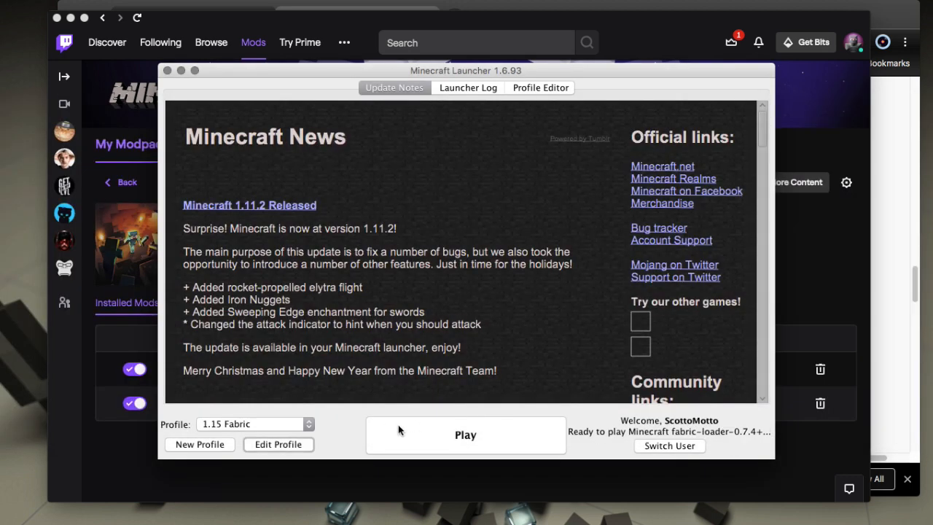
{"action": "left_click", "coordinate": [464, 434]}
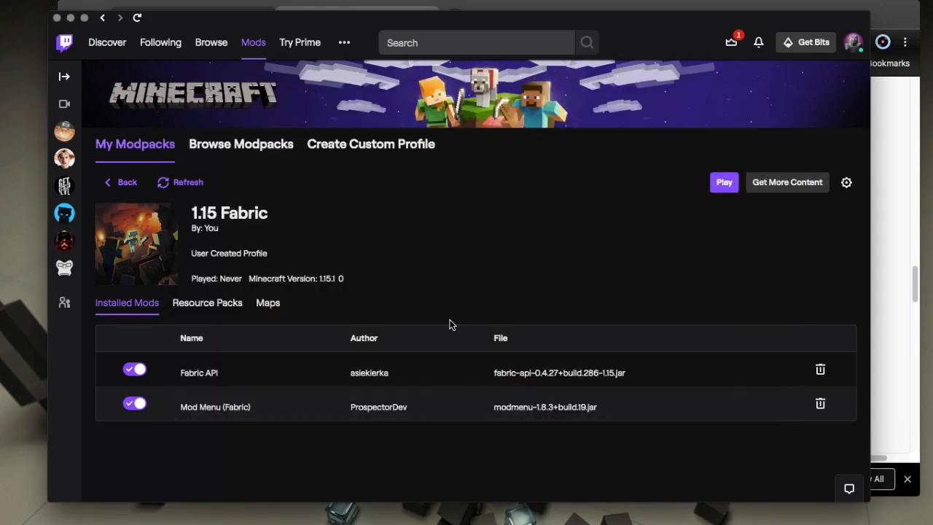
{"action": "mouse_move", "coordinate": [577, 499]}
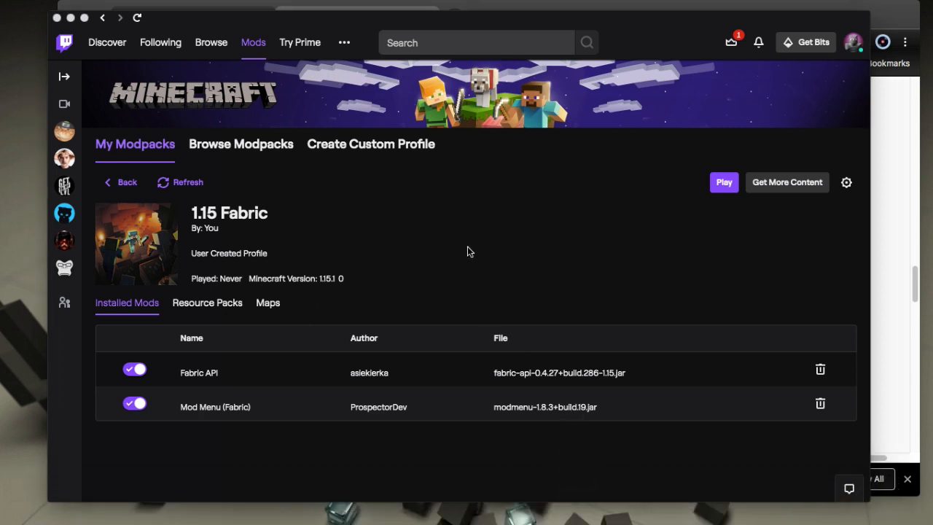
{"action": "mouse_move", "coordinate": [255, 418]}
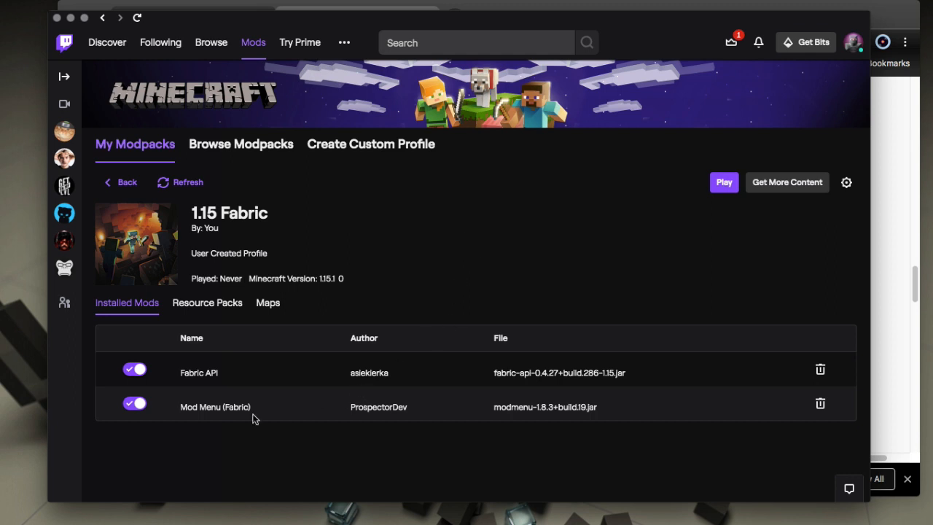
{"action": "mouse_move", "coordinate": [212, 171]}
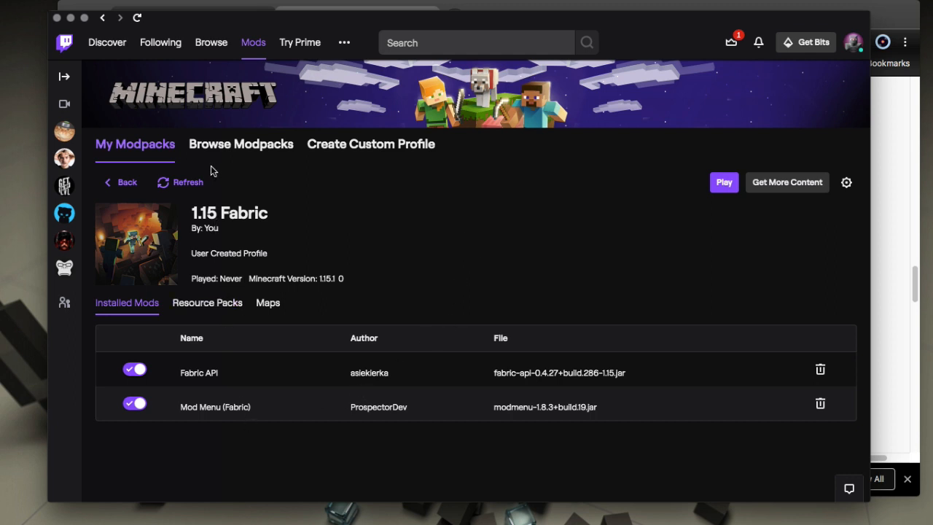
Refresh the Installed Mods list to show Hwyla, then start Minecraft 1.15.1.
{"action": "left_click", "coordinate": [181, 182]}
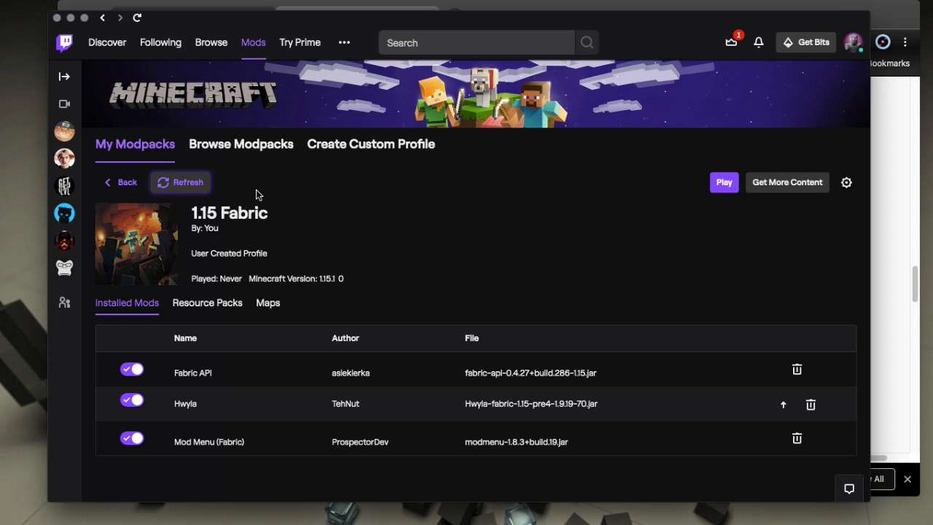
{"action": "mouse_move", "coordinate": [190, 416]}
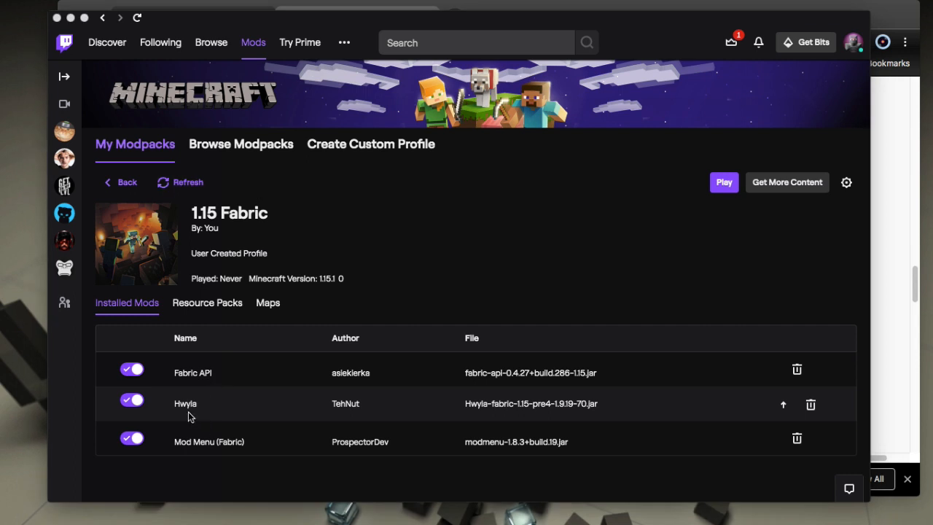
{"action": "left_click", "coordinate": [724, 182]}
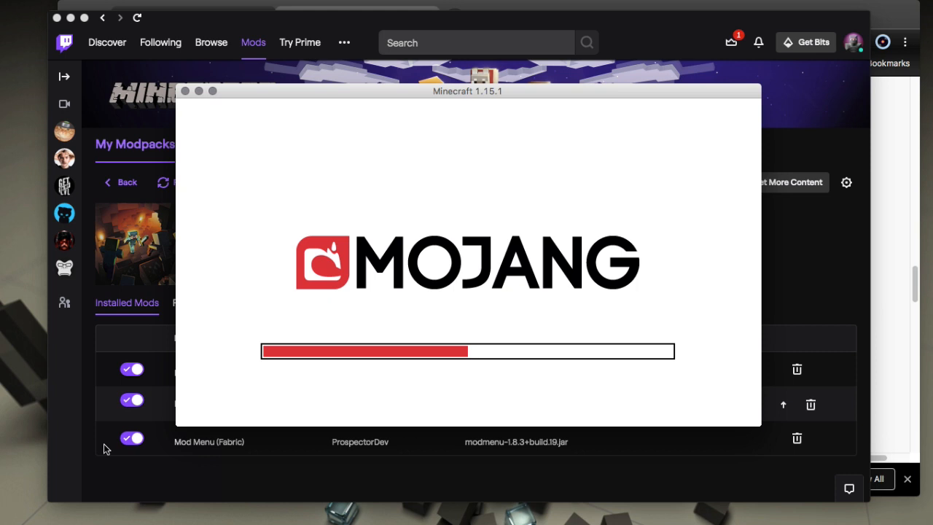
{"action": "mouse_move", "coordinate": [271, 355]}
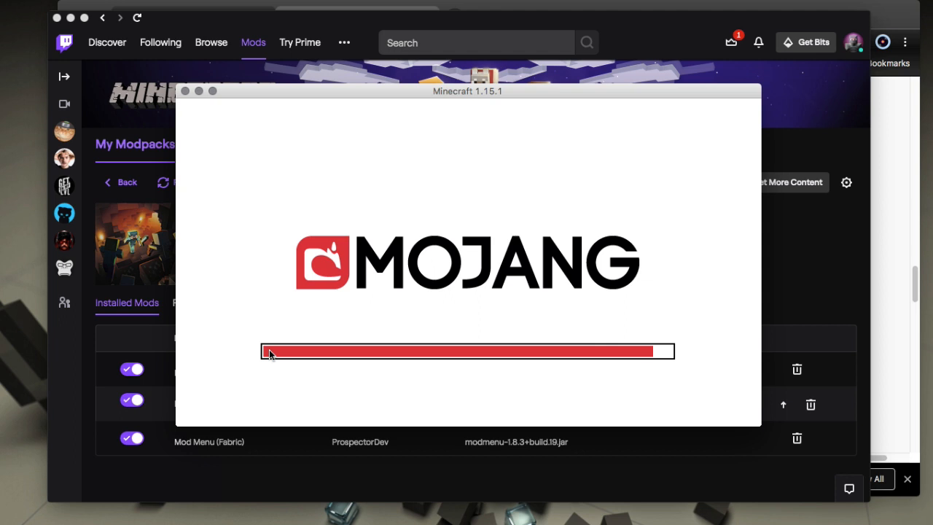
{"action": "mouse_move", "coordinate": [796, 228]}
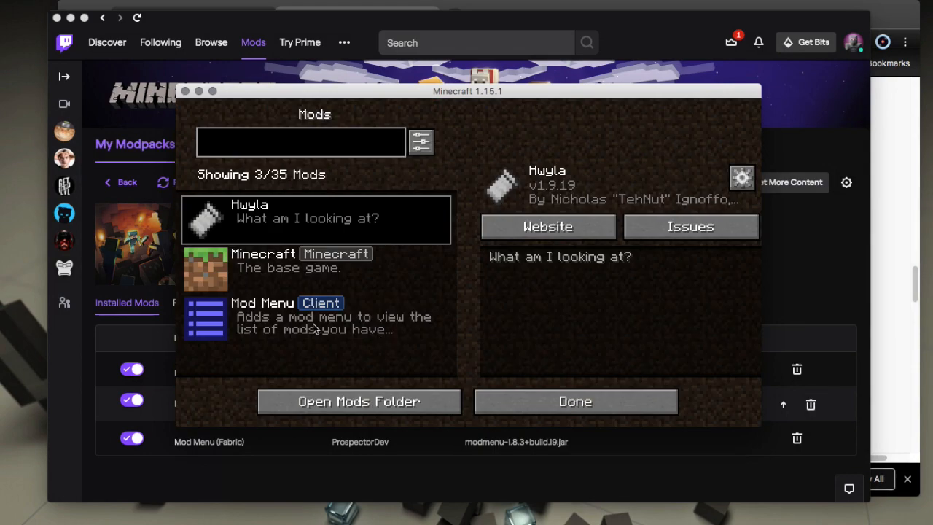
{"action": "mouse_move", "coordinate": [508, 361]}
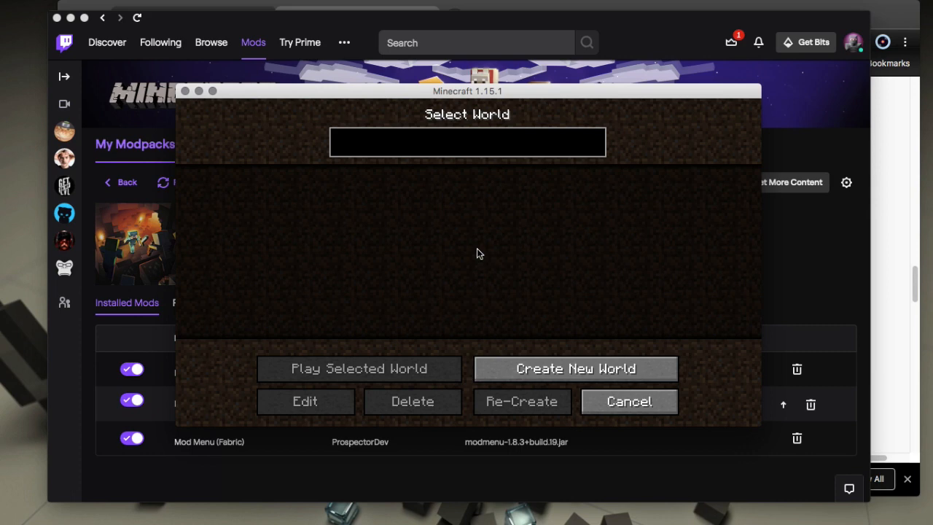
Start creating a new world in Minecraft 1.15.1.
{"action": "left_click", "coordinate": [575, 368]}
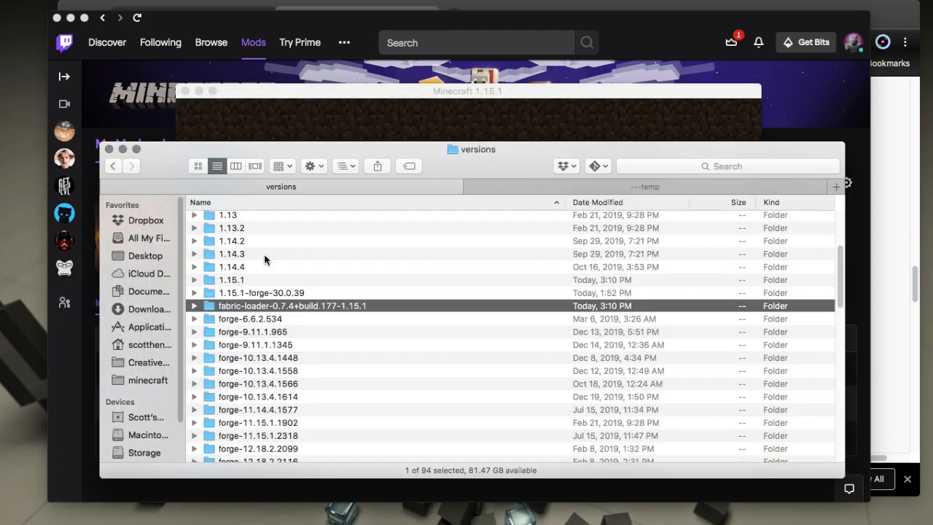
{"action": "mouse_move", "coordinate": [270, 299]}
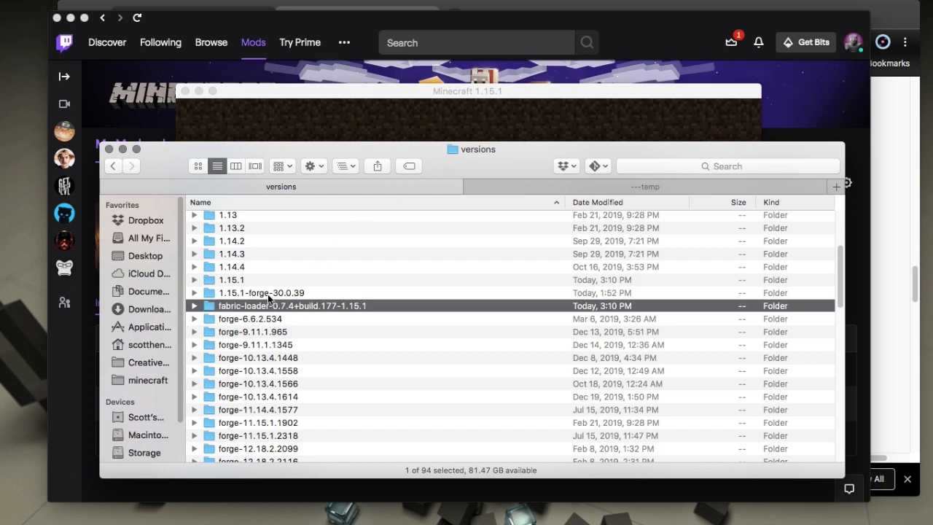
{"action": "mouse_move", "coordinate": [195, 253]}
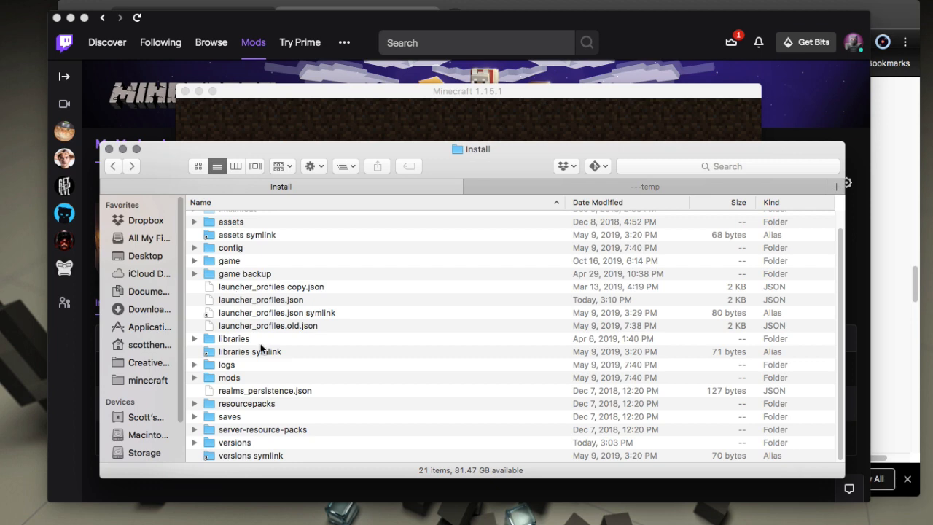
{"action": "mouse_move", "coordinate": [258, 394]}
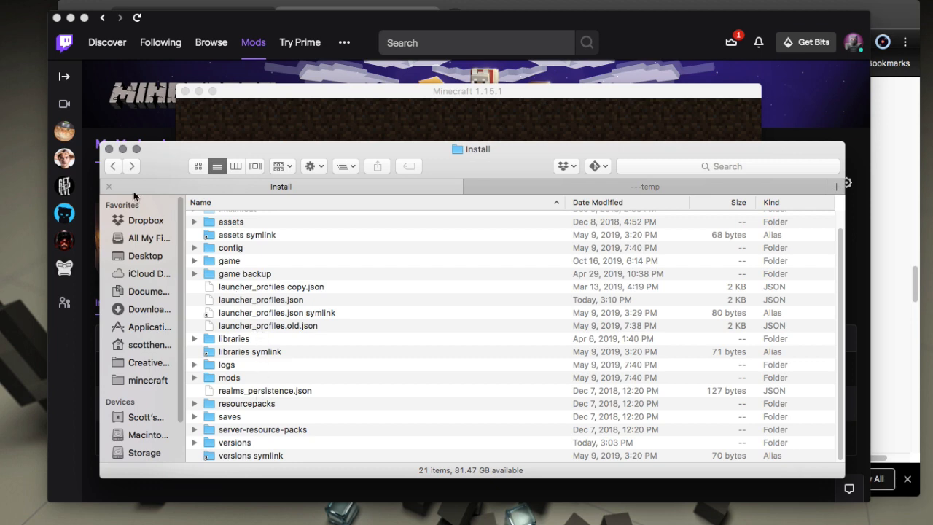
Go back to the Minecraft folder and open Instances, then the 1.15 Fabric folder.
{"action": "left_click", "coordinate": [113, 165]}
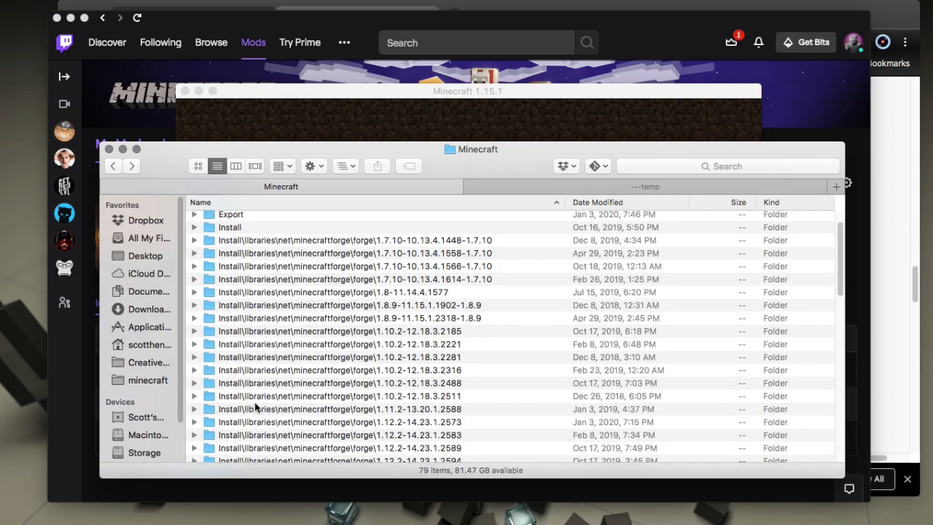
{"action": "scroll", "scroll_direction": "down", "scroll_amount": 3}
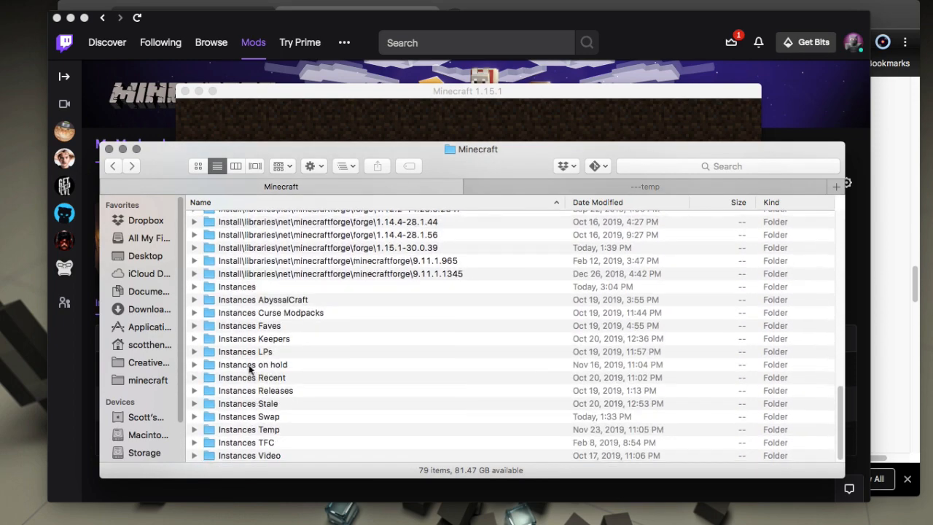
{"action": "double_click", "coordinate": [236, 286]}
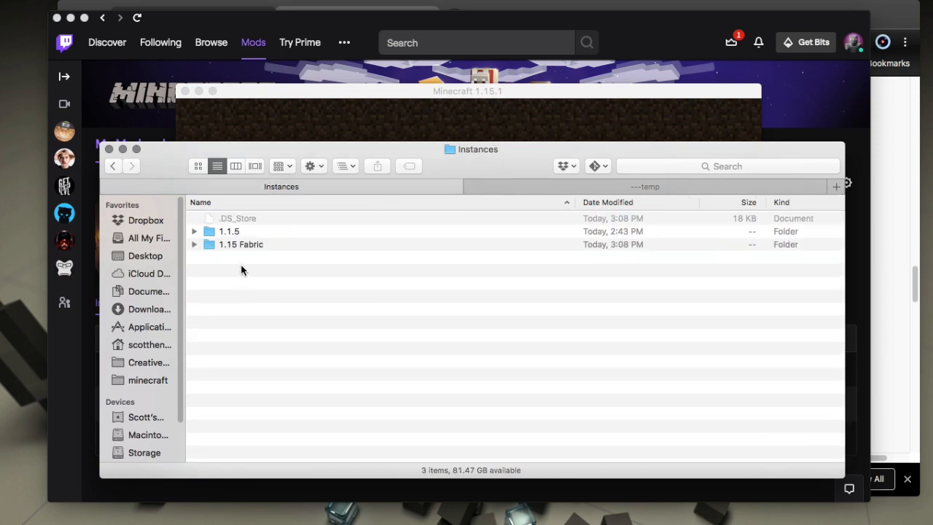
{"action": "double_click", "coordinate": [240, 244]}
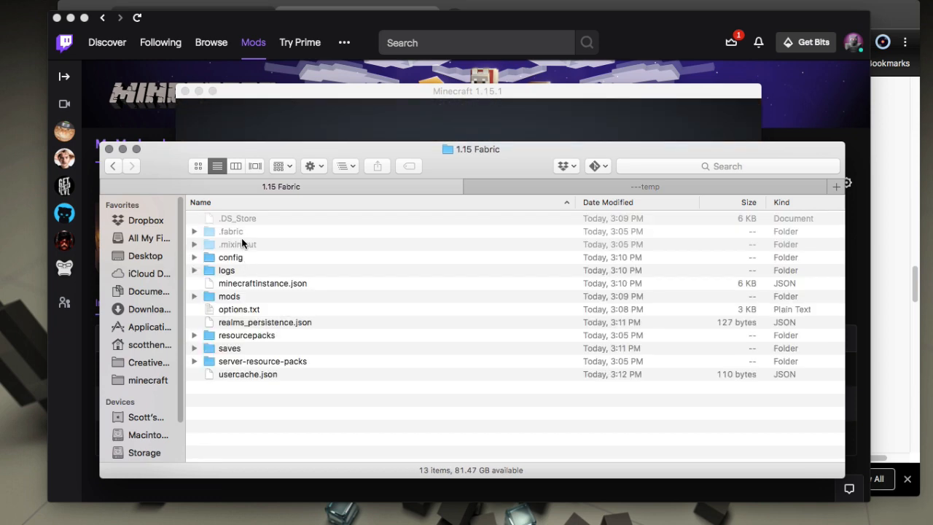
{"action": "mouse_move", "coordinate": [235, 293]}
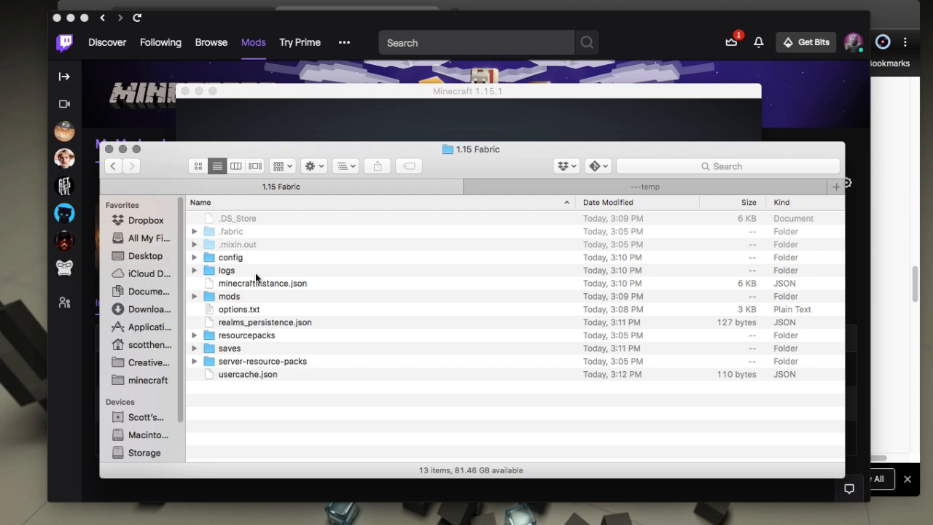
{"action": "mouse_move", "coordinate": [554, 510]}
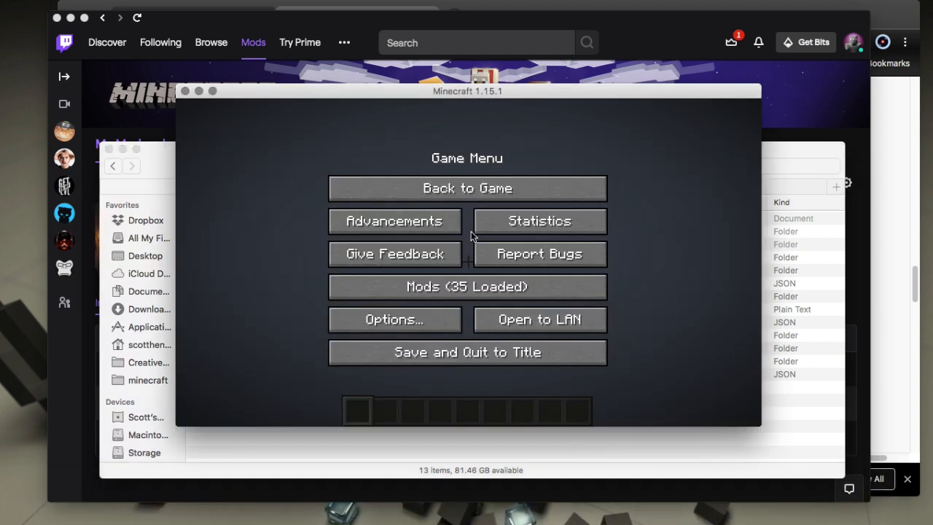
Resume the world to see Hwyla identify the Grass Block, then pause and quit.
{"action": "left_click", "coordinate": [466, 188]}
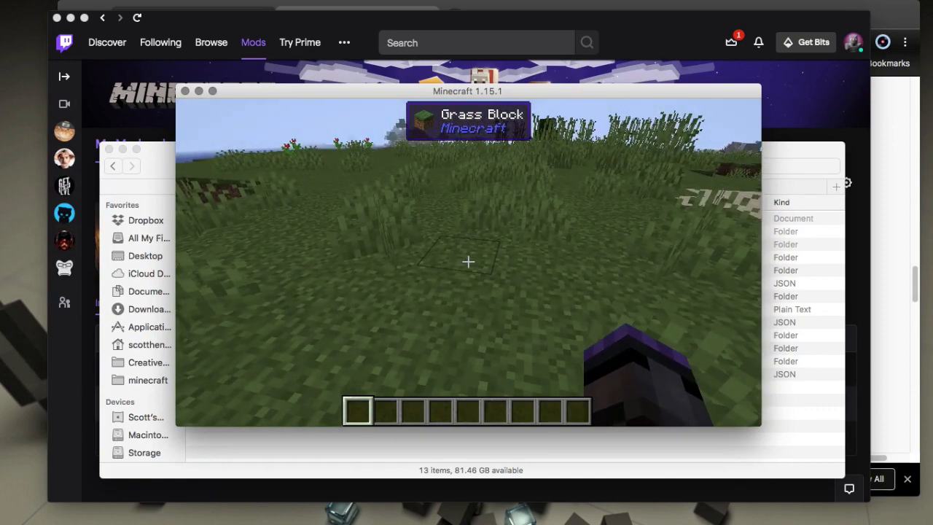
{"action": "key", "text": "Escape"}
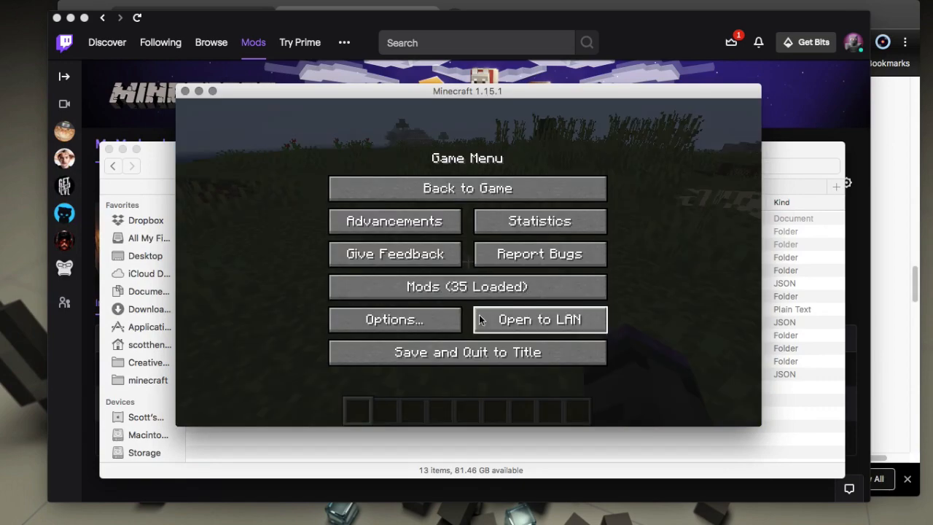
{"action": "left_click", "coordinate": [467, 352]}
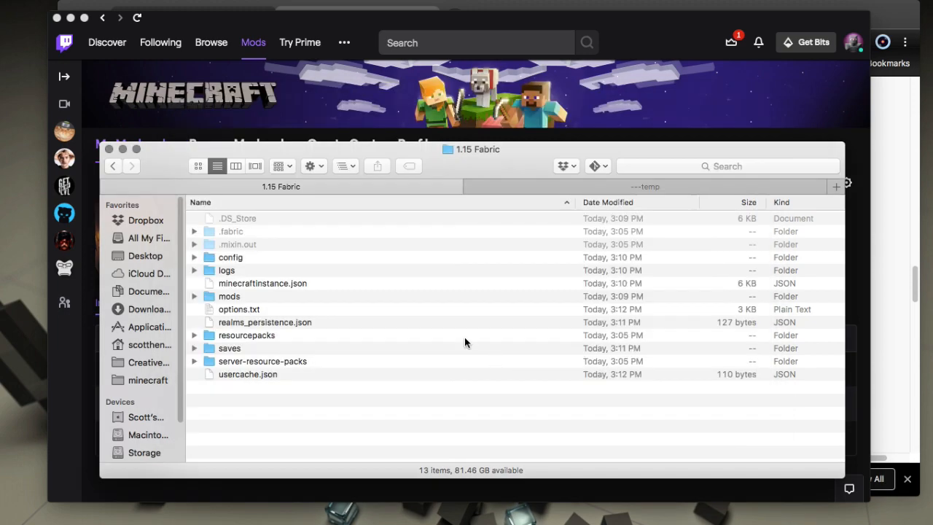
{"action": "mouse_move", "coordinate": [459, 324]}
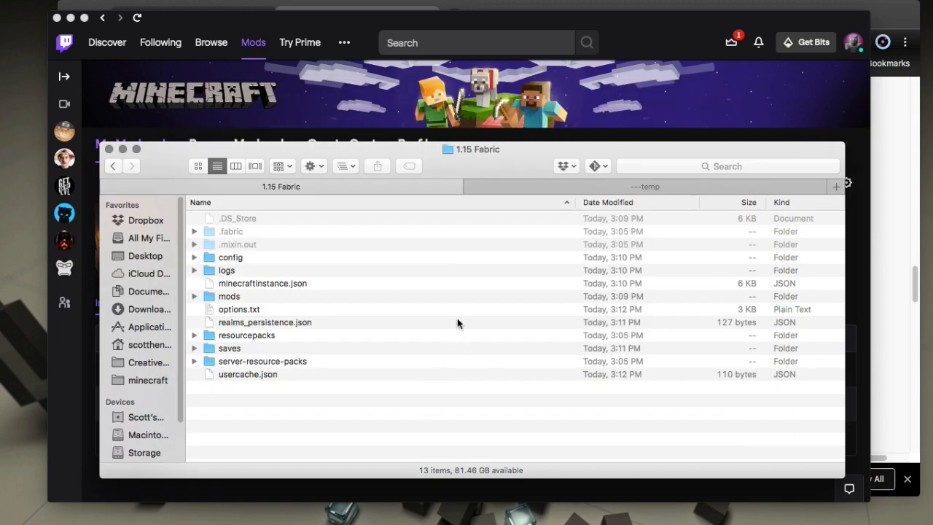
{"action": "mouse_move", "coordinate": [613, 89]}
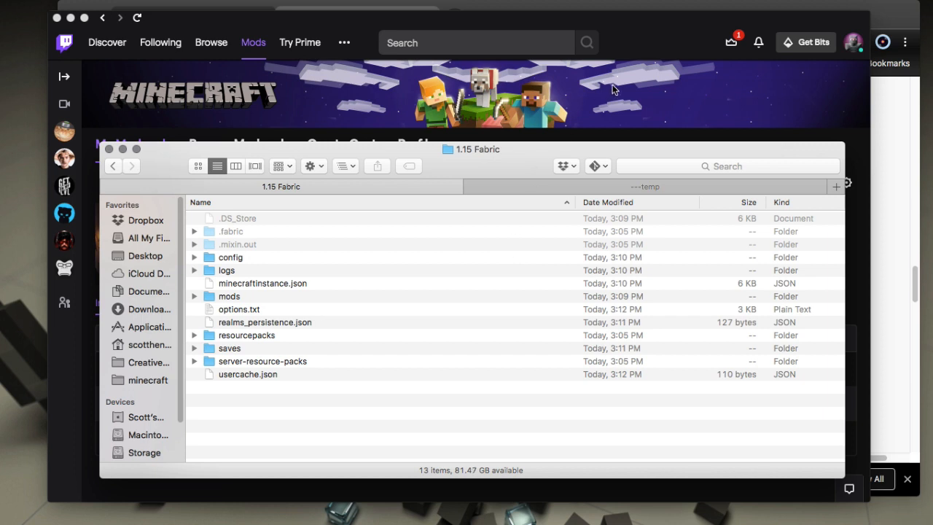